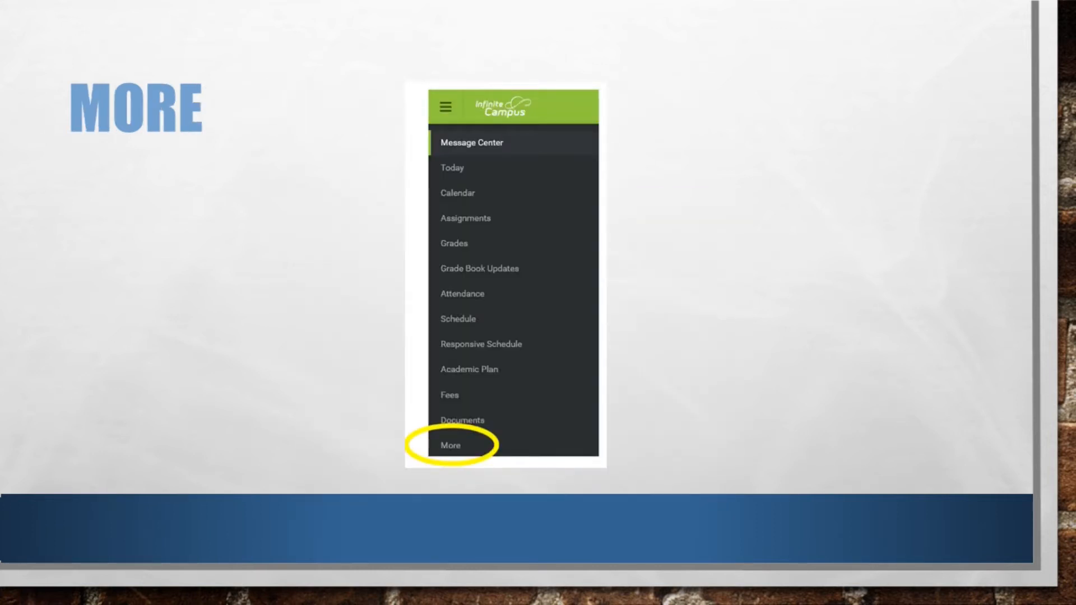
Step through the slides showing More, Online Registration, and Begin Annual Review's Start button
left_click(450, 444)
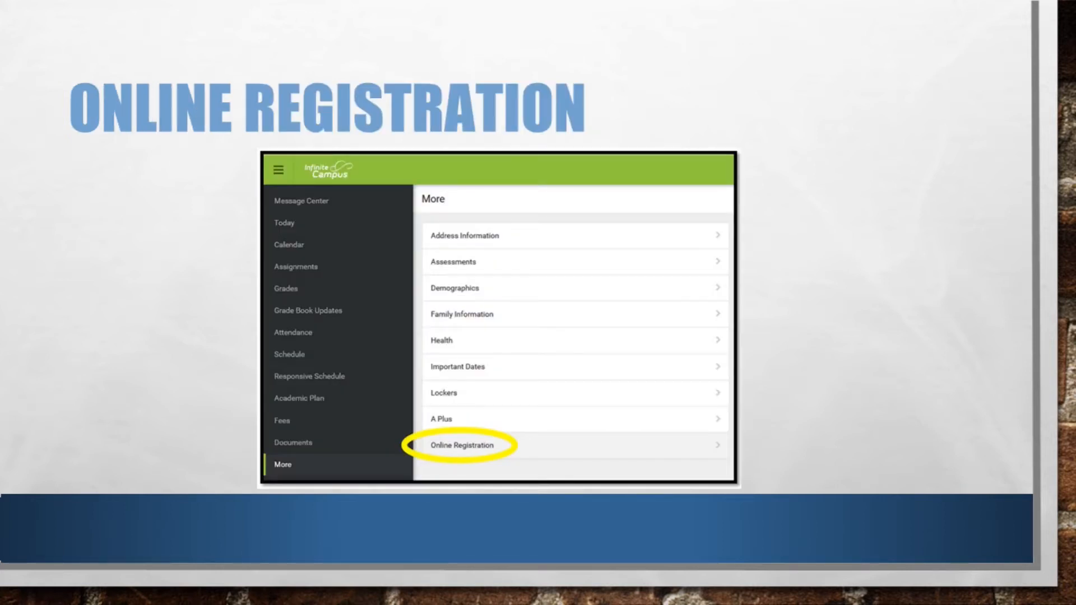
left_click(462, 444)
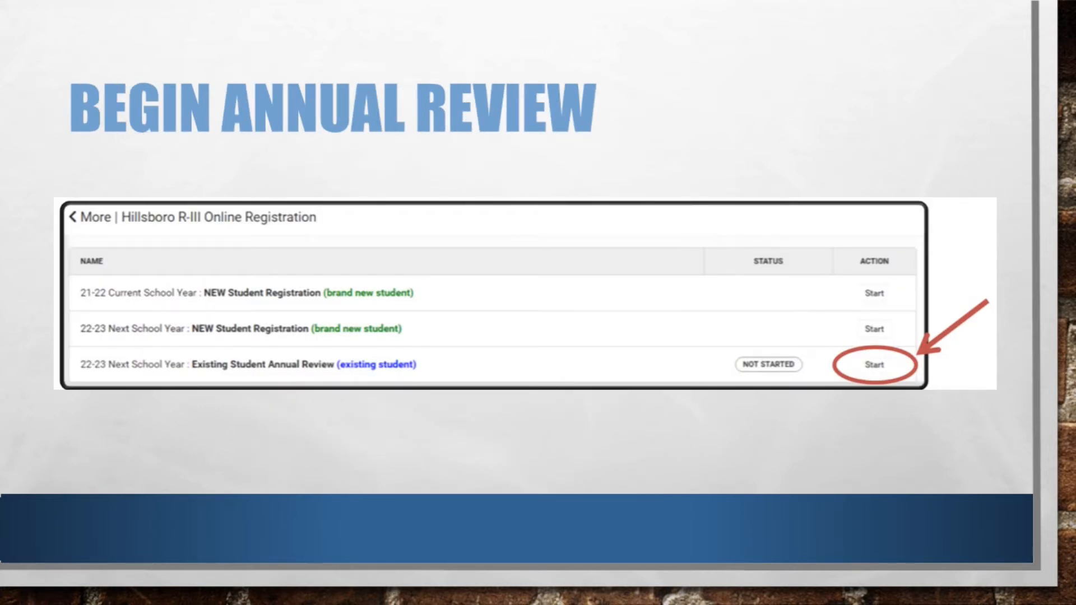
left_click(874, 364)
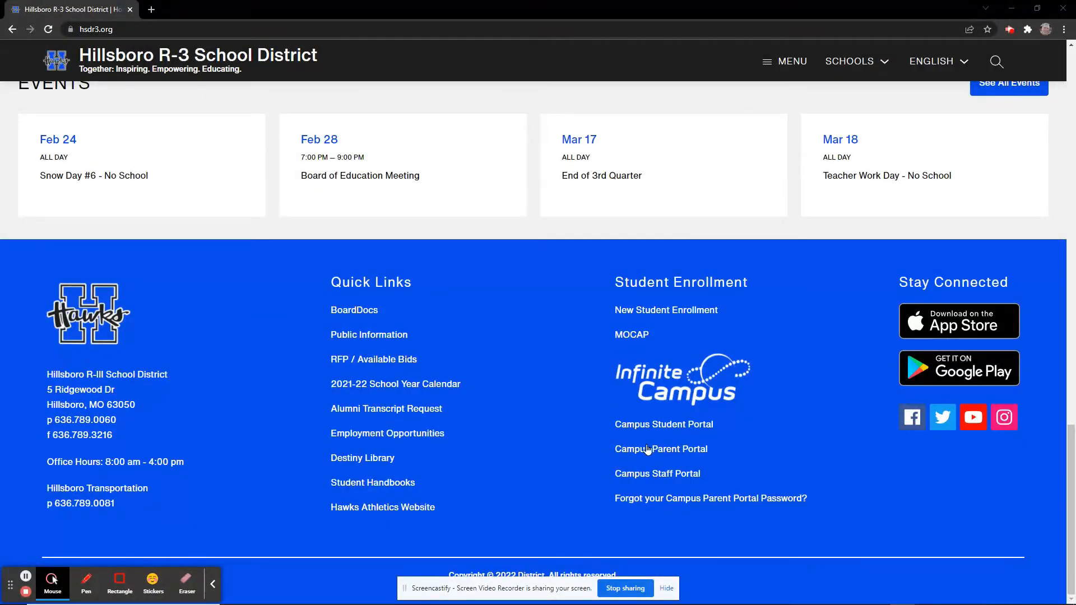
Go to the Campus Parent Portal from the district website's Student Enrollment footer
left_click(660, 448)
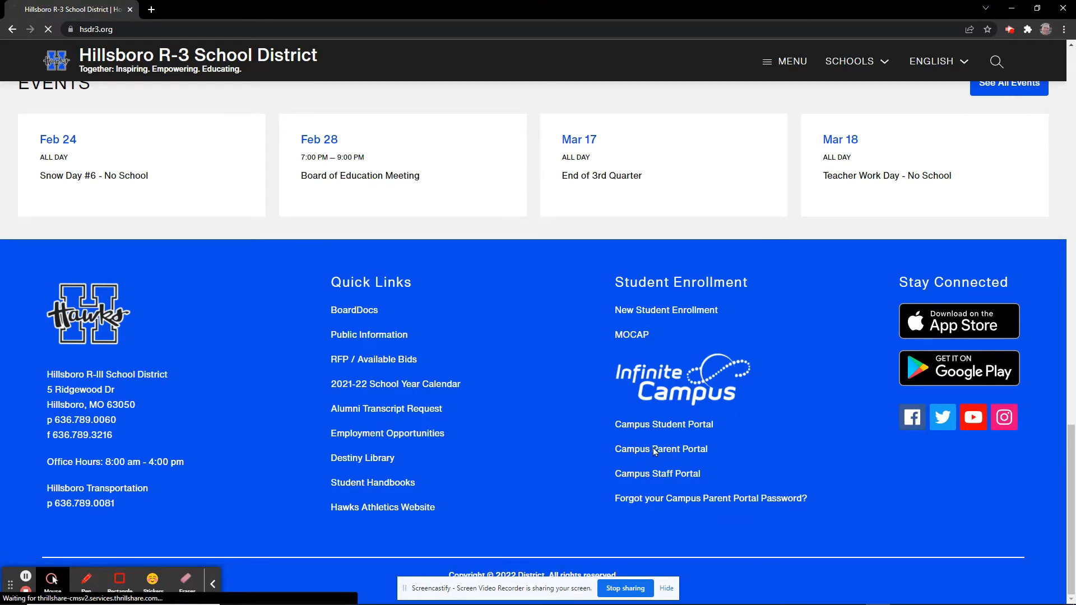
left_click(660, 448)
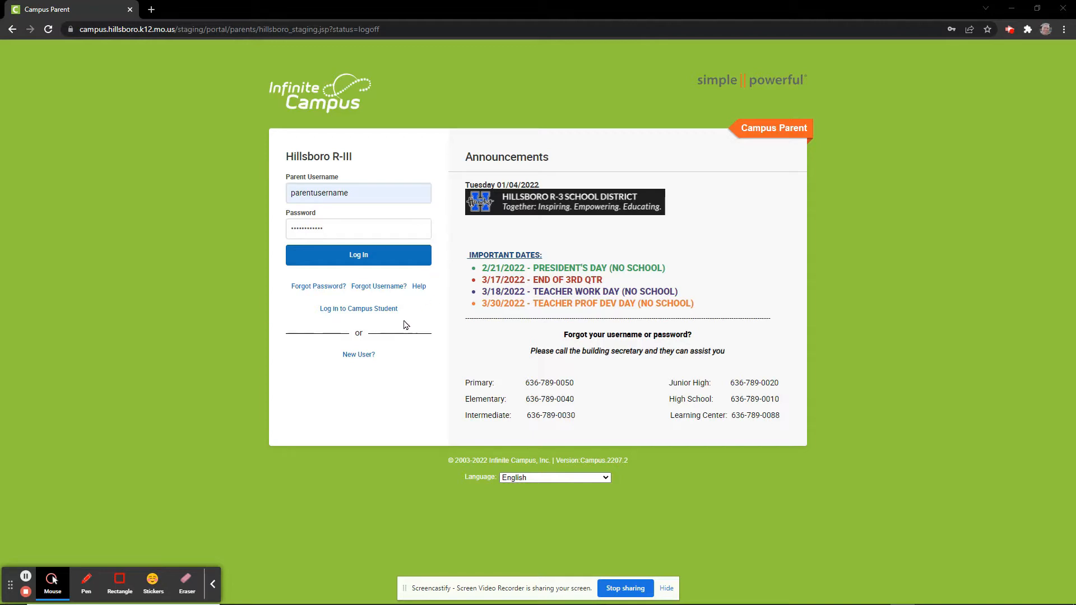
Log in to Campus Parent with the entered username and password
left_click(358, 254)
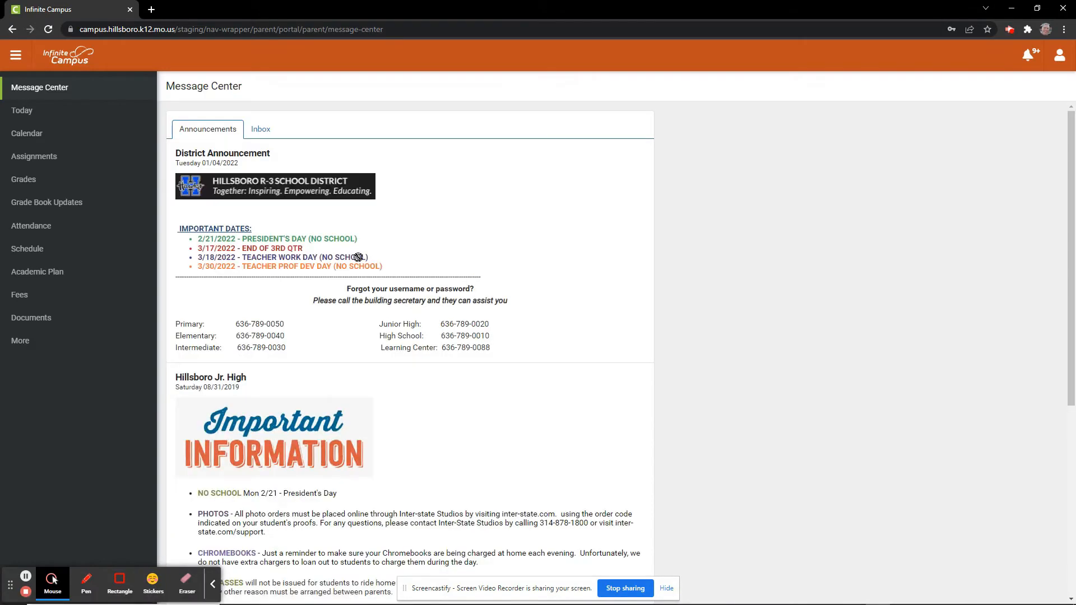
mouse_move(179, 299)
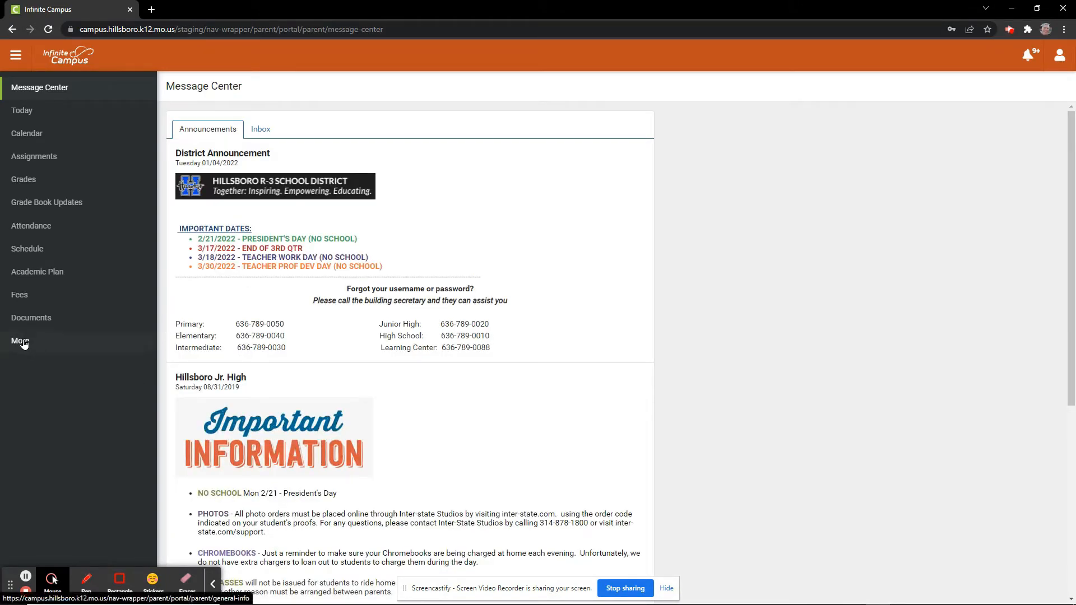
Open Online Registration under More in the left navigation
left_click(20, 341)
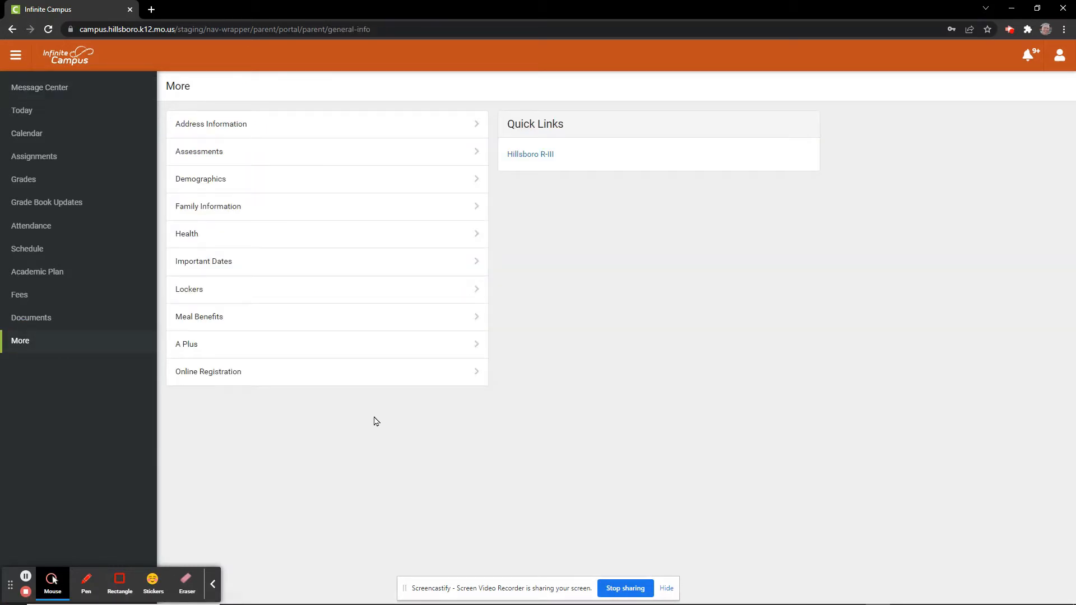
mouse_move(246, 382)
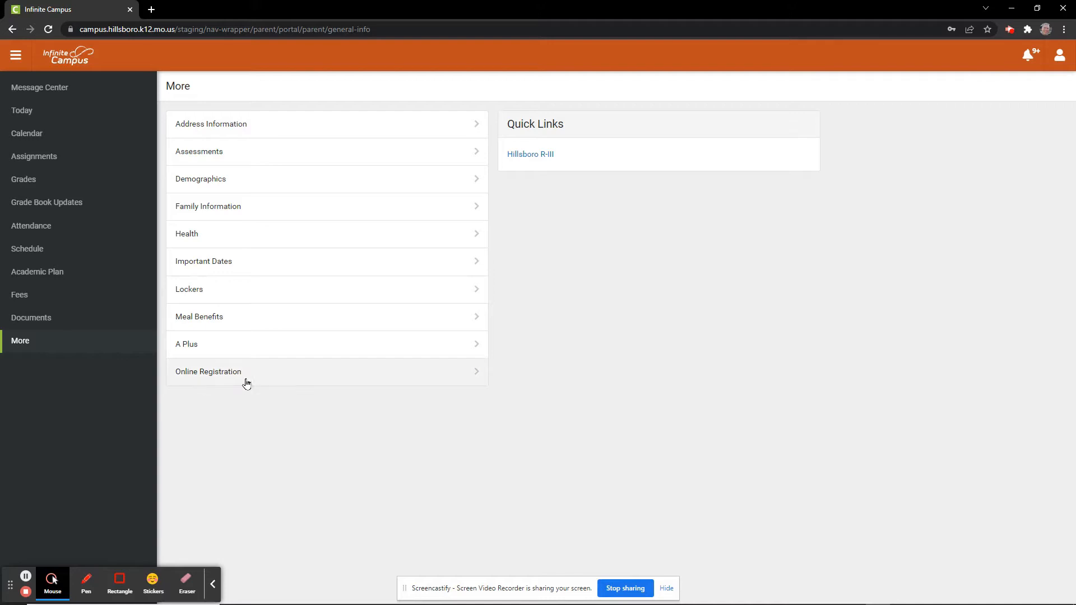
left_click(208, 371)
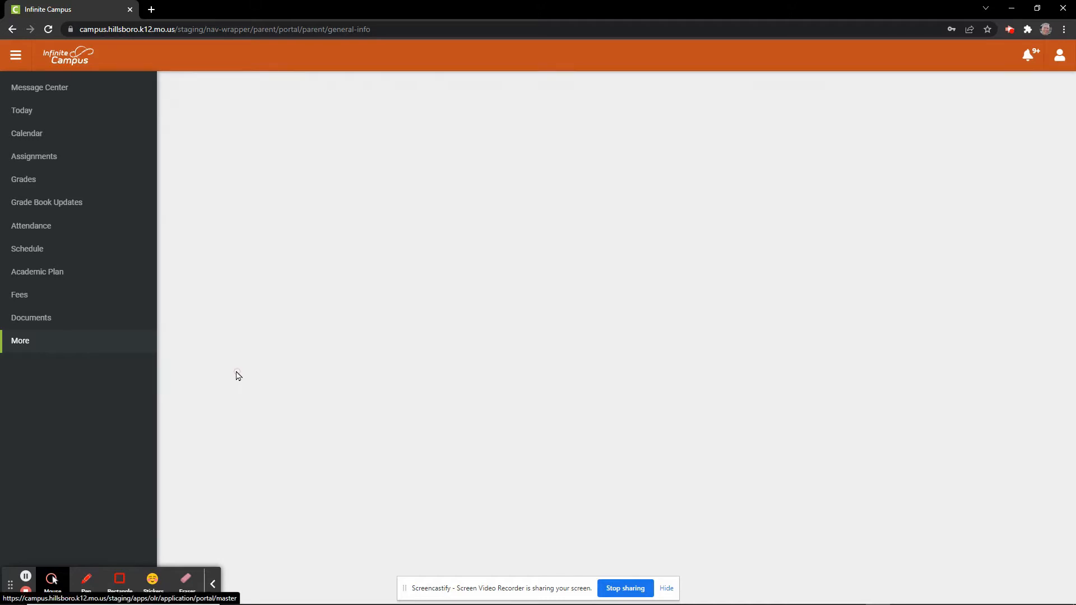
left_click(20, 340)
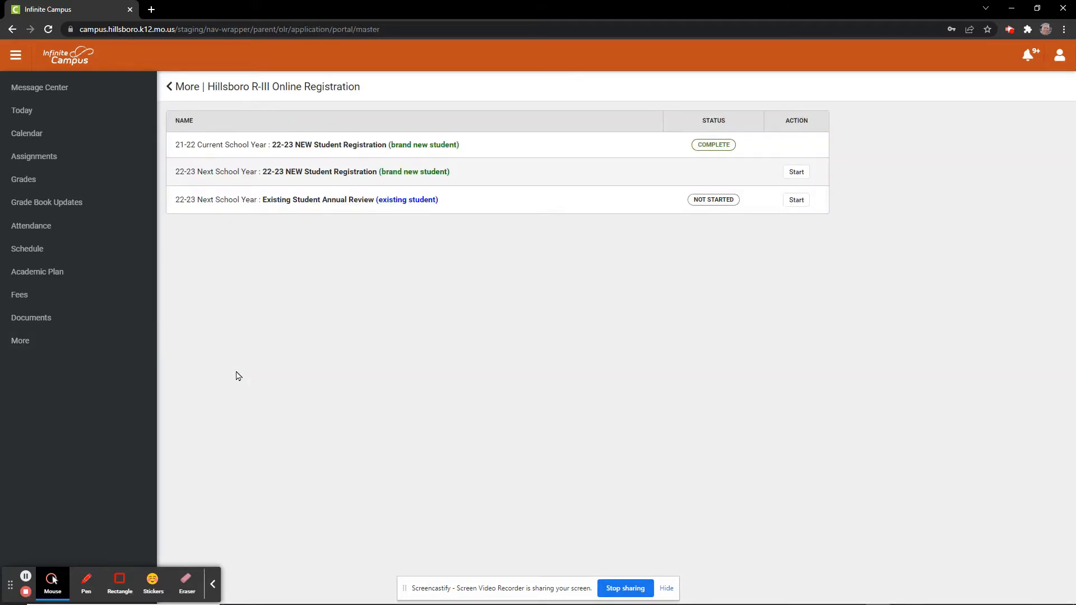
mouse_move(316, 370)
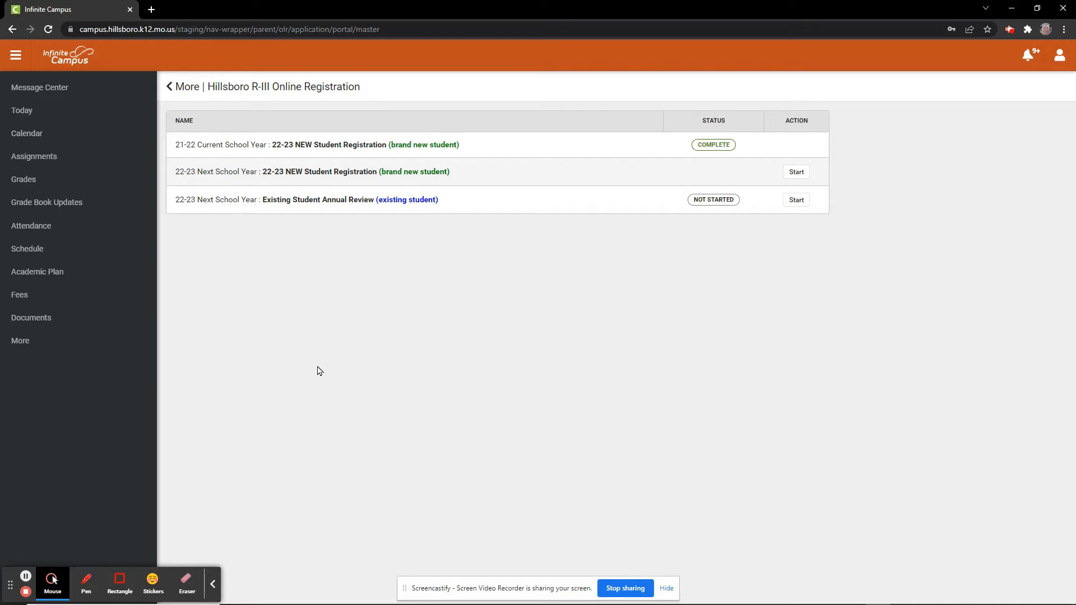
mouse_move(359, 315)
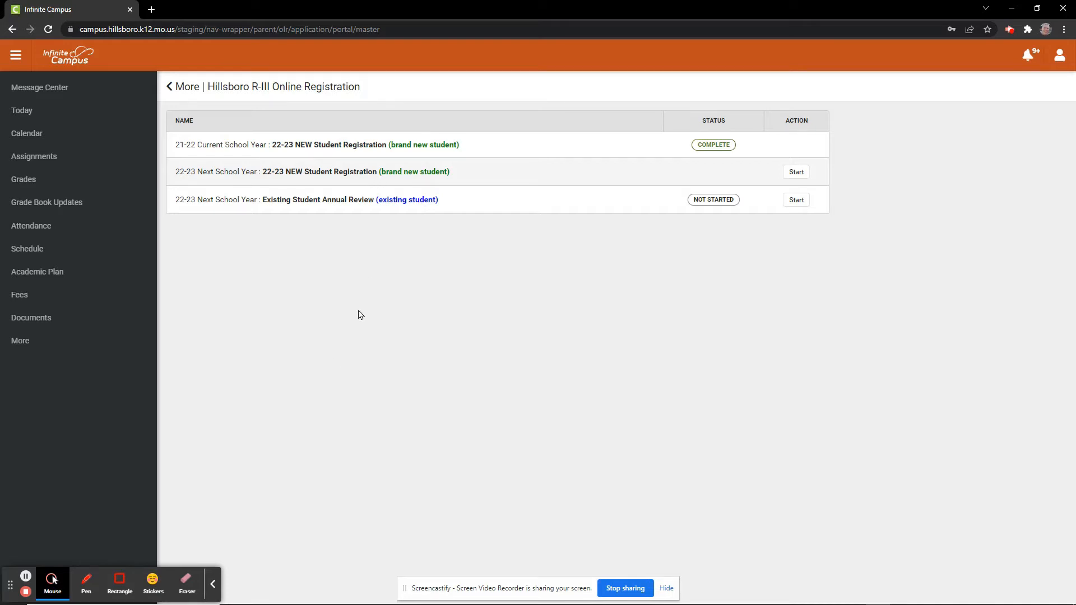
mouse_move(374, 320)
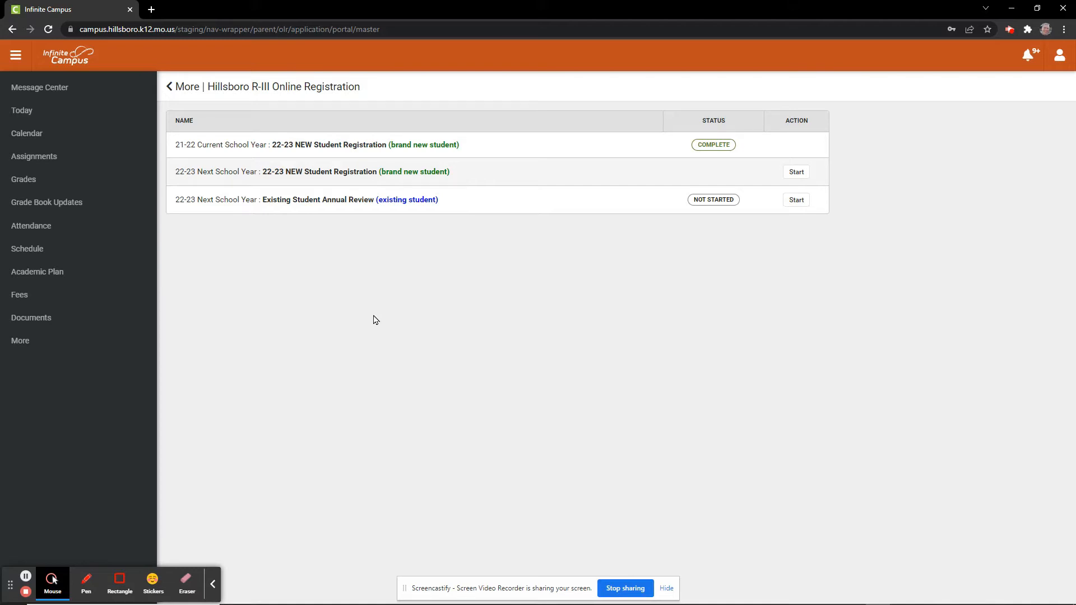
mouse_move(382, 327)
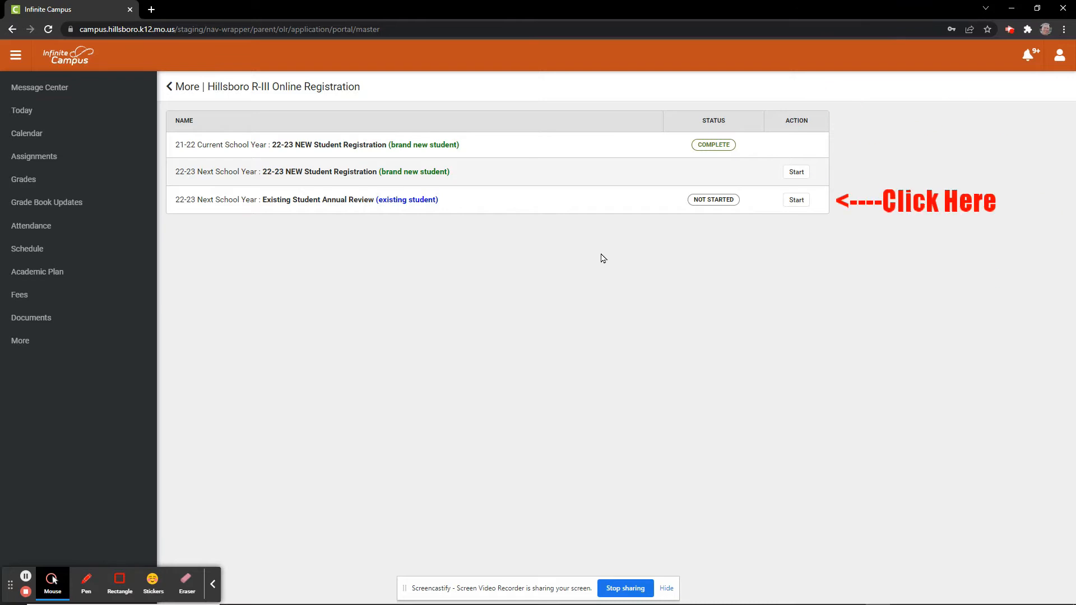
Start the 22-23 Existing Student Annual Review to see the included students
left_click(795, 199)
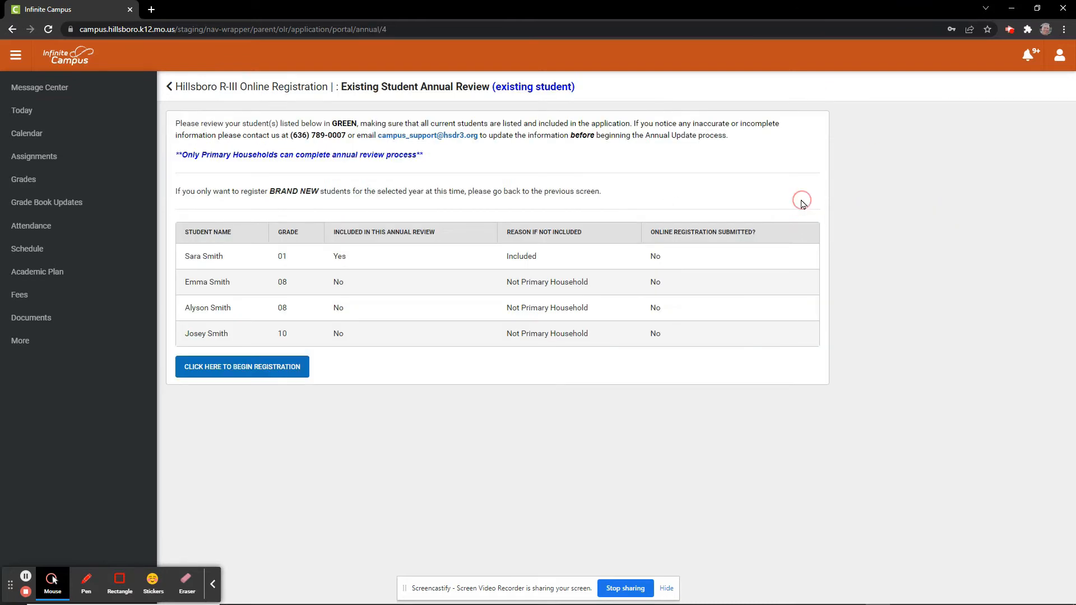
mouse_move(898, 400)
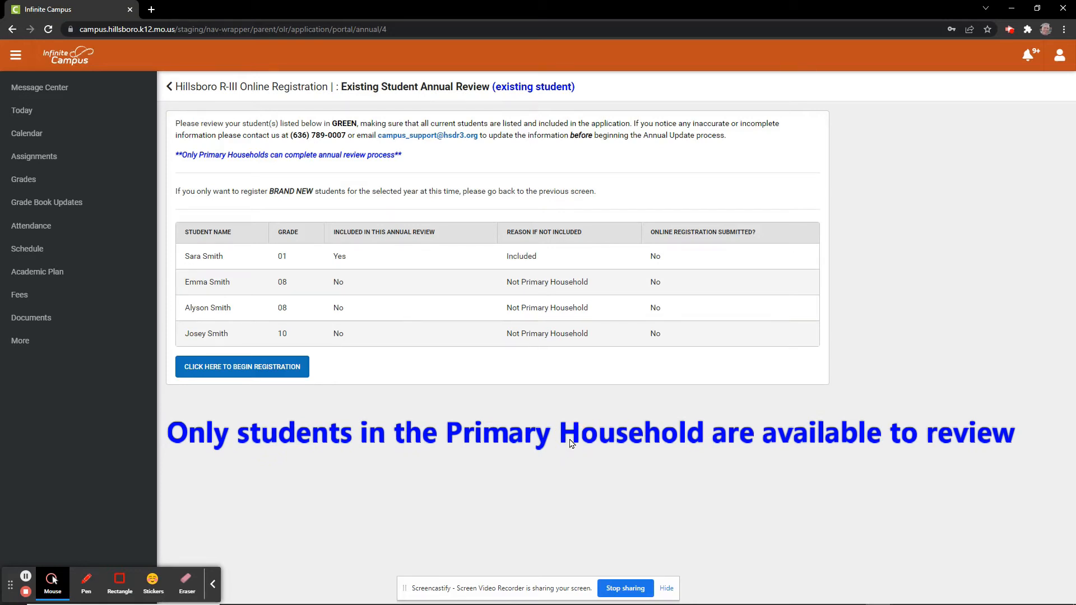
mouse_move(452, 290)
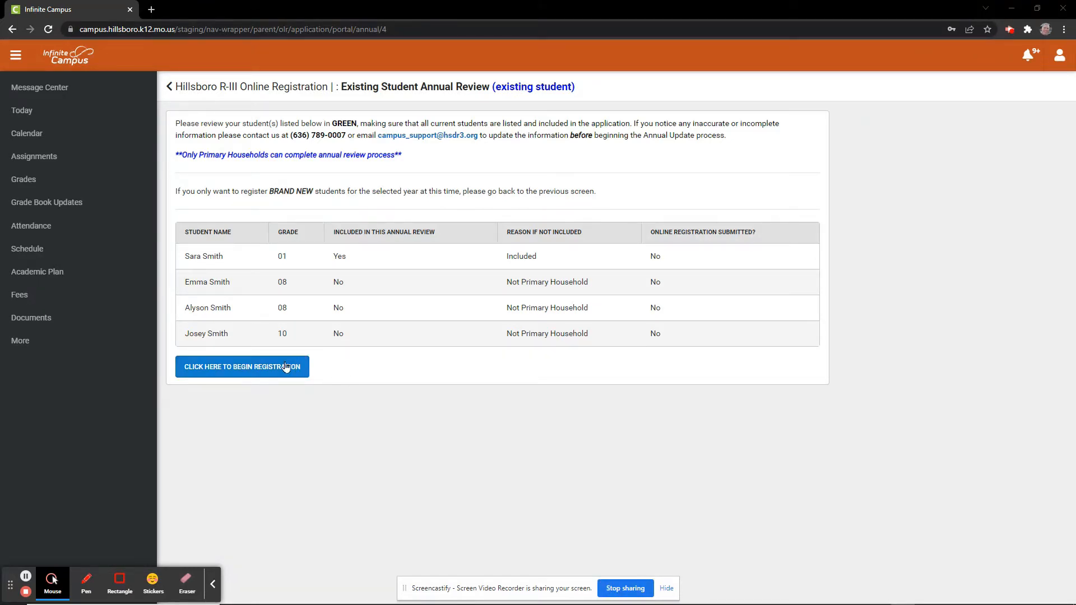
Launch the registration and maximize the Online Registration window for application 6419
left_click(242, 366)
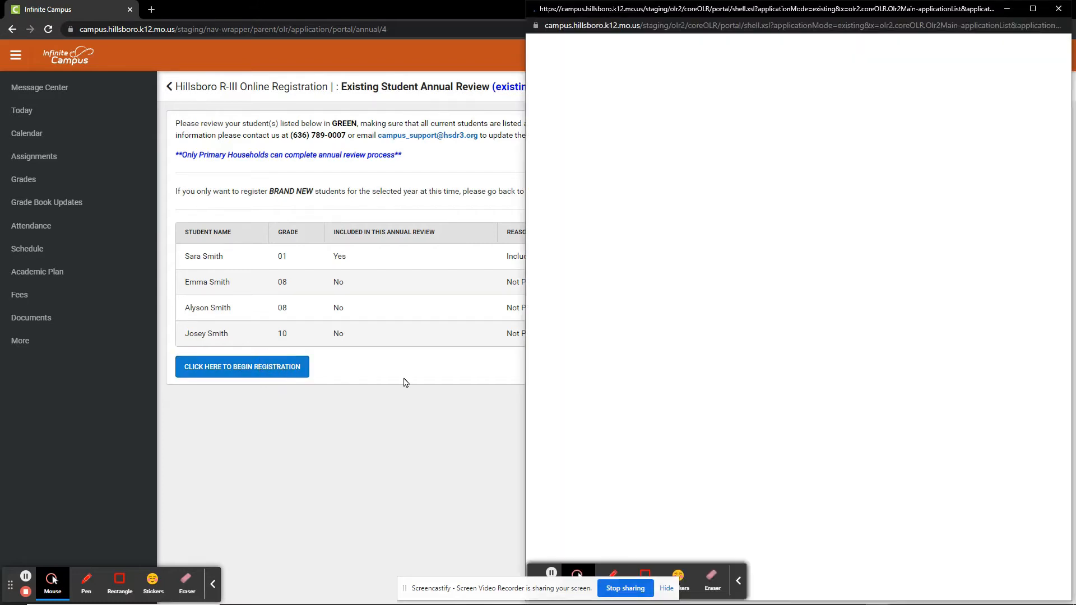
left_click(242, 366)
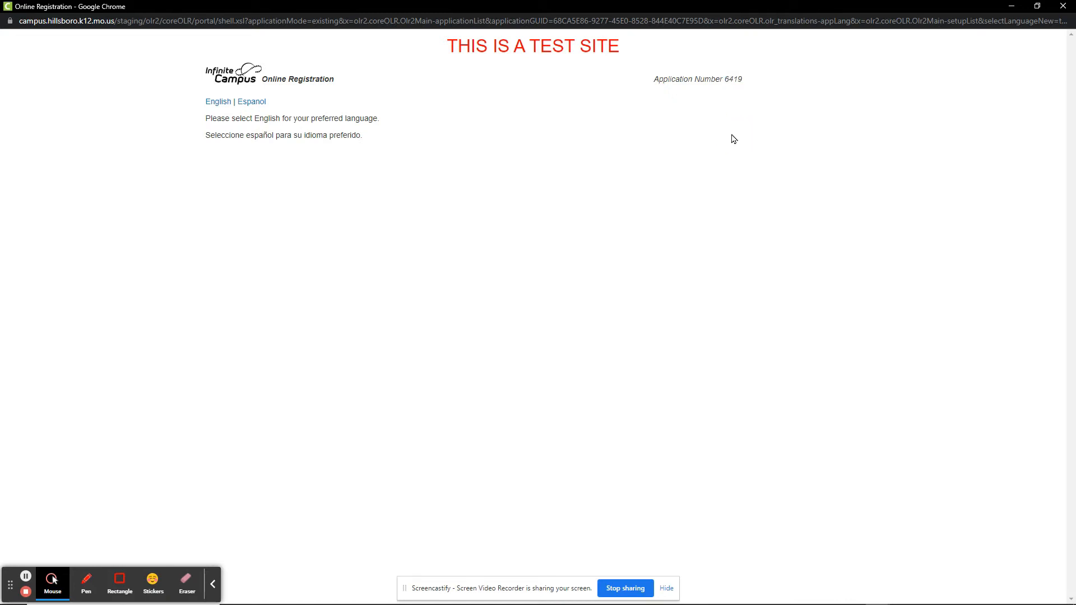
mouse_move(279, 156)
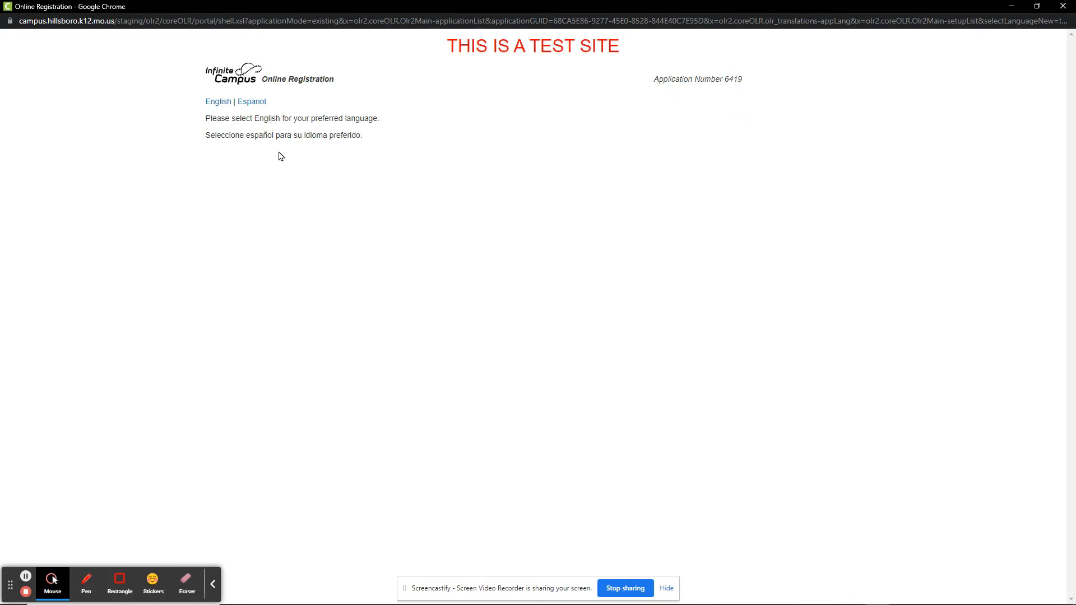
mouse_move(218, 102)
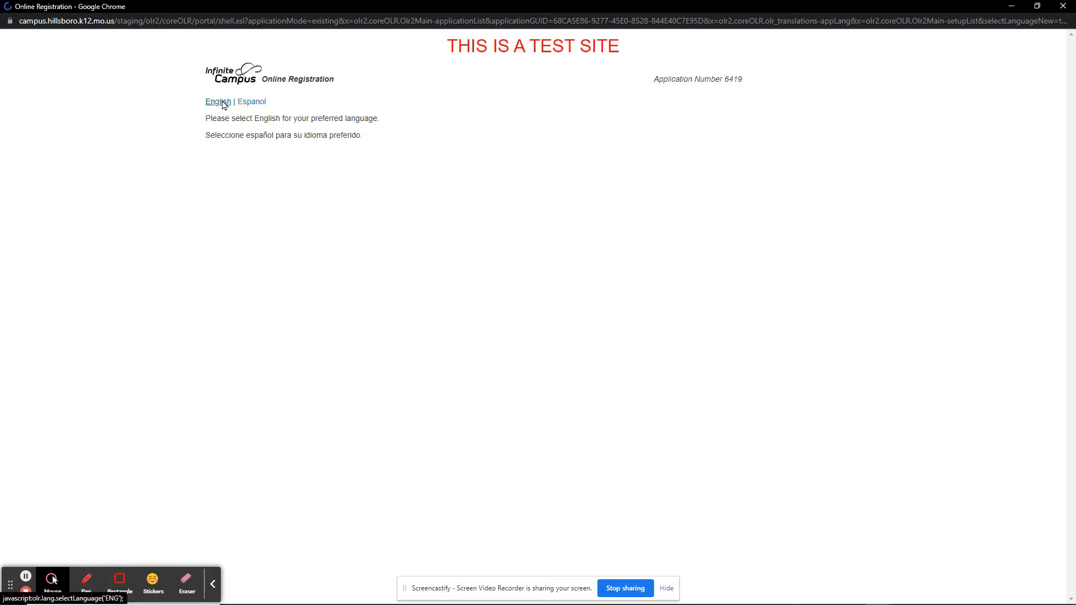
Choose English, enter 'Parent Name', draw a signature, and submit the residency attestation
left_click(218, 102)
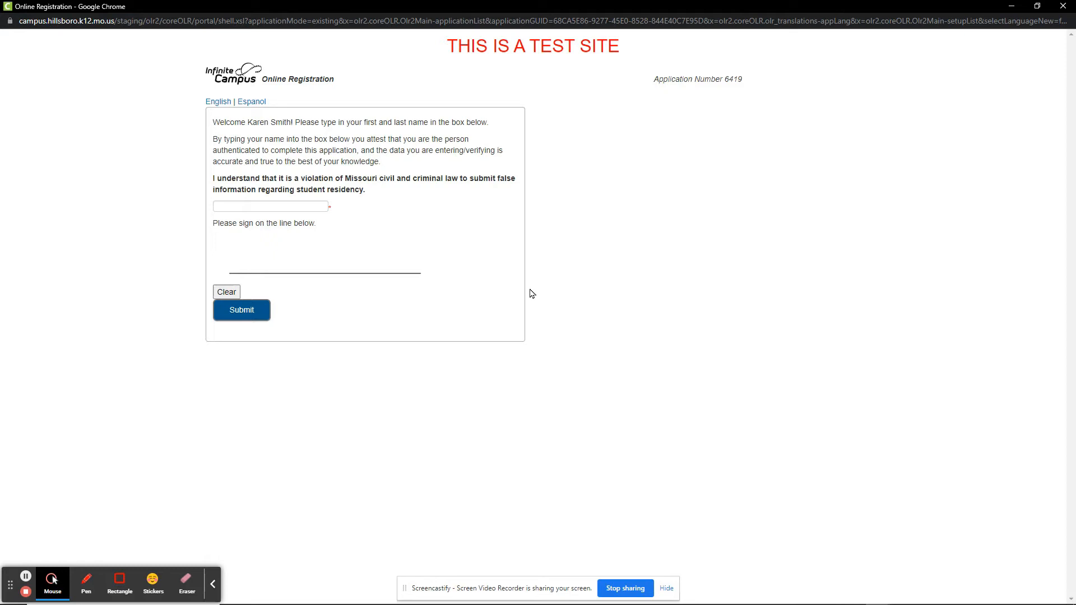
mouse_move(442, 268)
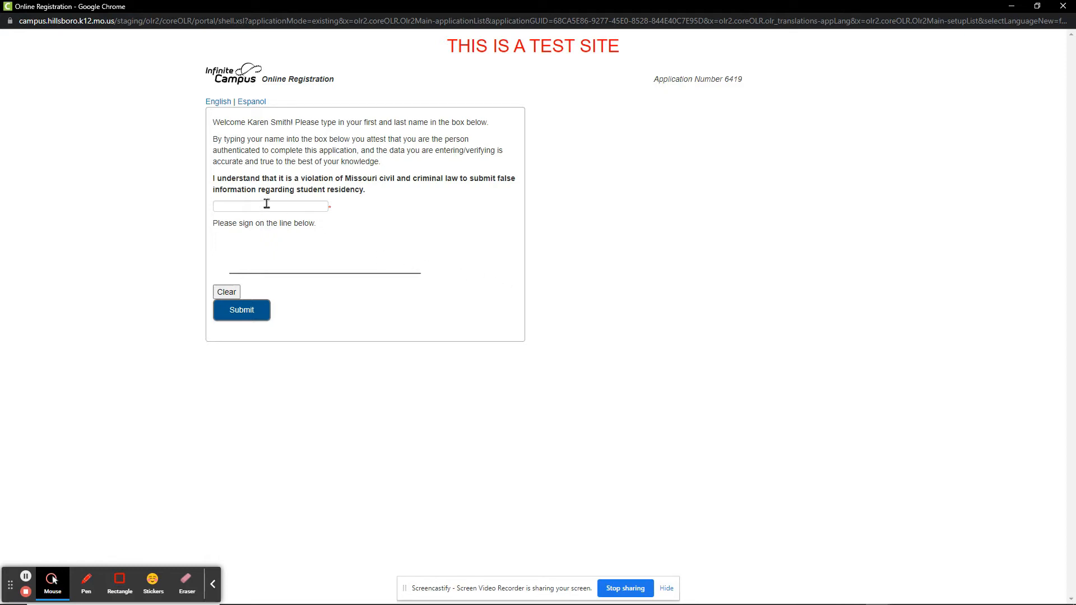
type("P")
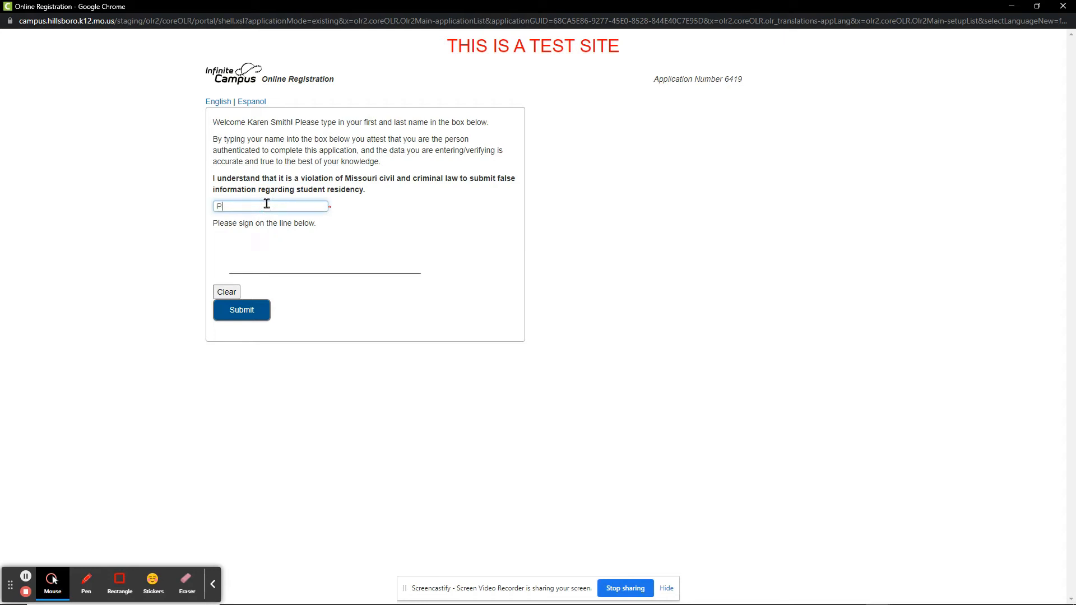
type("arent Name")
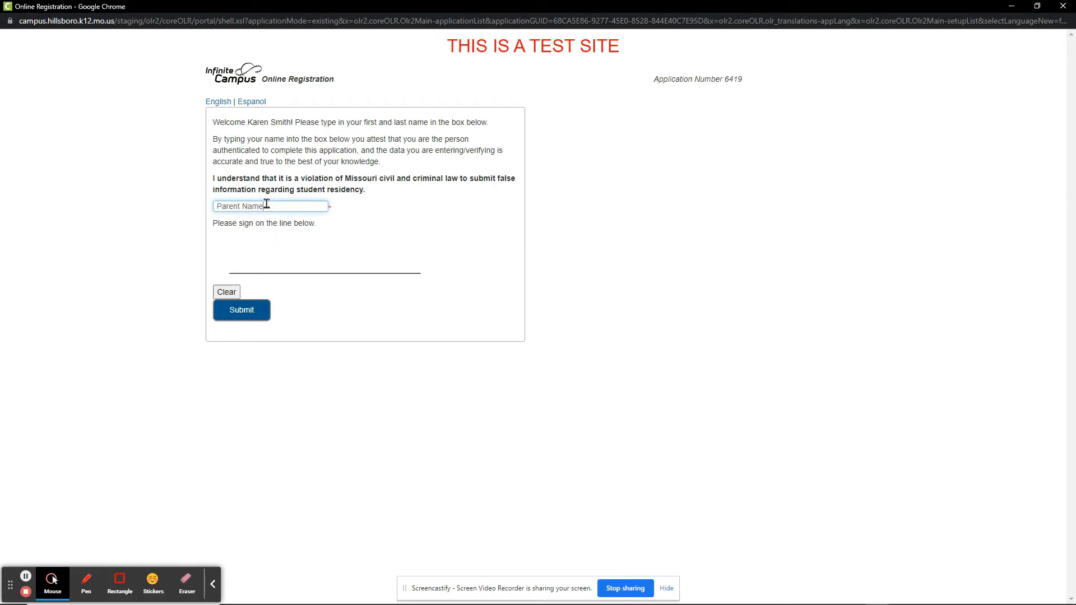
left_click_drag(260, 237, 250, 257)
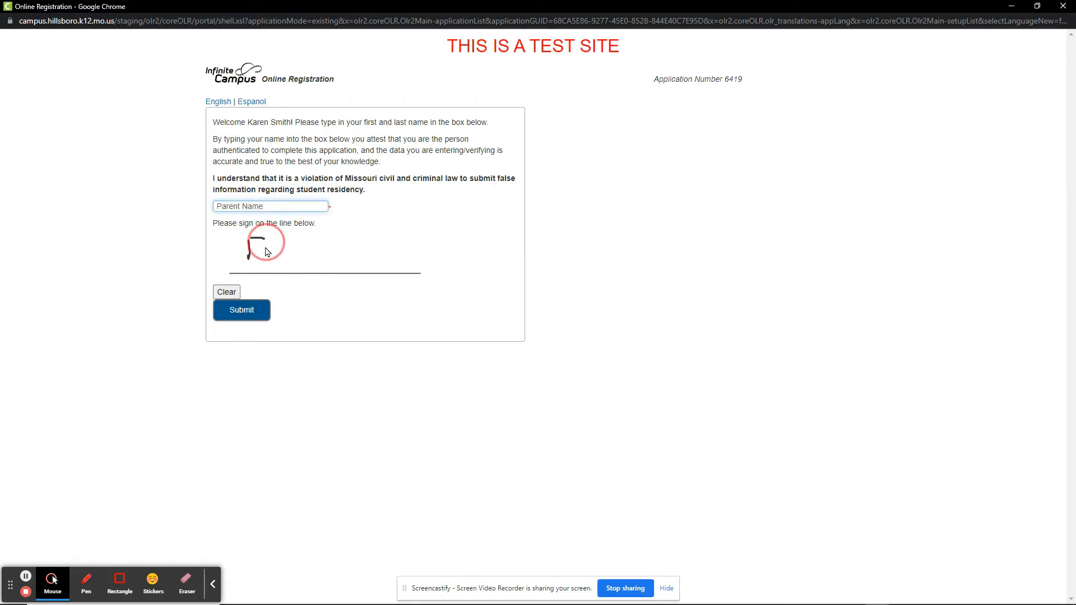
left_click_drag(247, 250, 354, 264)
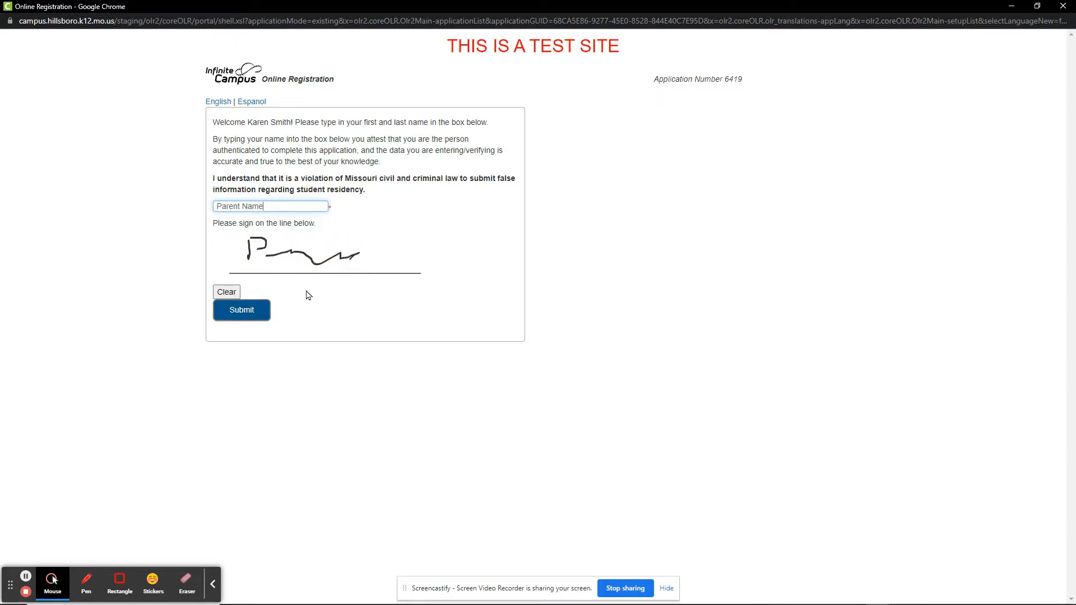
left_click(241, 309)
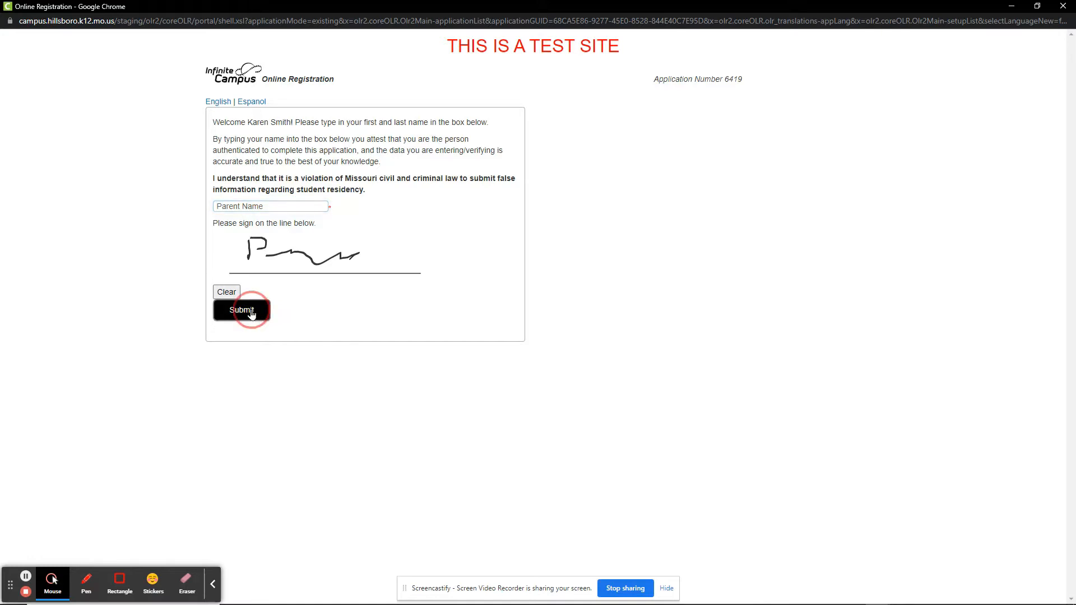
Begin the Review/Application from the Annual Review welcome page
left_click(241, 309)
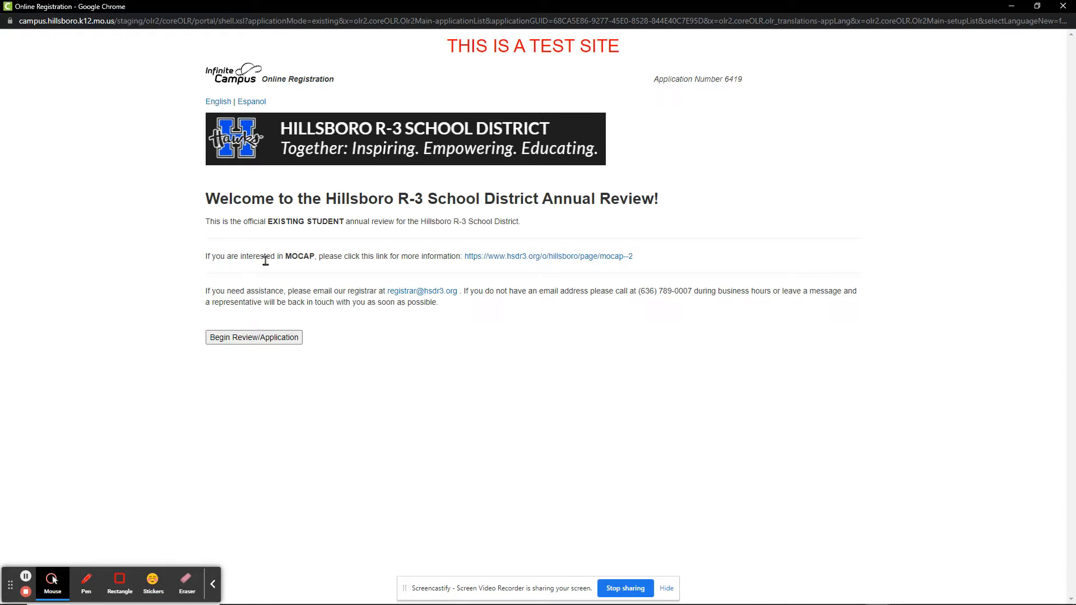
mouse_move(270, 258)
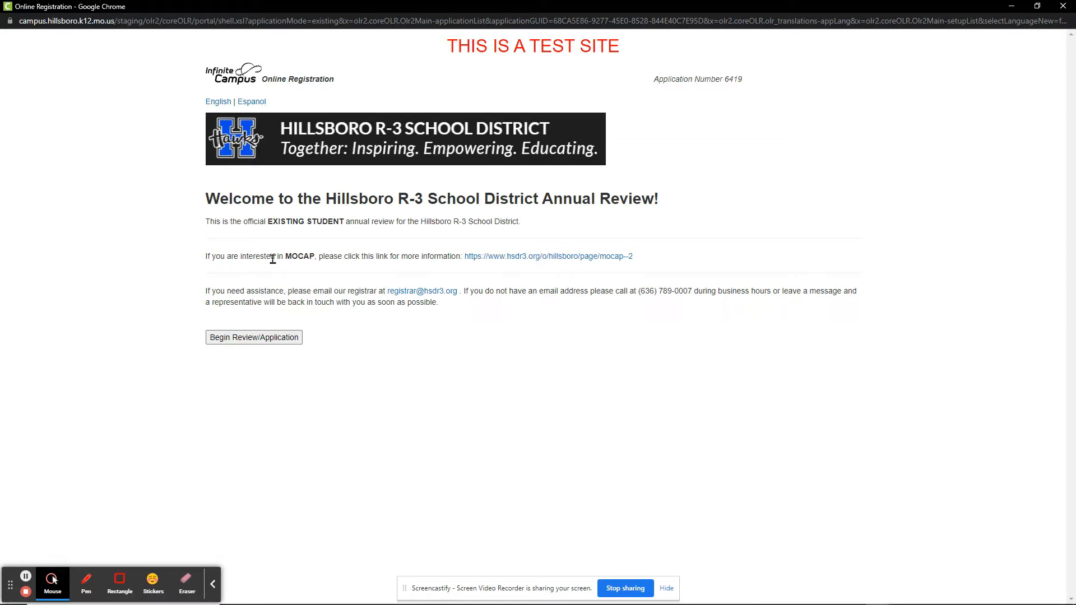
mouse_move(239, 342)
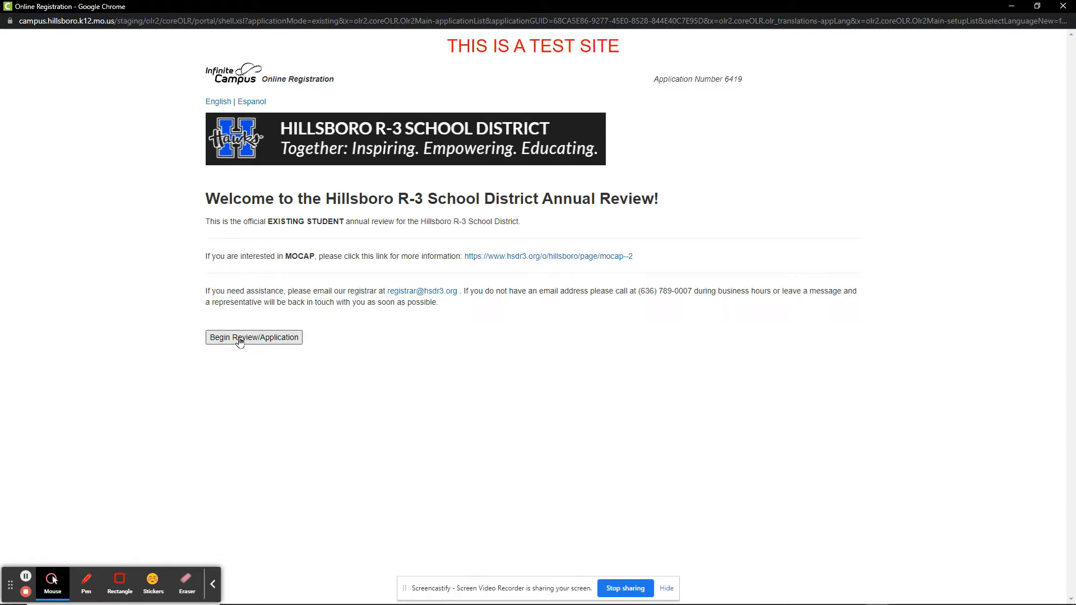
left_click(254, 337)
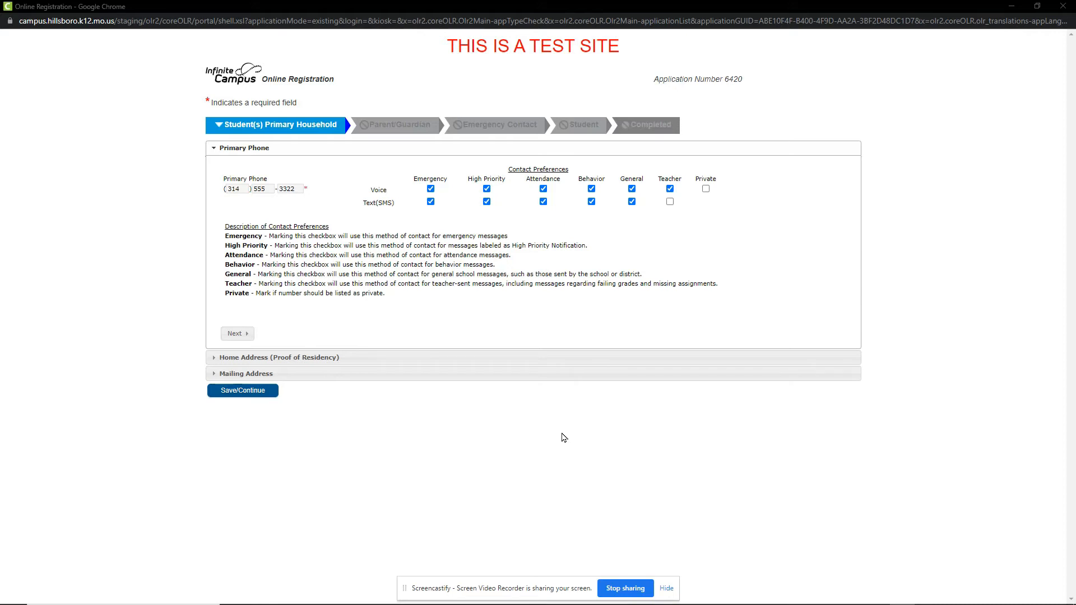
mouse_move(540, 230)
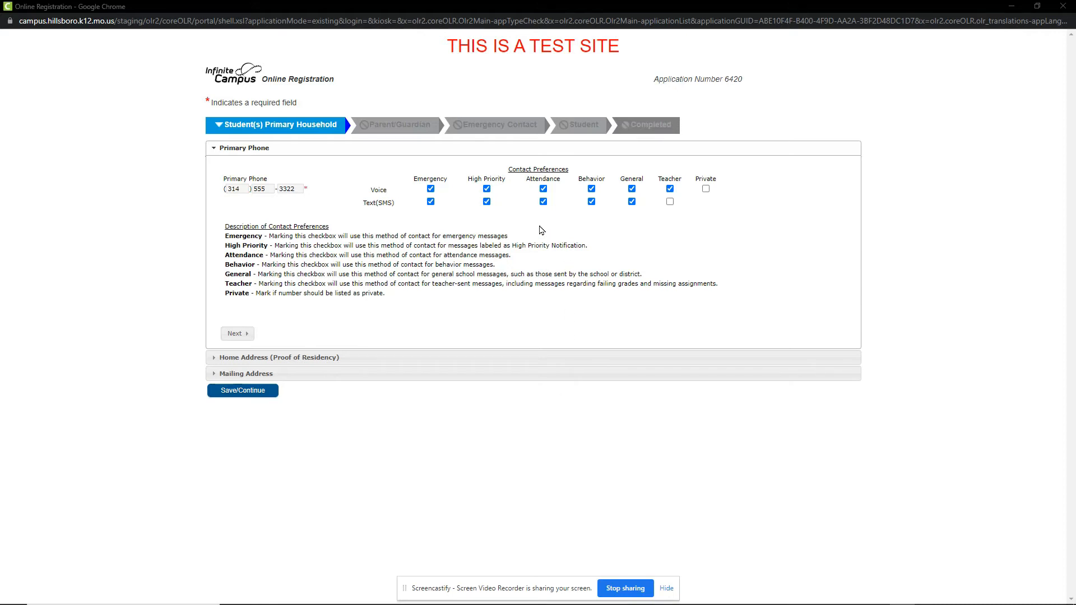
mouse_move(555, 220)
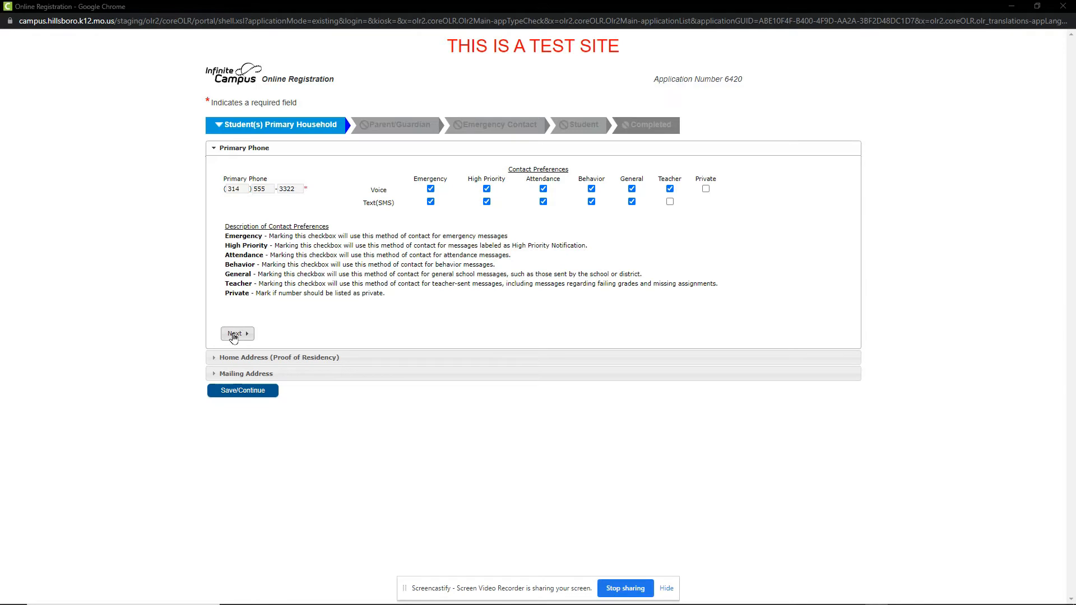
left_click(236, 334)
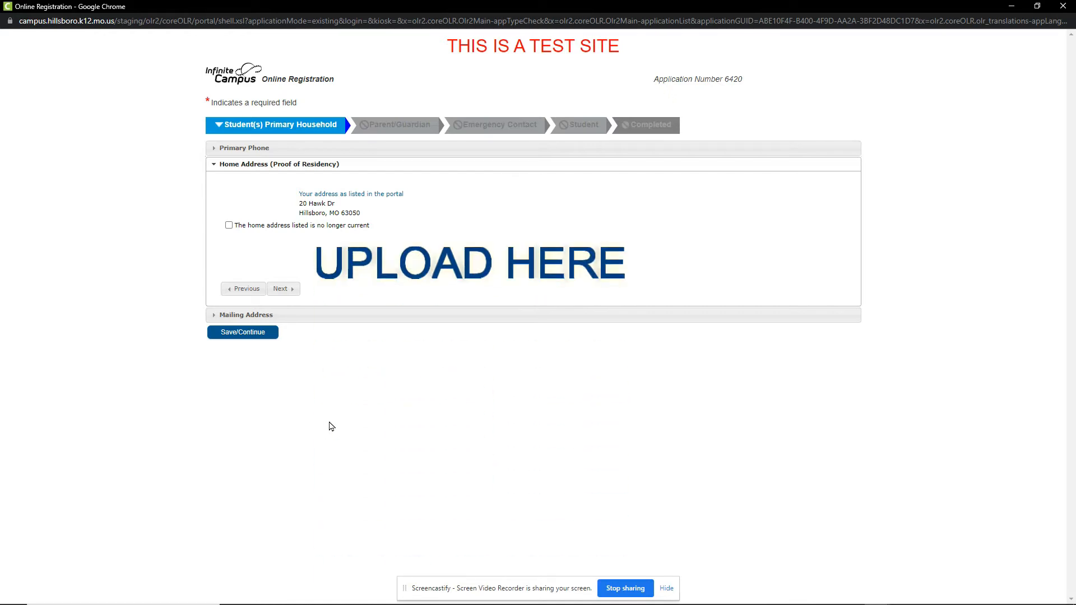
mouse_move(351, 400)
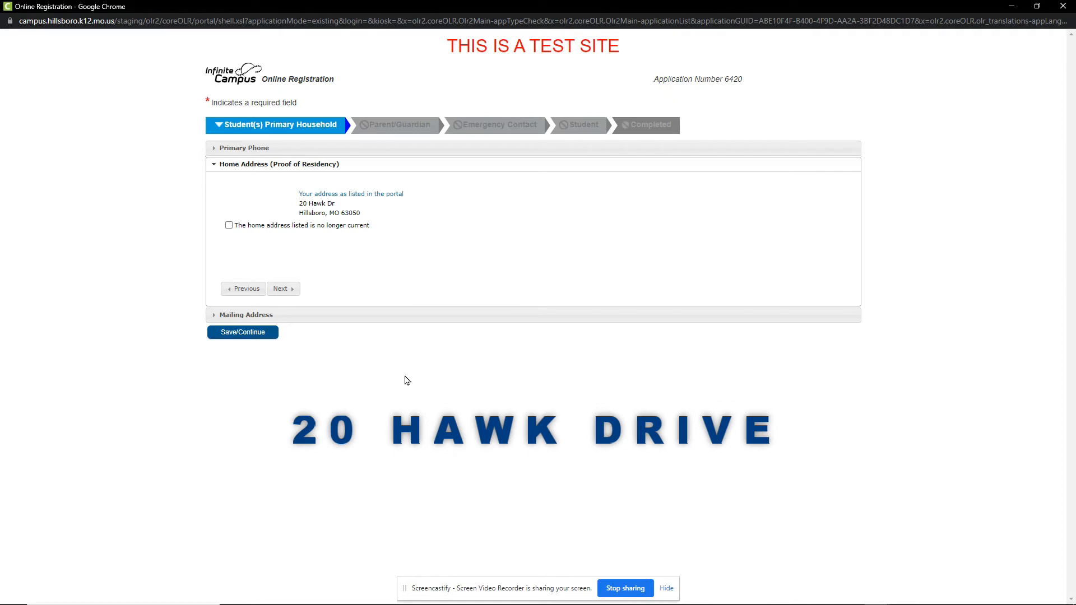
mouse_move(315, 389)
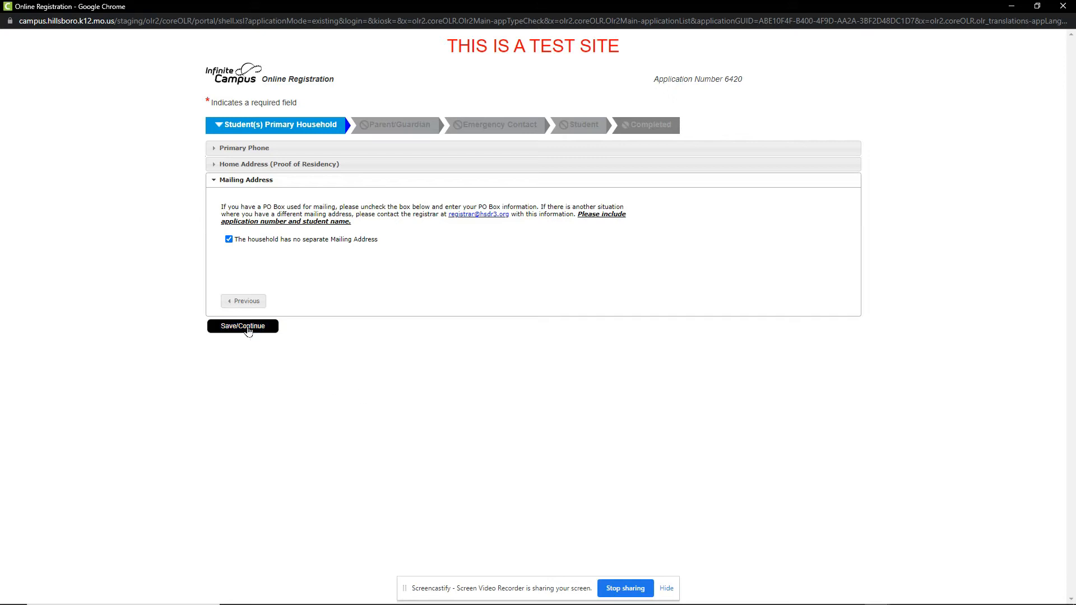
Keep 'no separate Mailing Address' checked and save the Primary Household step
left_click(242, 326)
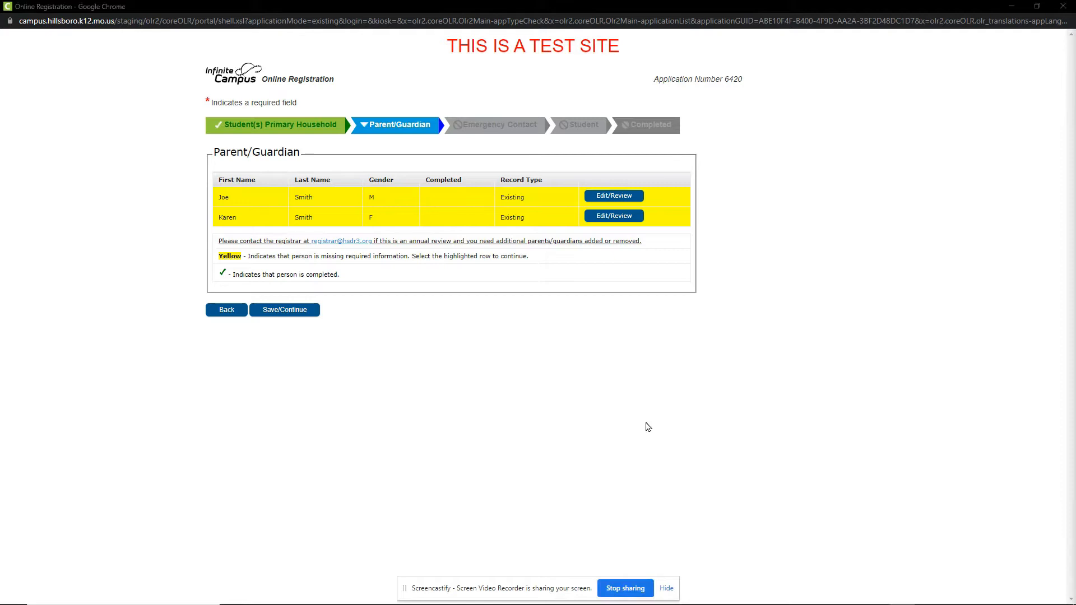
mouse_move(603, 379)
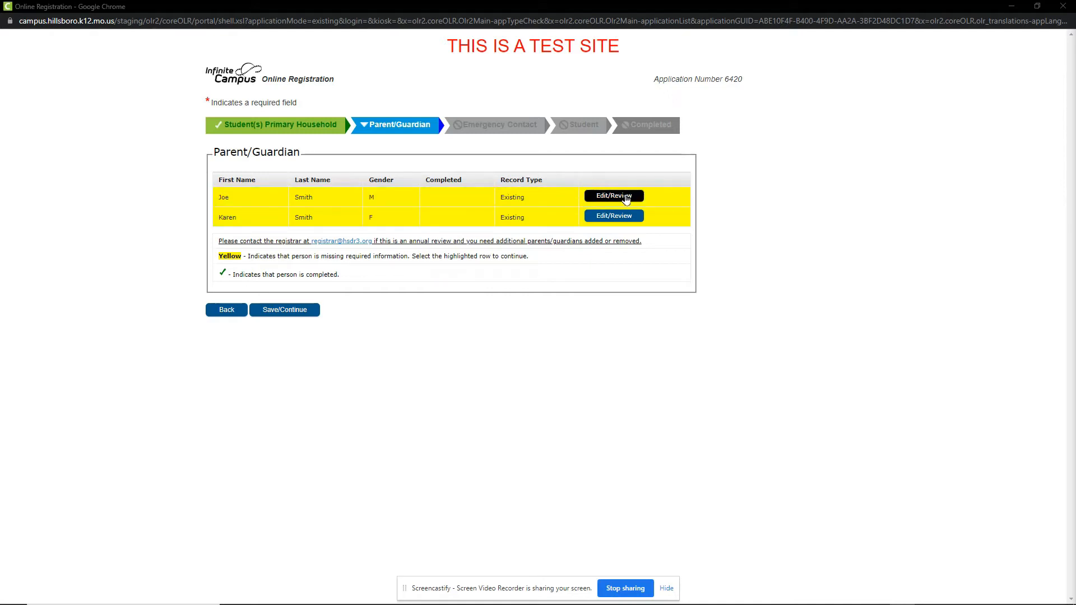
left_click(613, 195)
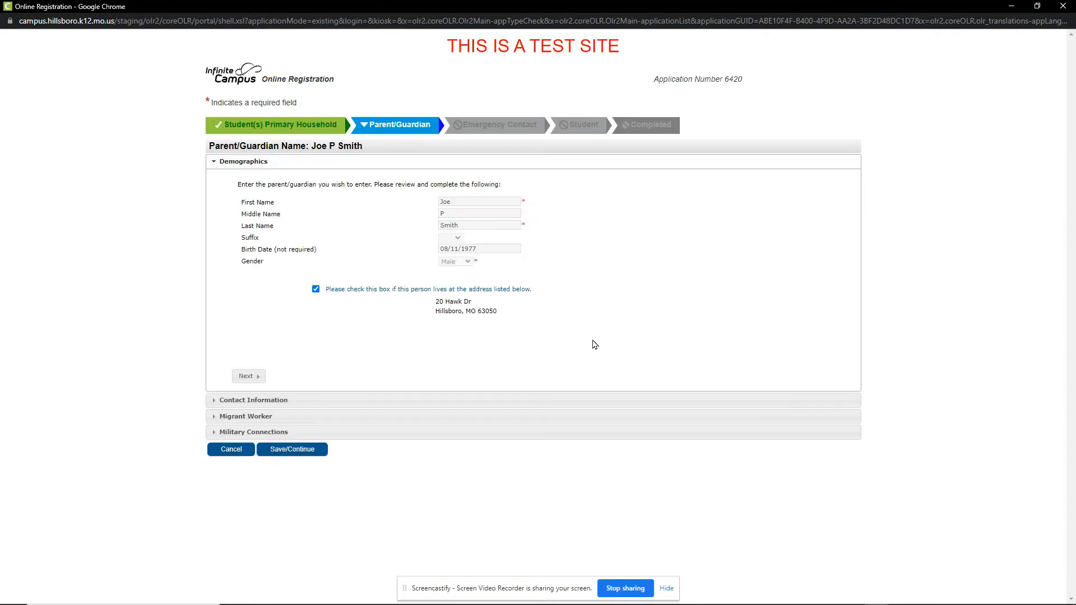
left_click(459, 238)
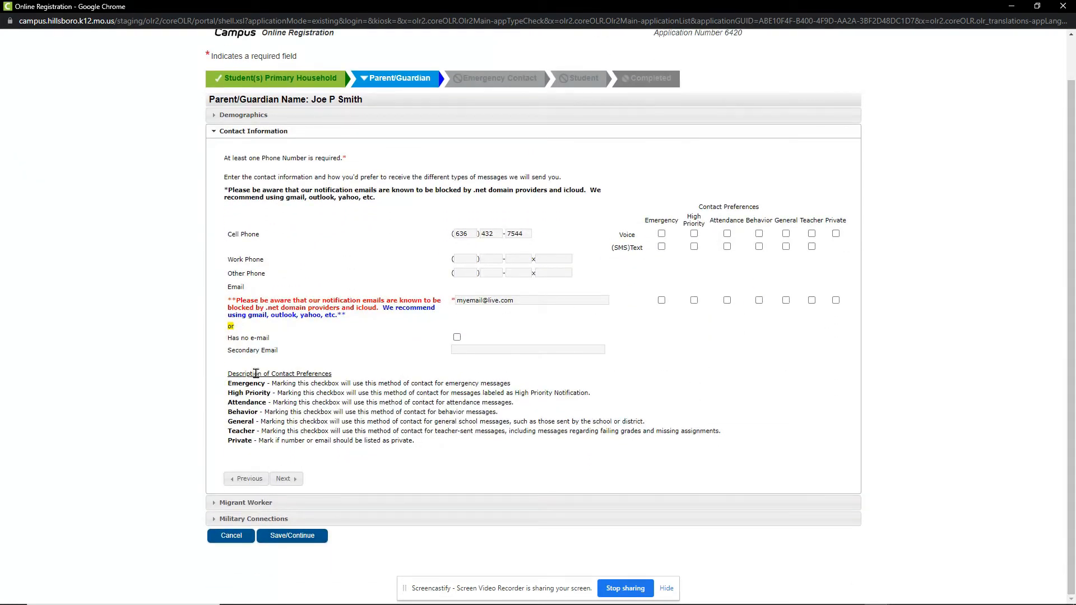
mouse_move(287, 274)
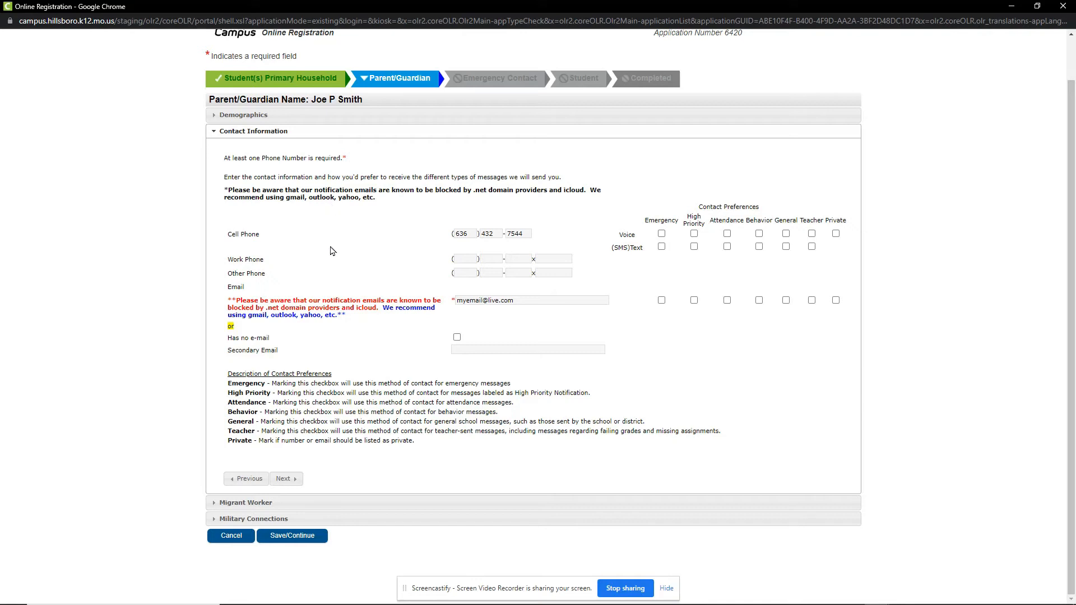
mouse_move(342, 256)
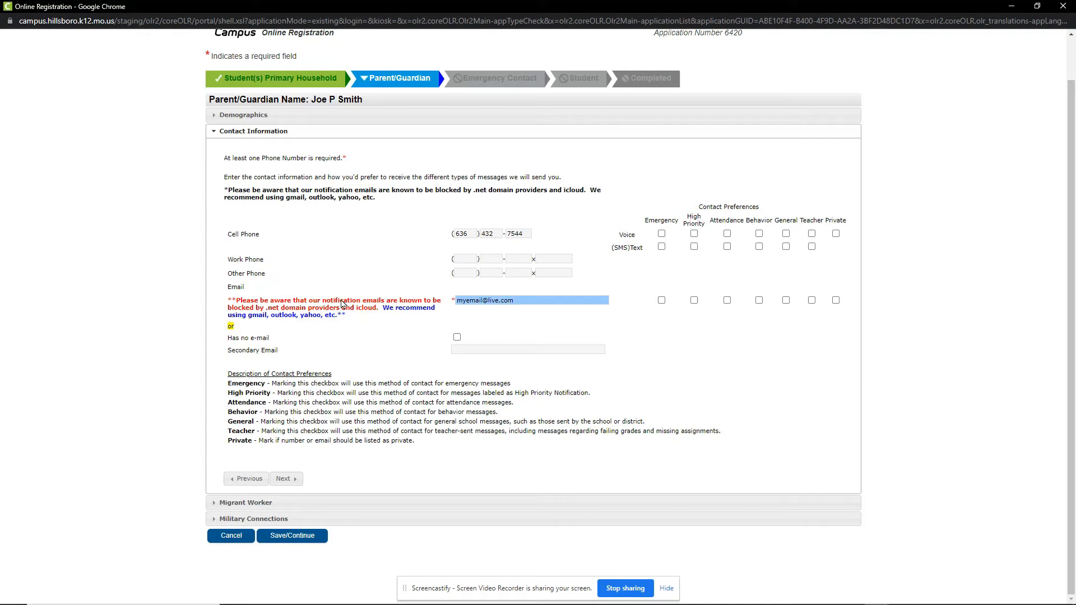
mouse_move(339, 308)
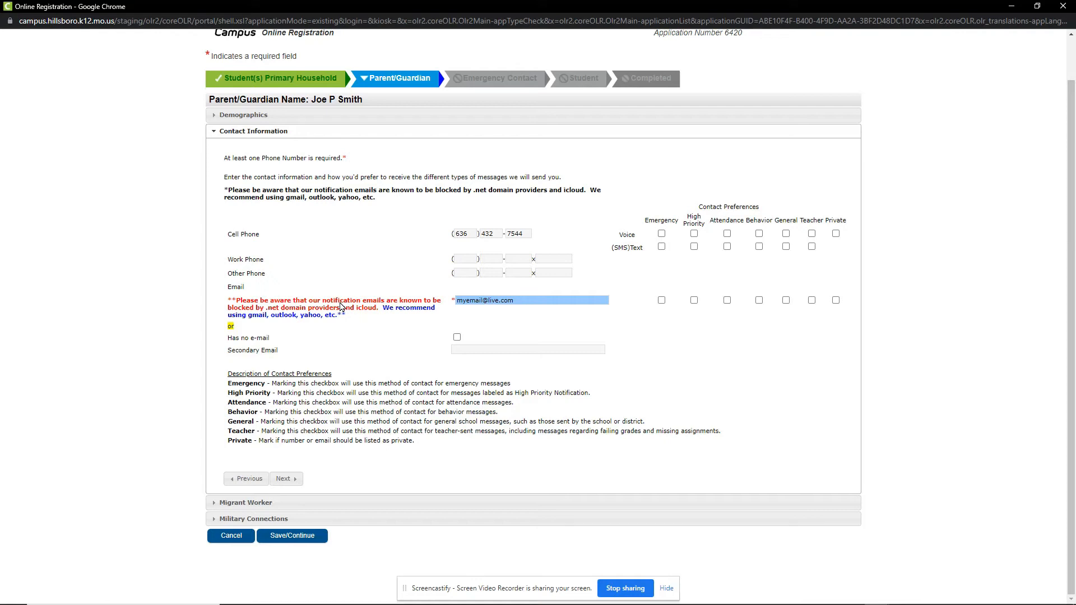
mouse_move(354, 306)
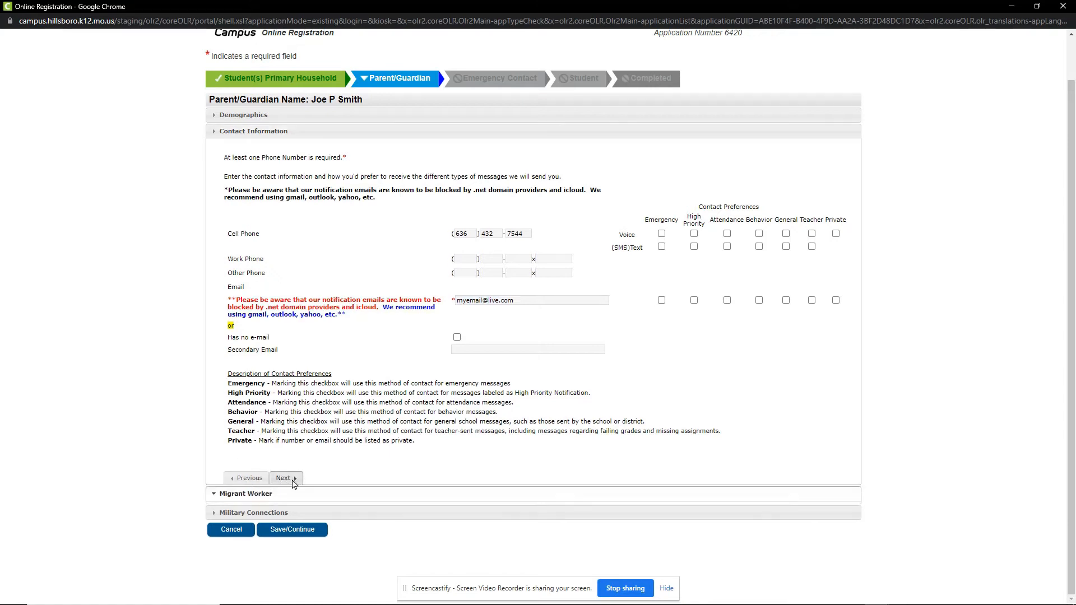
left_click(284, 477)
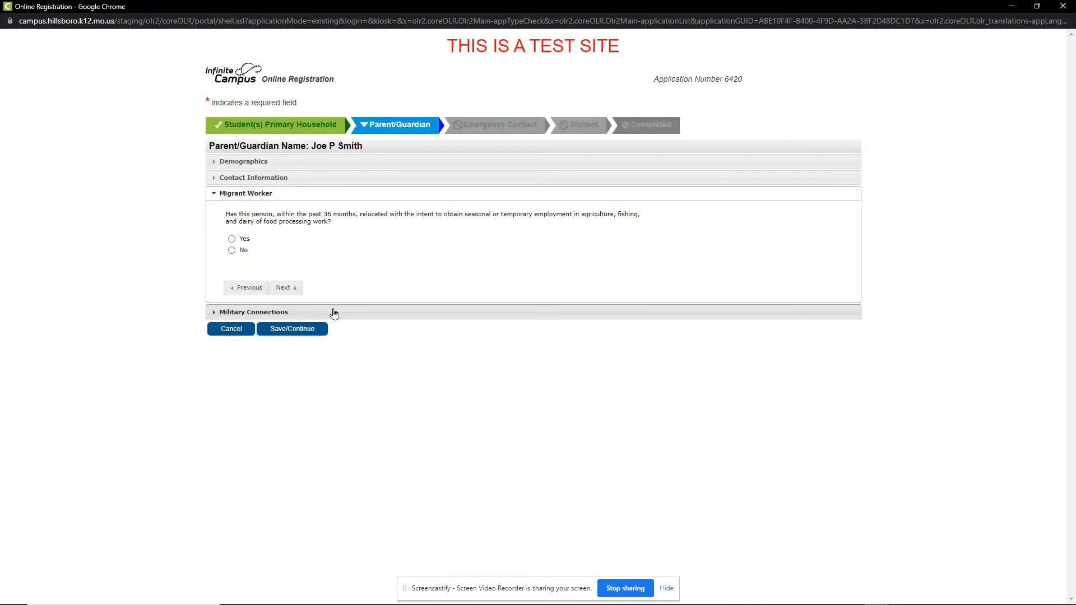
mouse_move(259, 271)
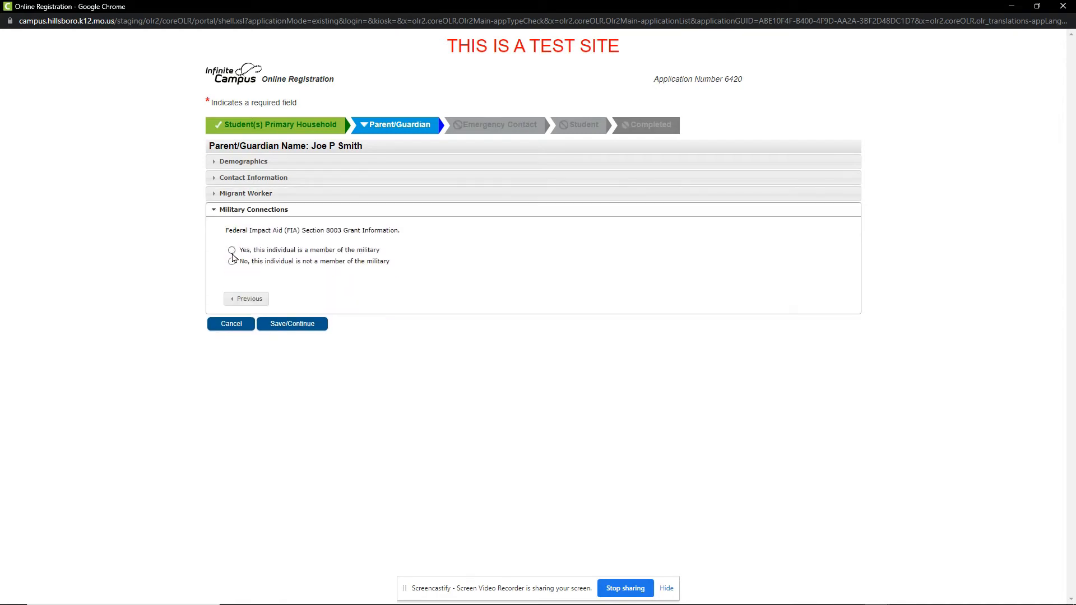
Mark Joe P Smith as not a military member and save his record
left_click(232, 262)
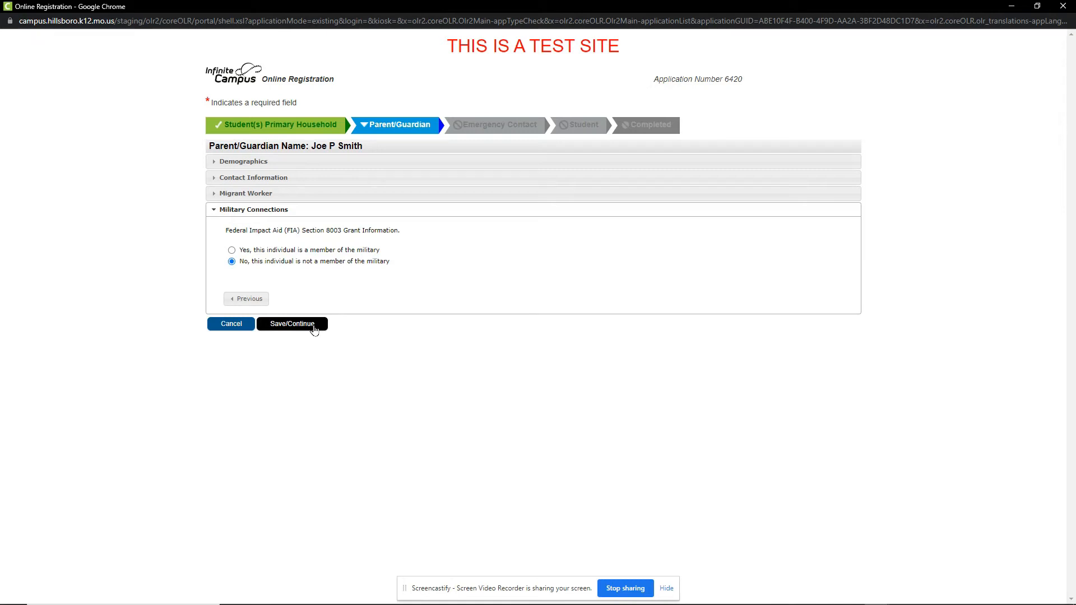
left_click(291, 324)
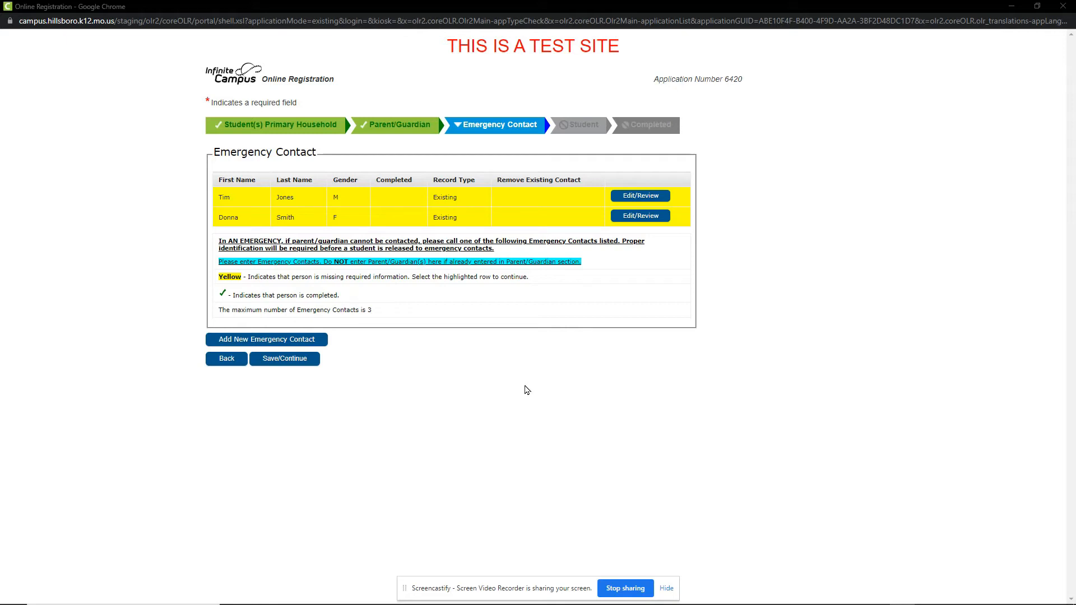
mouse_move(671, 303)
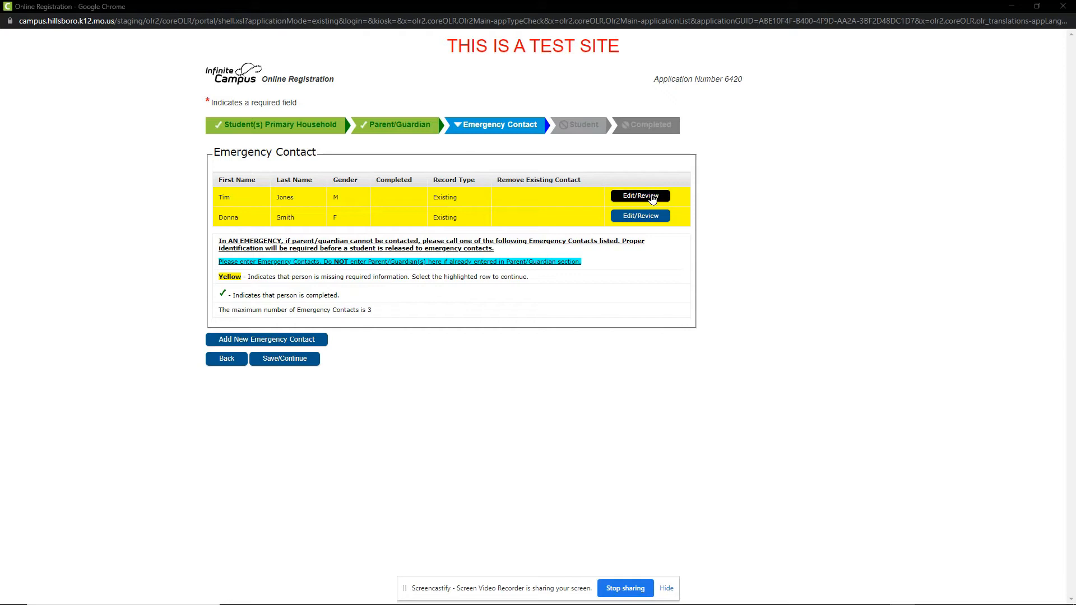
left_click(638, 196)
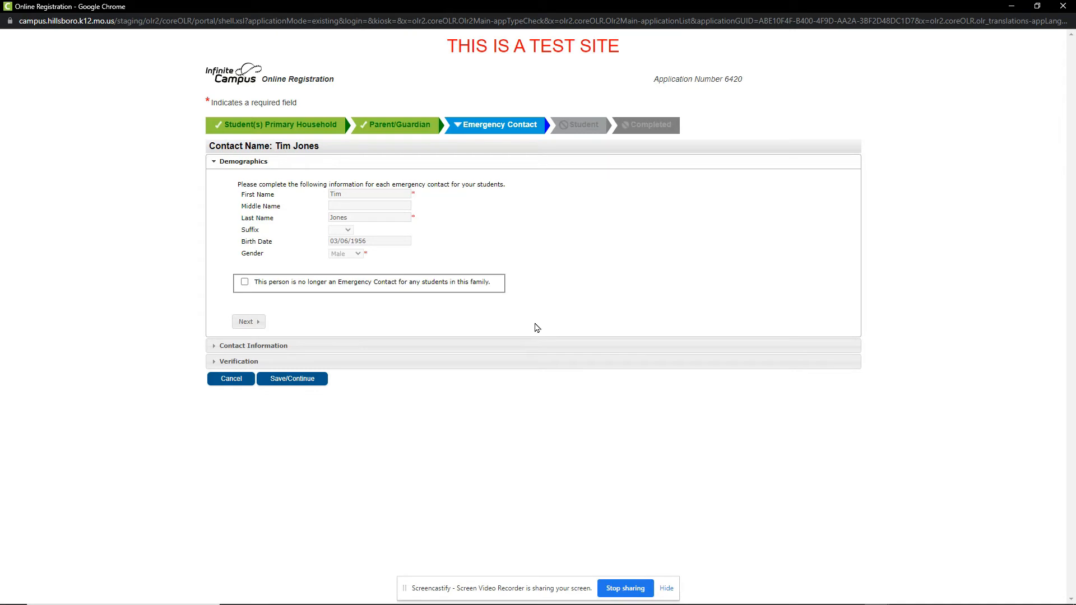
mouse_move(458, 336)
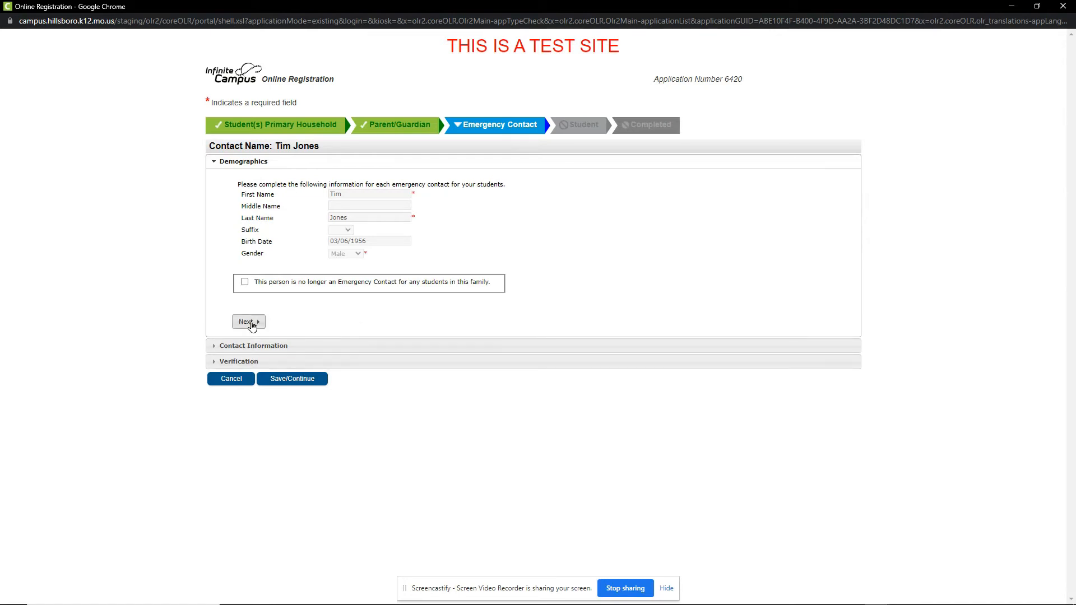
left_click(247, 321)
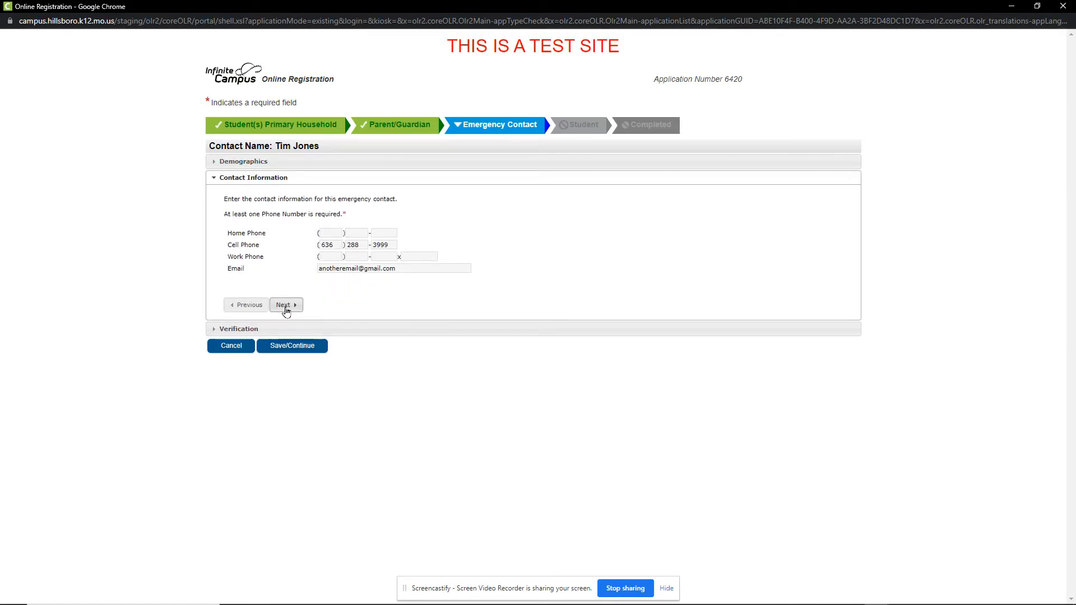
left_click(283, 304)
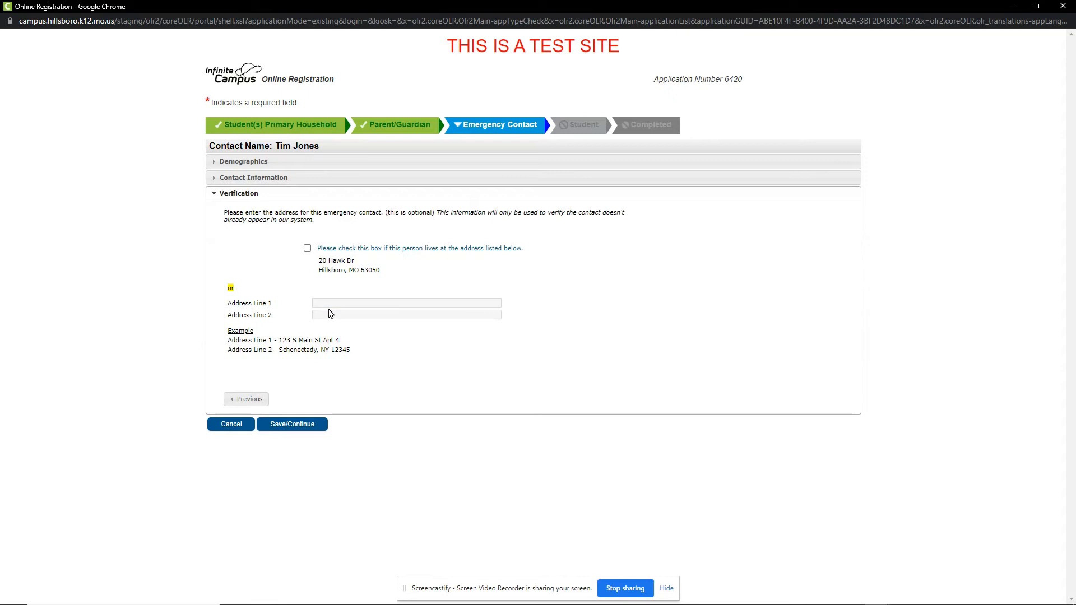
left_click(406, 315)
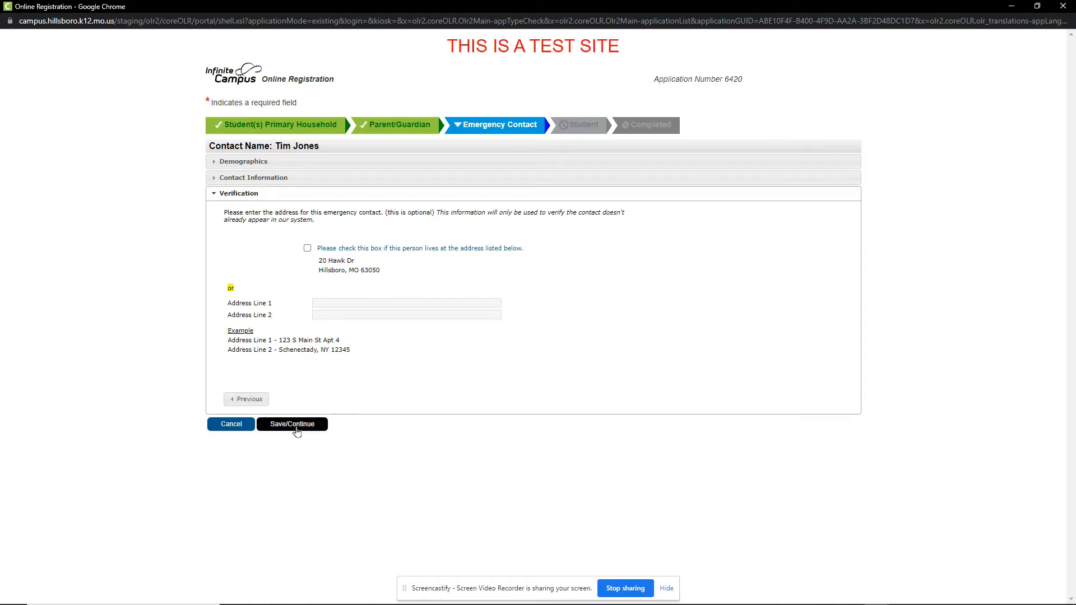
left_click(291, 423)
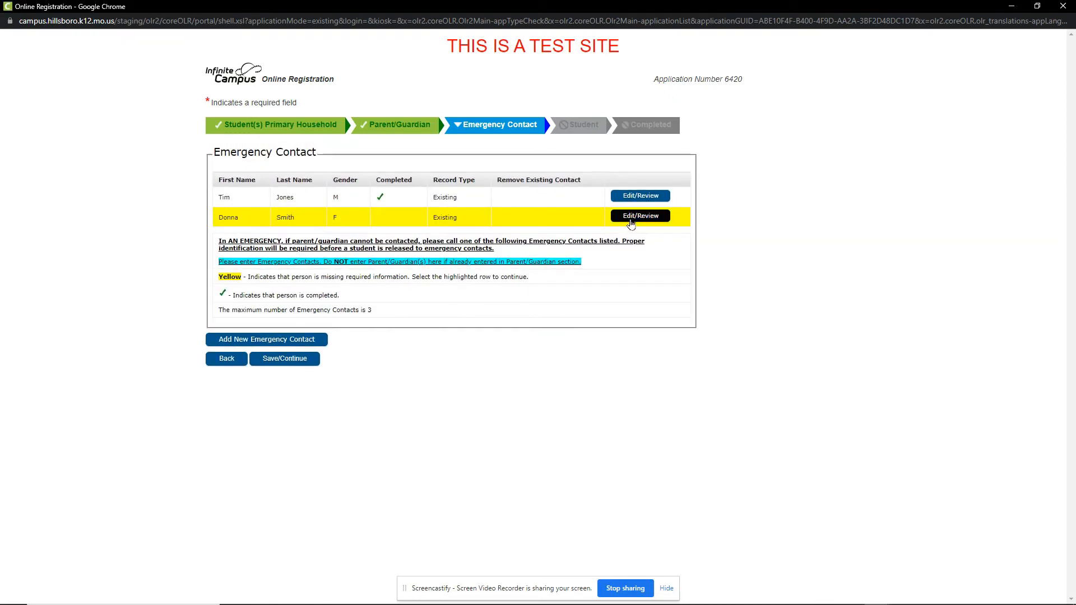
left_click(639, 215)
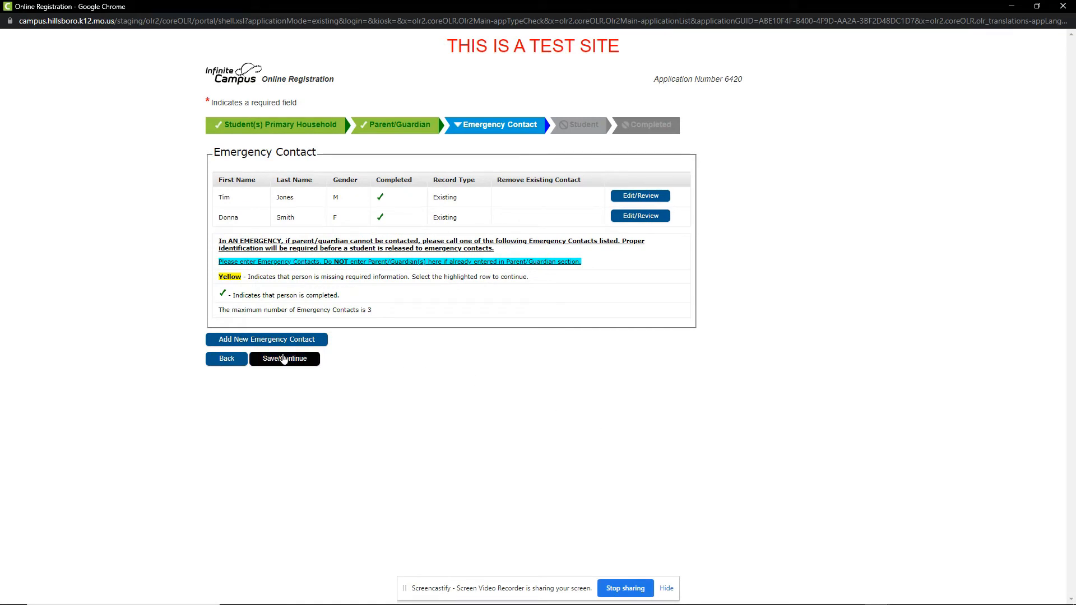
mouse_move(274, 361)
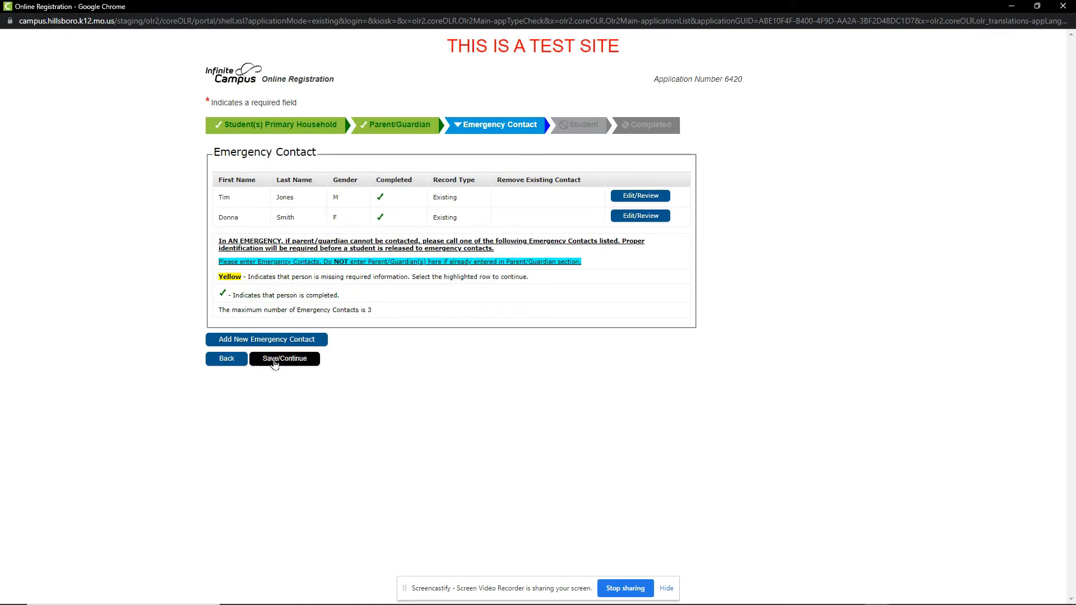
left_click(284, 358)
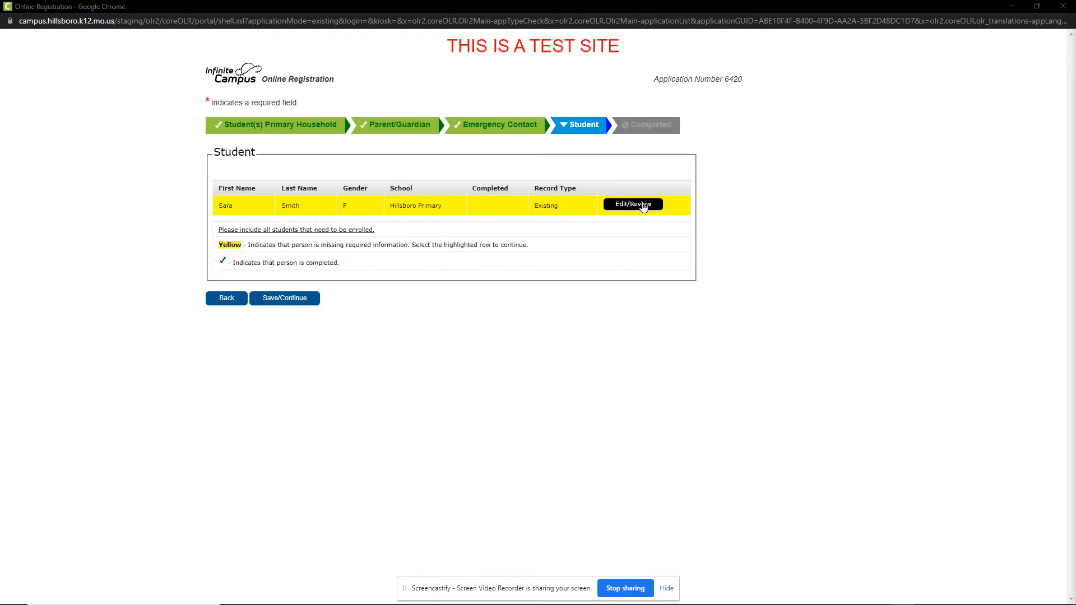
left_click(632, 204)
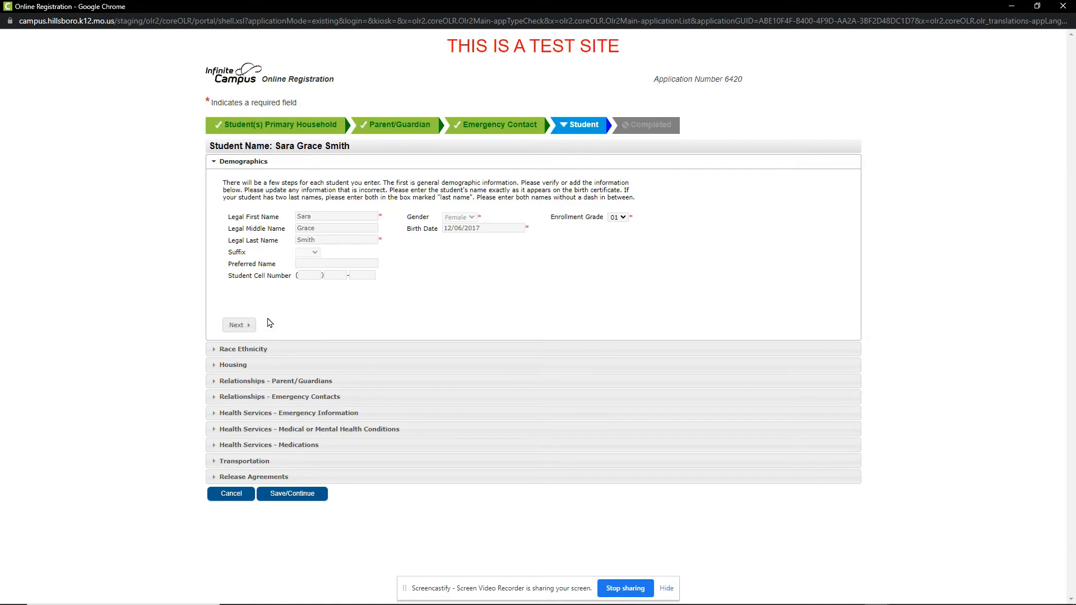
Pass Sara's demographics, race/ethnicity and housing sections to reach guardian relationships
left_click(336, 263)
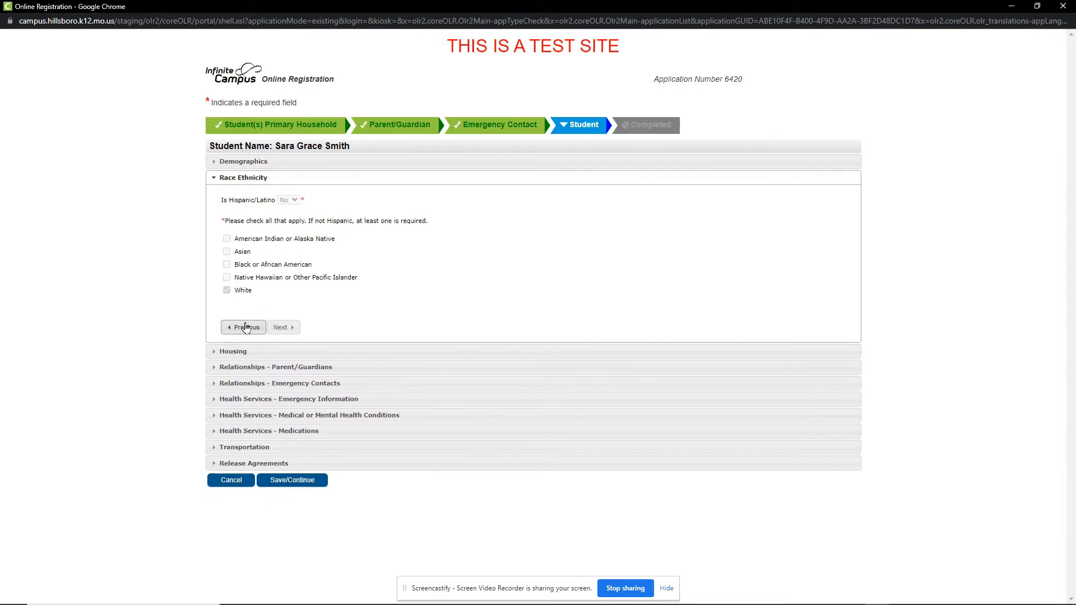
mouse_move(201, 334)
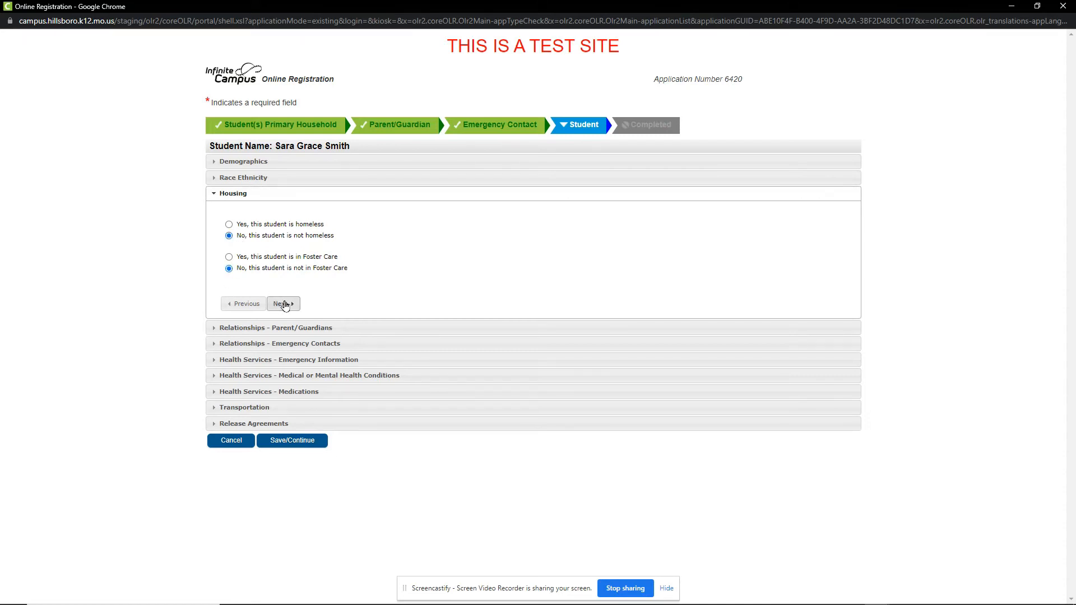
left_click(282, 304)
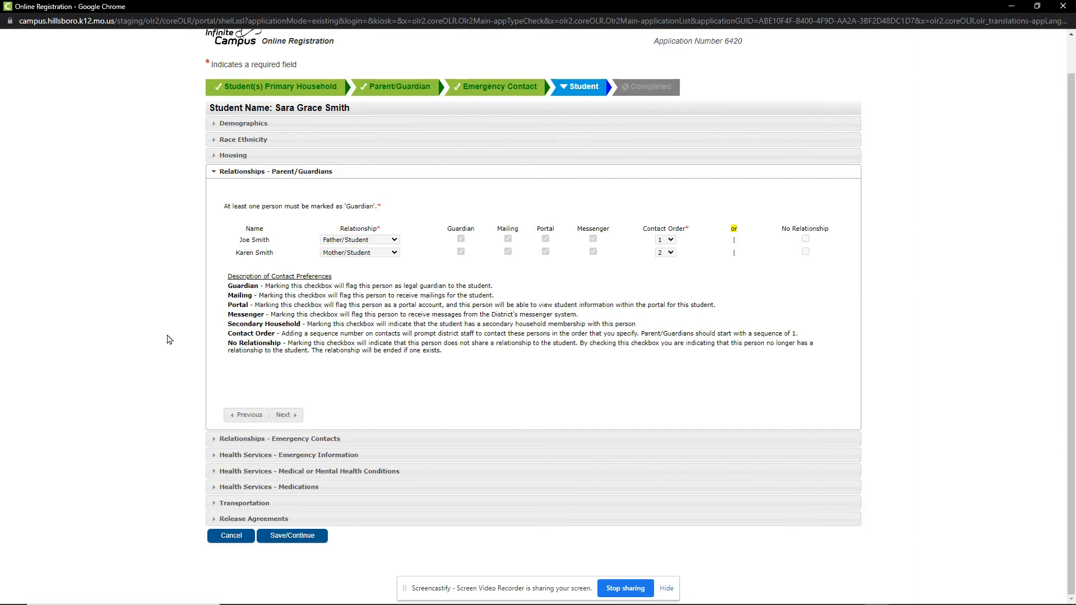
mouse_move(208, 321)
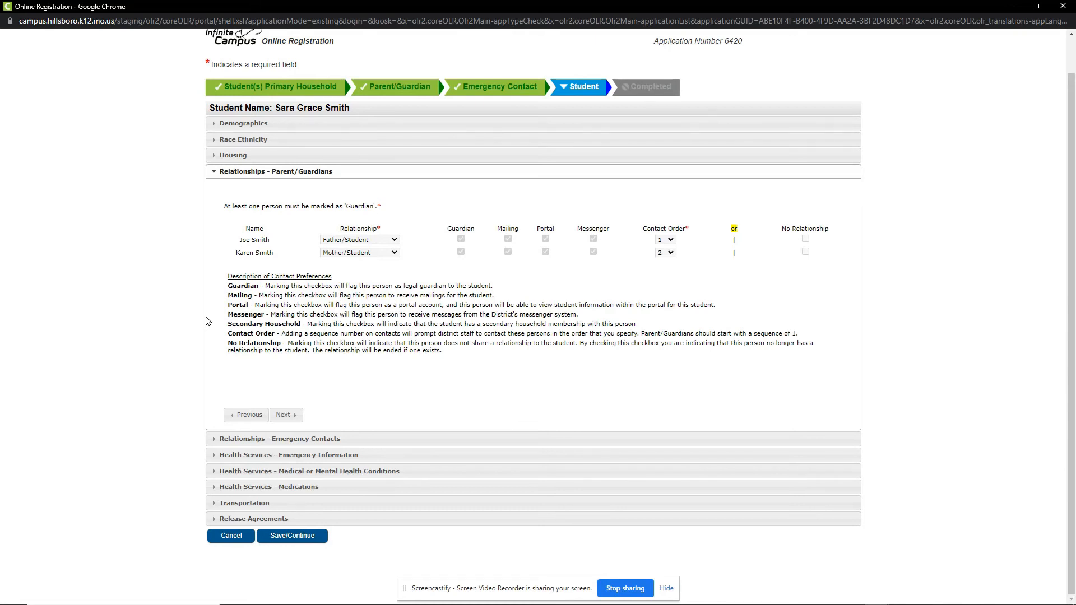
left_click(276, 171)
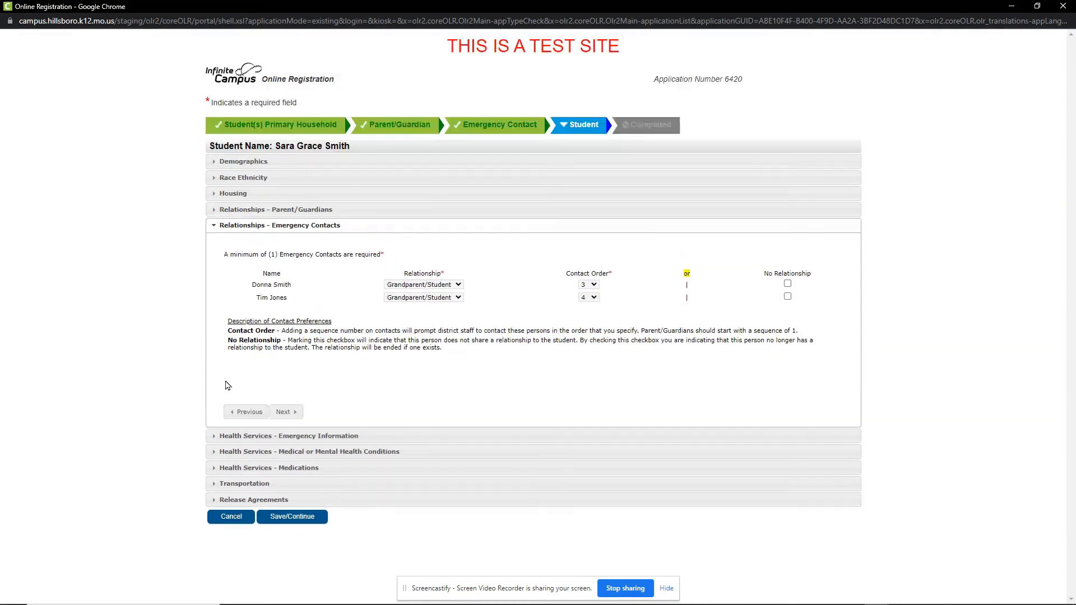
mouse_move(186, 362)
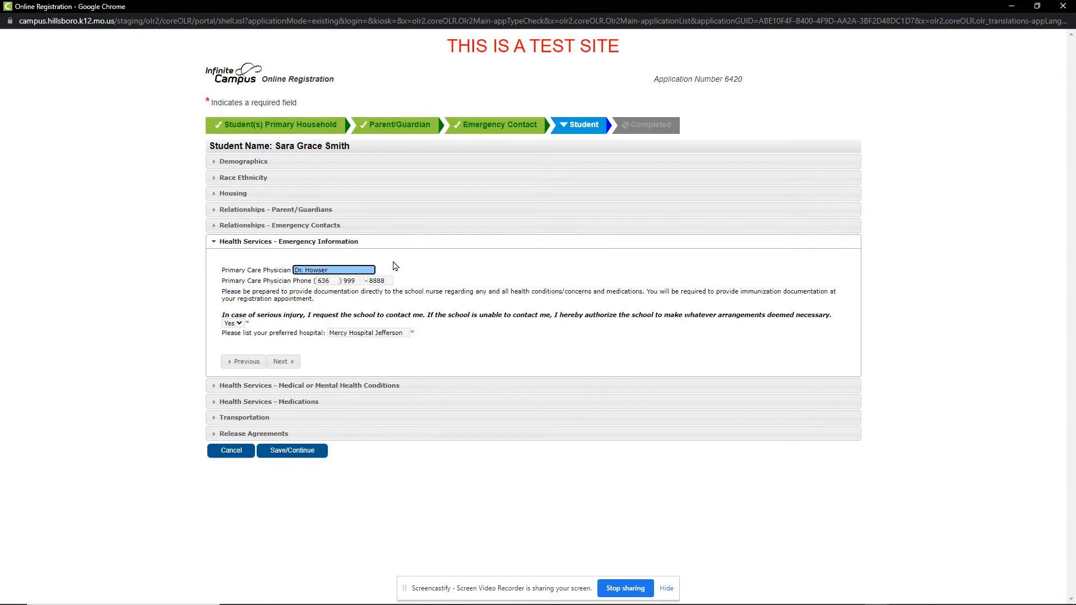
Check Sara's physician, phone and preferred hospital, then continue to medical conditions
left_click(378, 281)
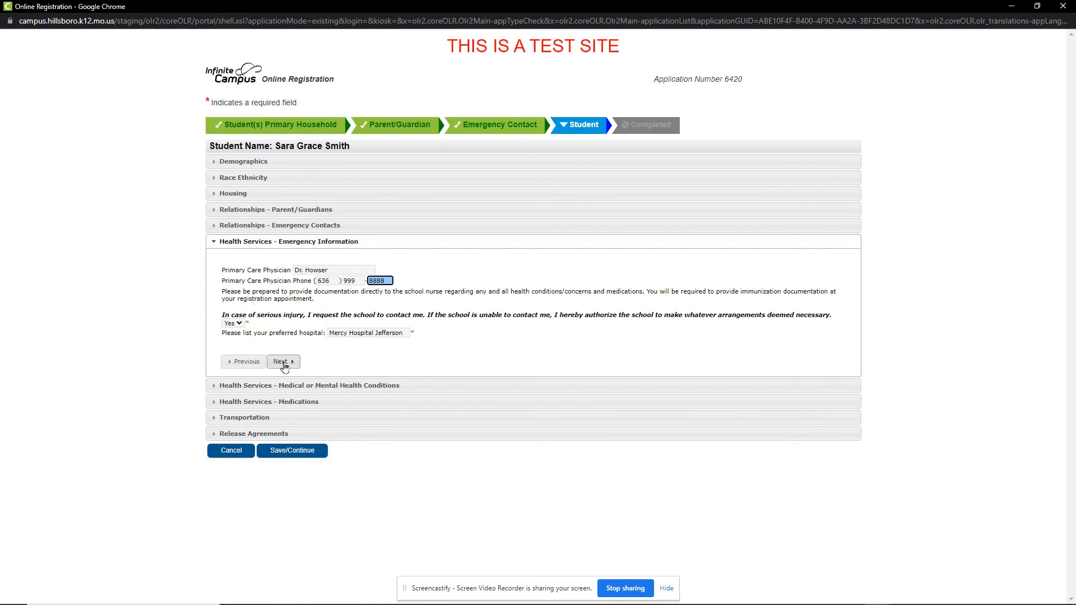
left_click(281, 362)
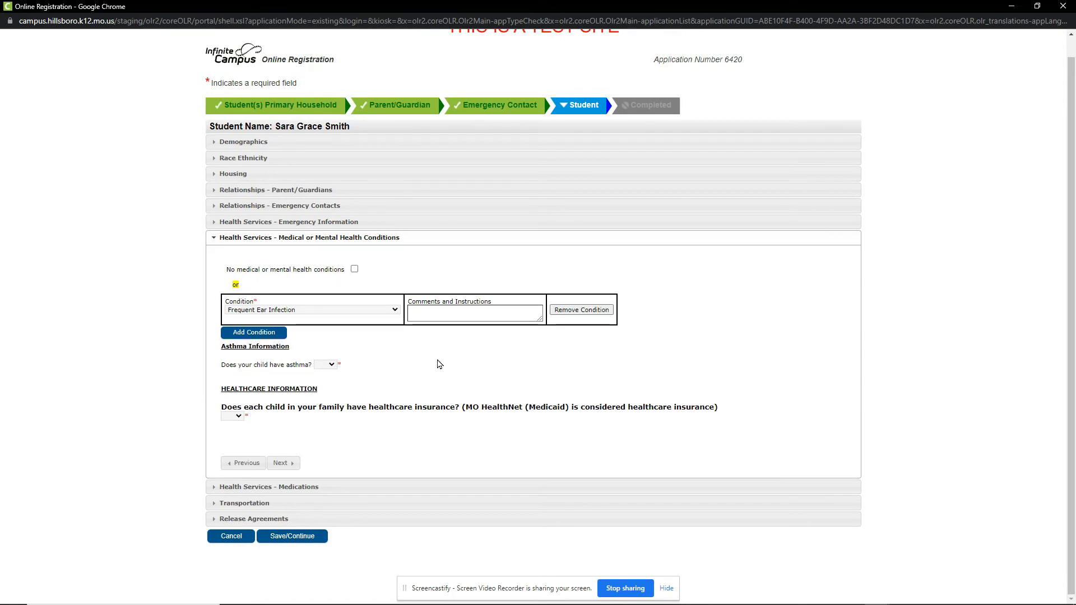
Keep Frequent Ear Infection listed and answer Yes to asthma and inhaler use
left_click(311, 309)
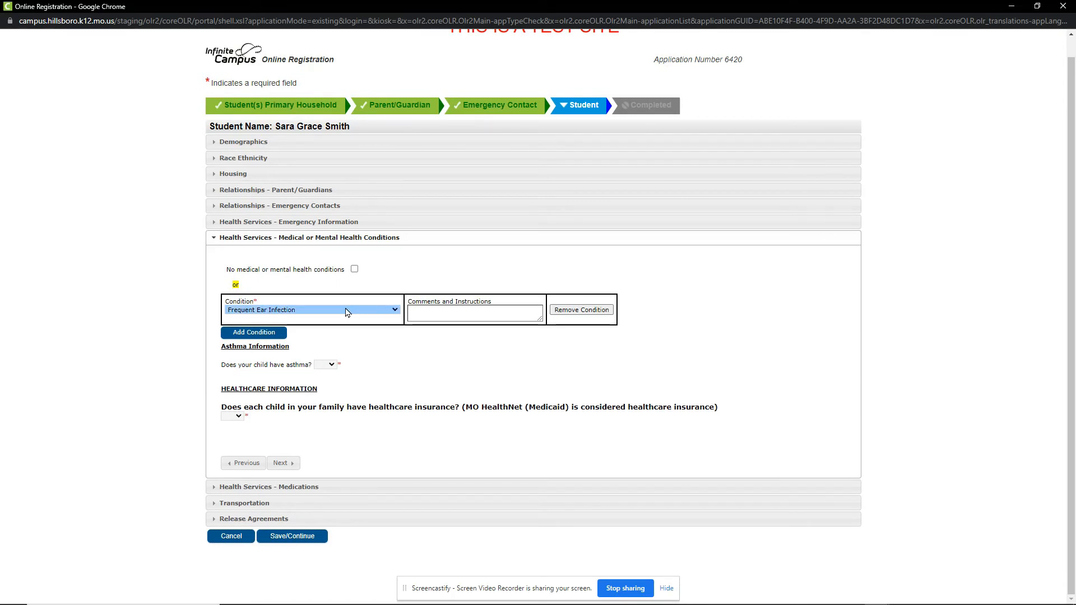
left_click(474, 313)
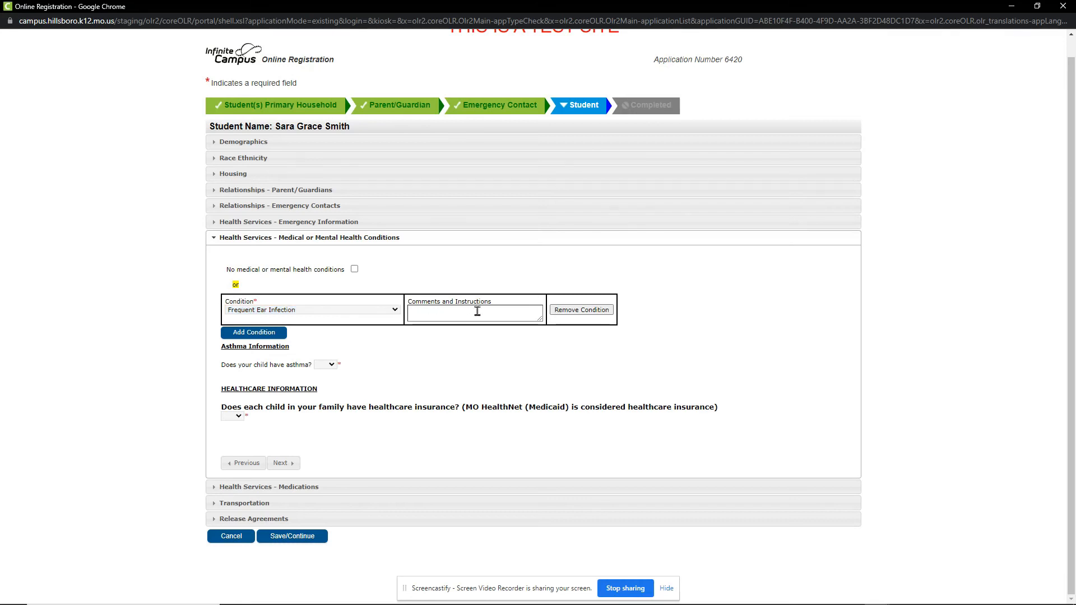
left_click(474, 313)
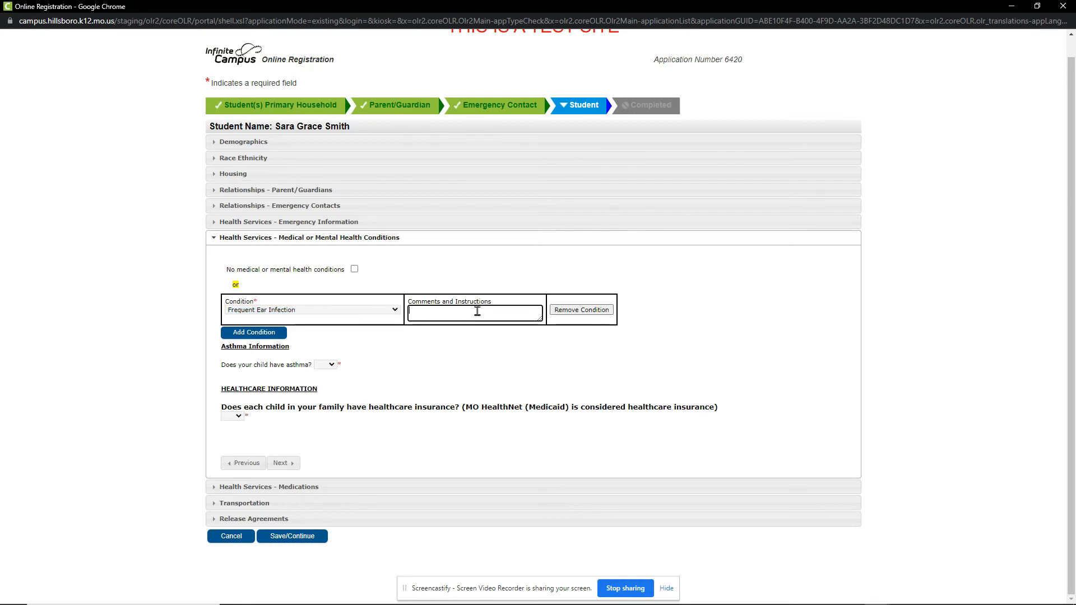
mouse_move(446, 346)
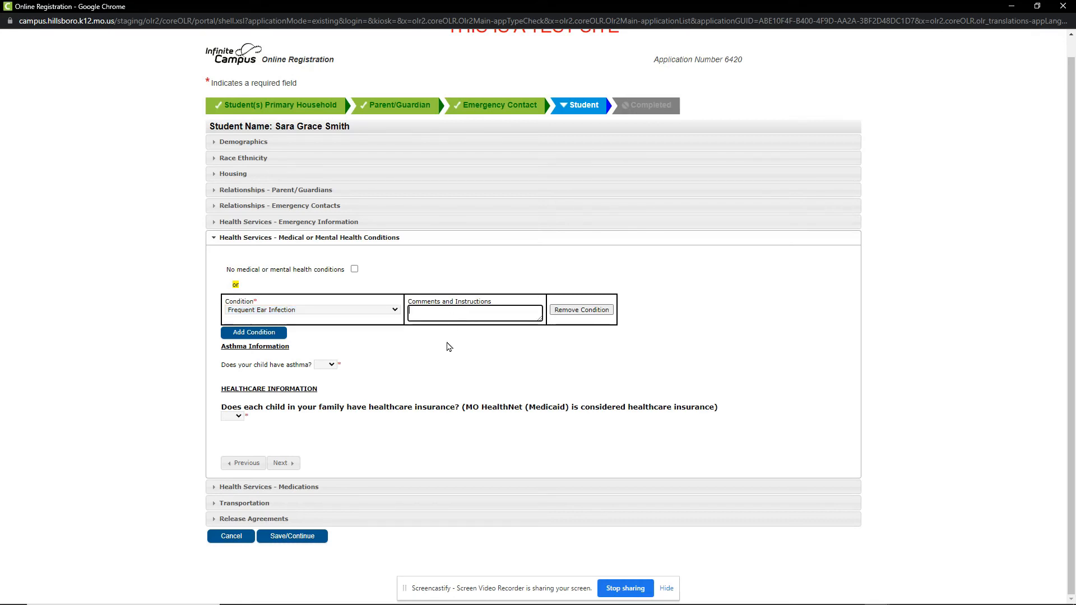
mouse_move(428, 390)
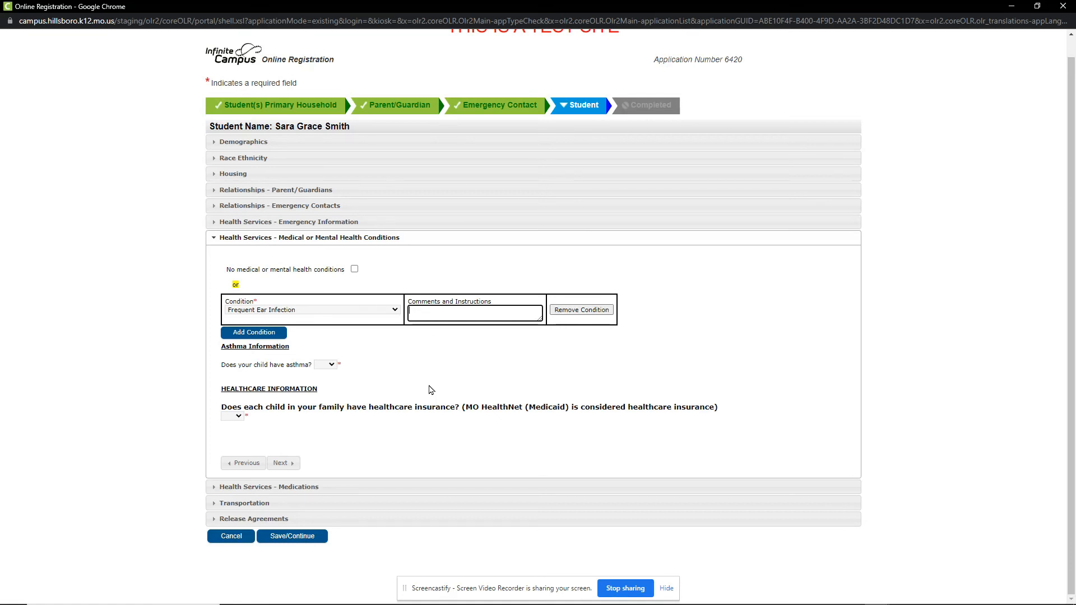
left_click(324, 364)
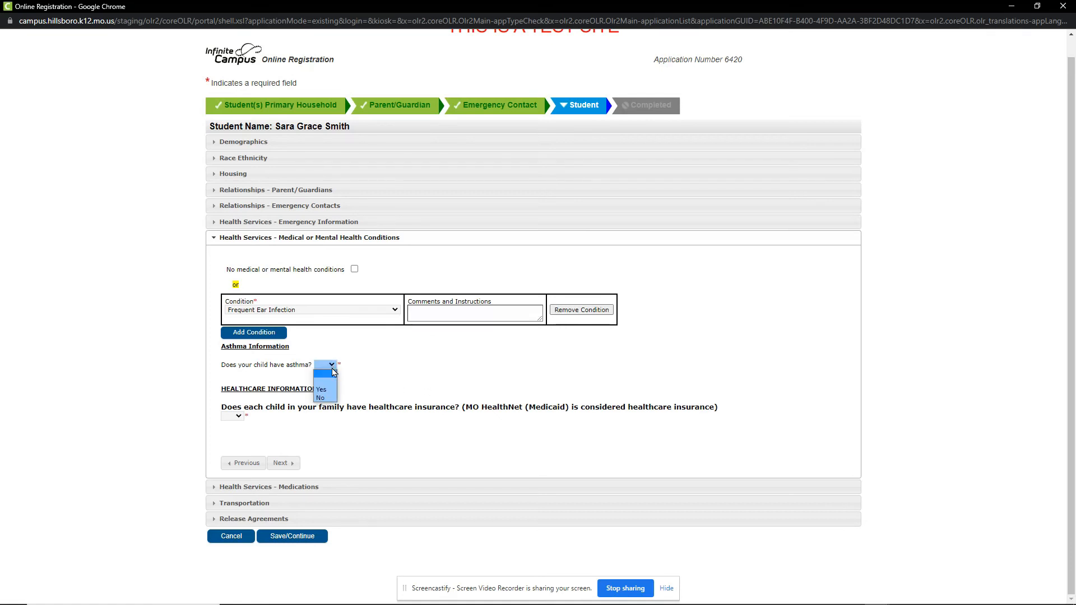
left_click(321, 388)
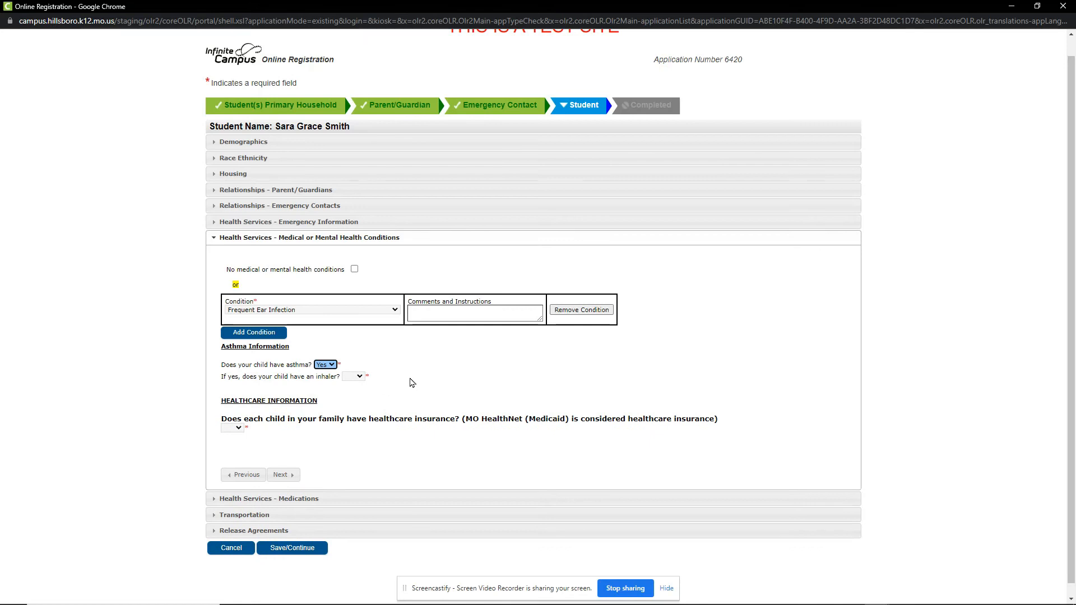
left_click(353, 376)
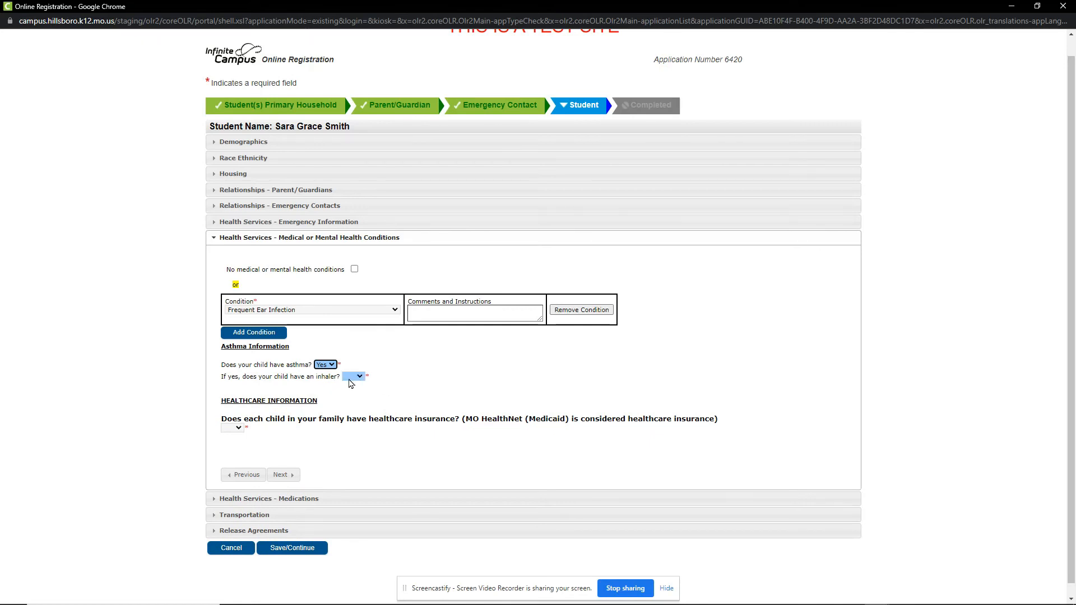
left_click(353, 376)
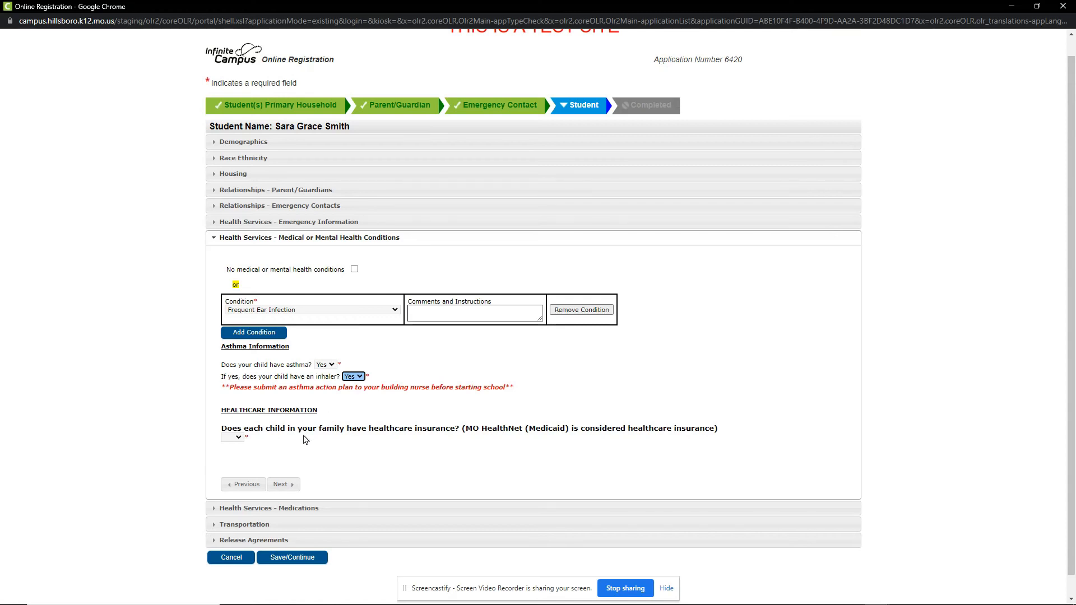
Answer Yes to having healthcare insurance and continue to Medications
left_click(231, 436)
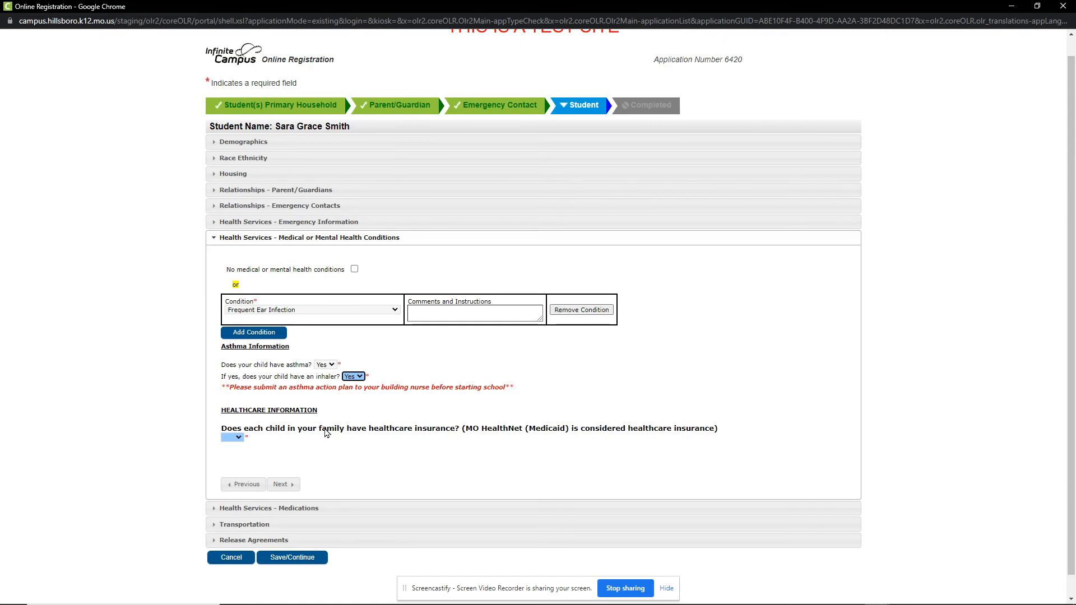
left_click(231, 438)
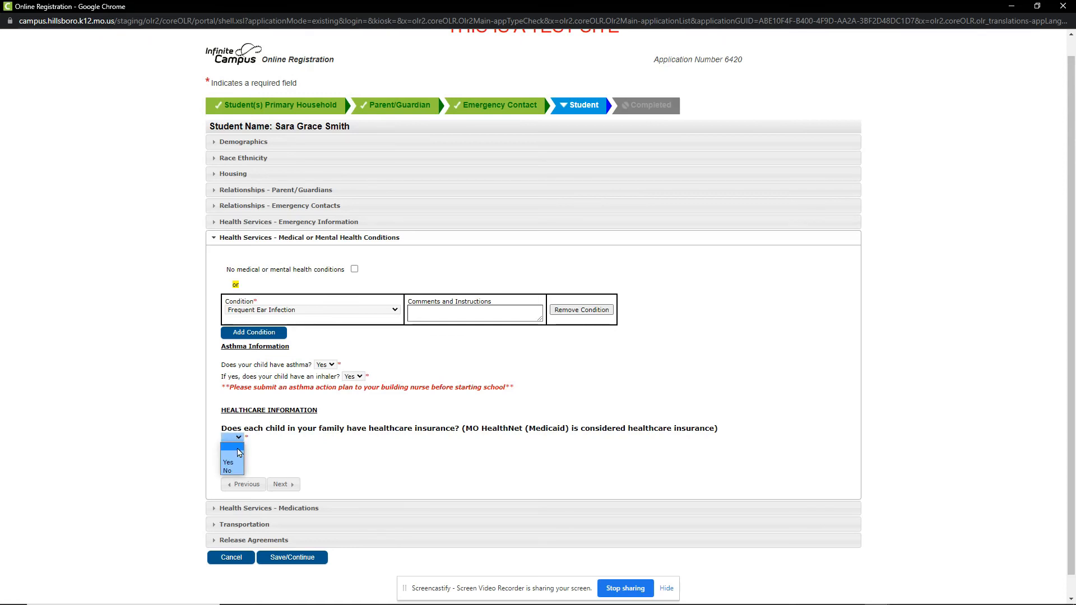
left_click(229, 462)
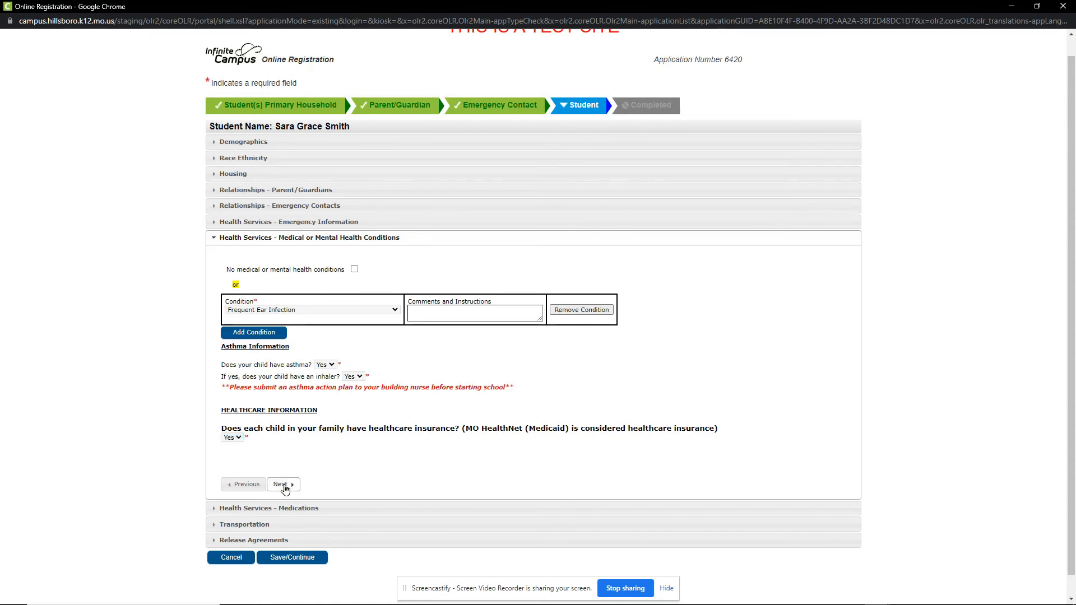
left_click(280, 484)
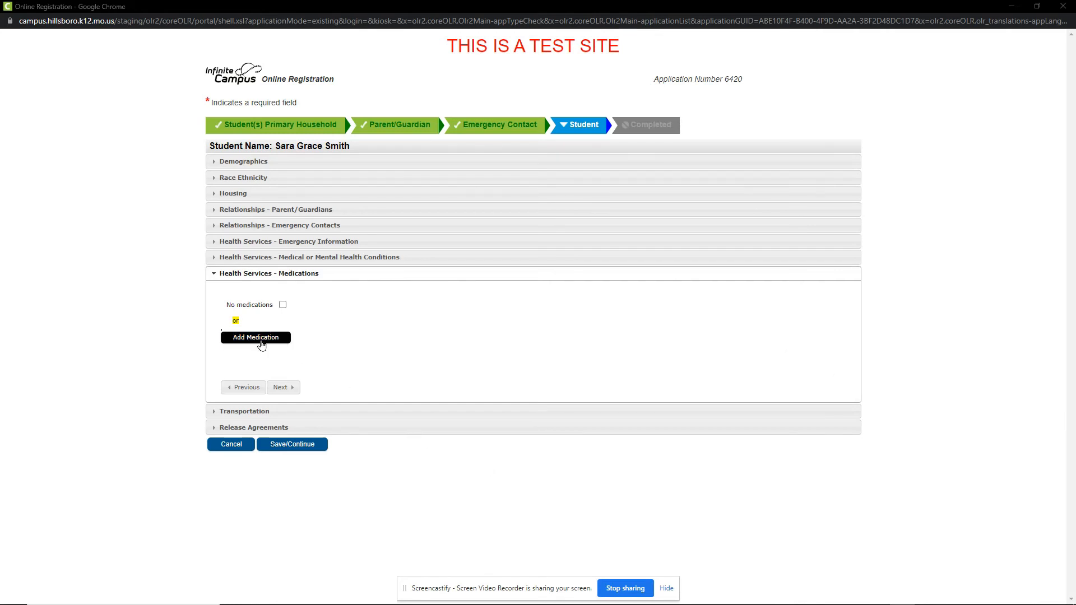
Add Albuterol, taken at home as needed, then continue to Transportation
left_click(255, 337)
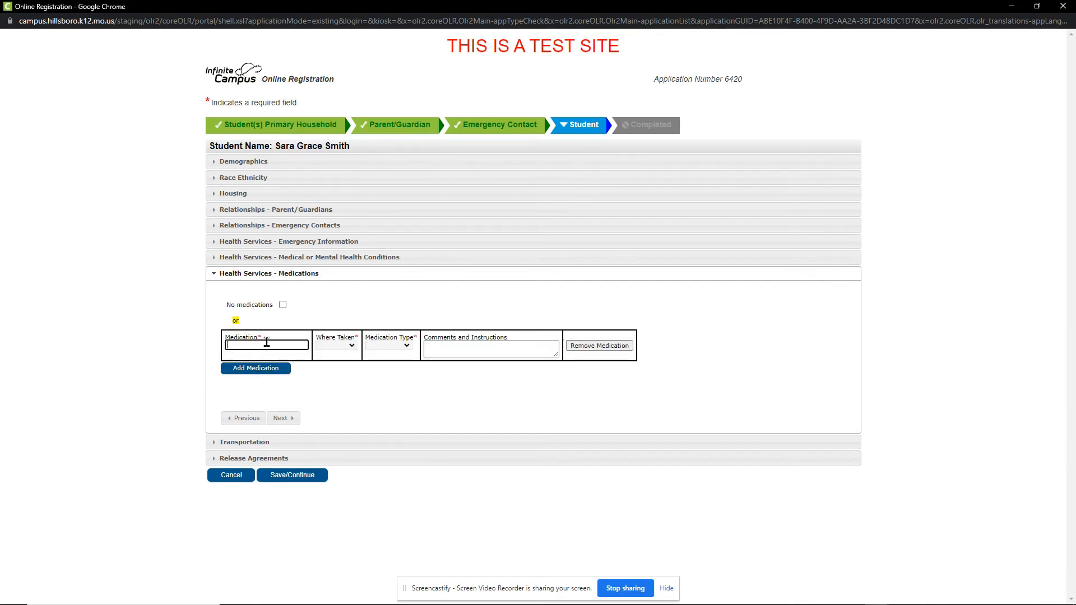
type("Albuterol")
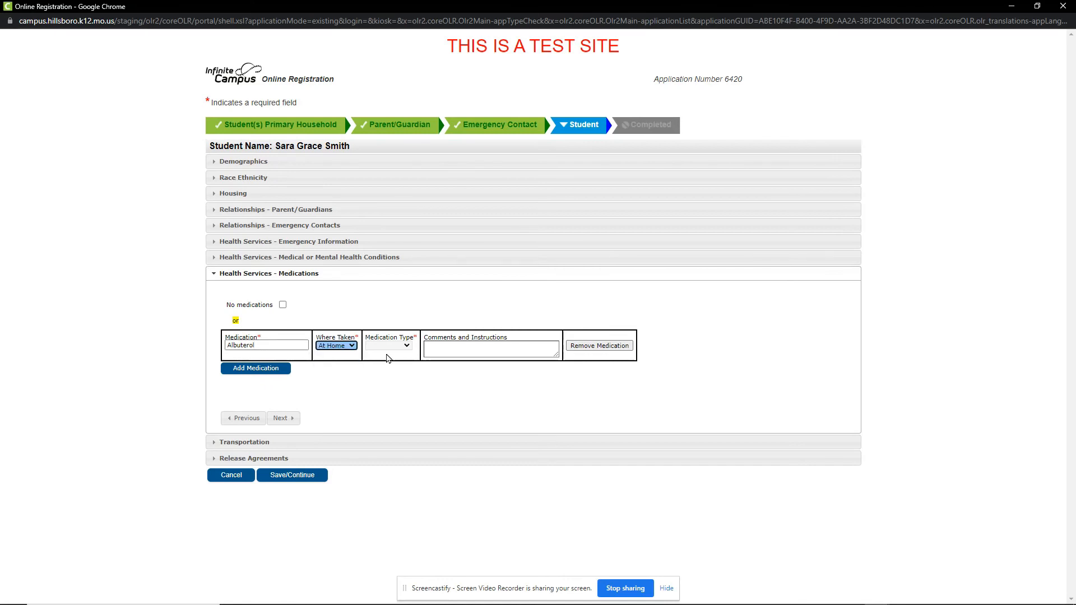
left_click(388, 345)
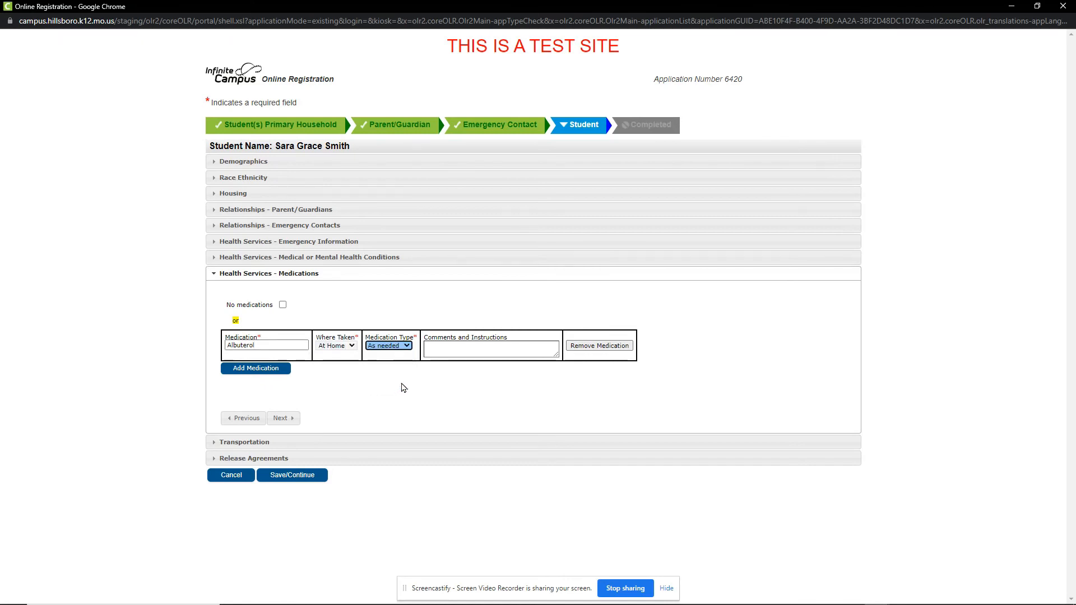
left_click(490, 349)
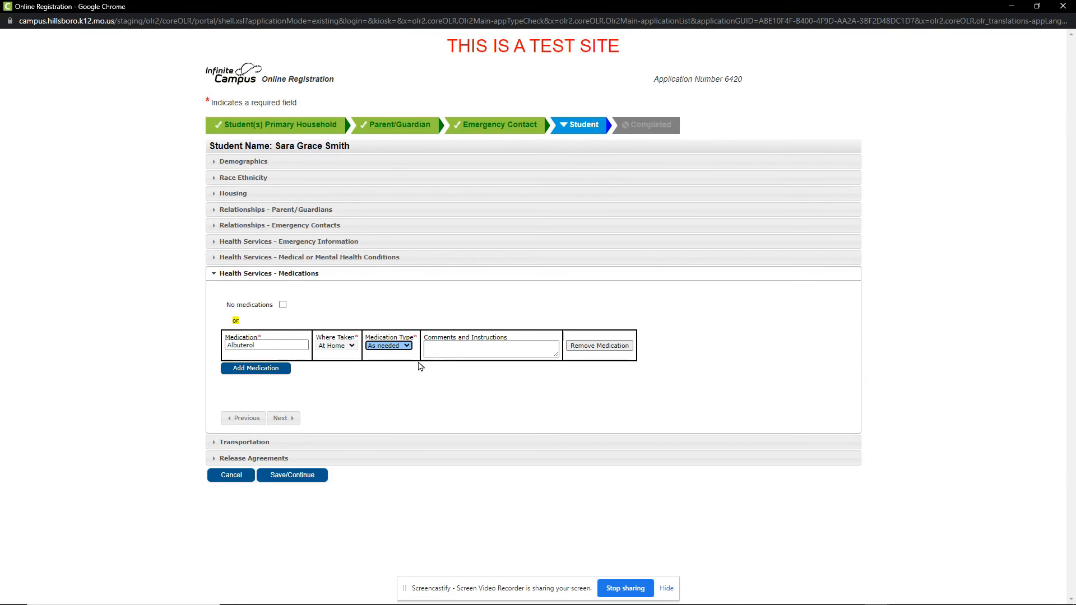
left_click(245, 289)
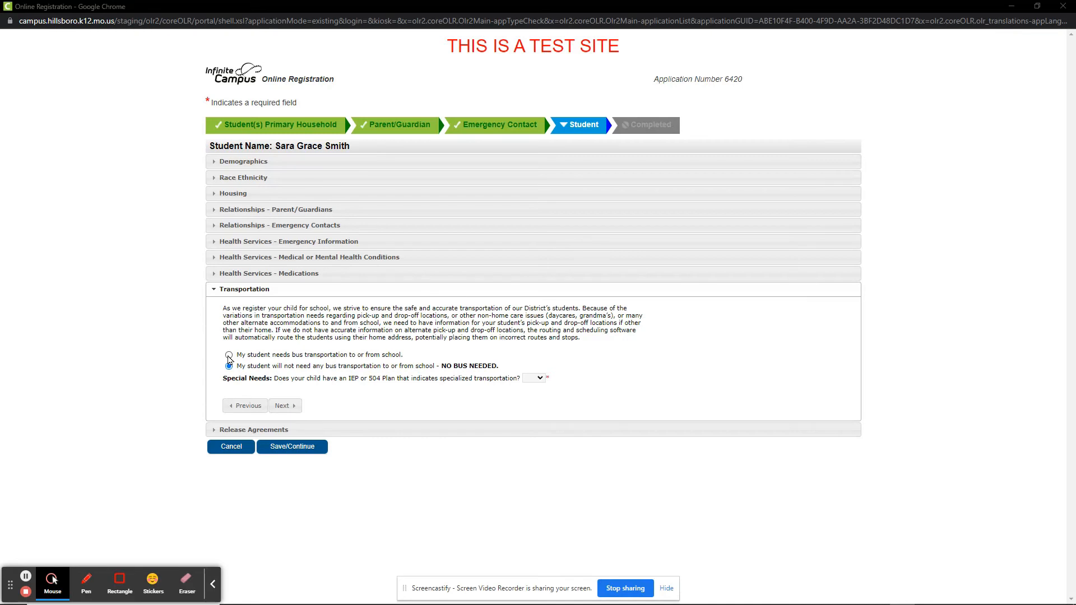
left_click(228, 354)
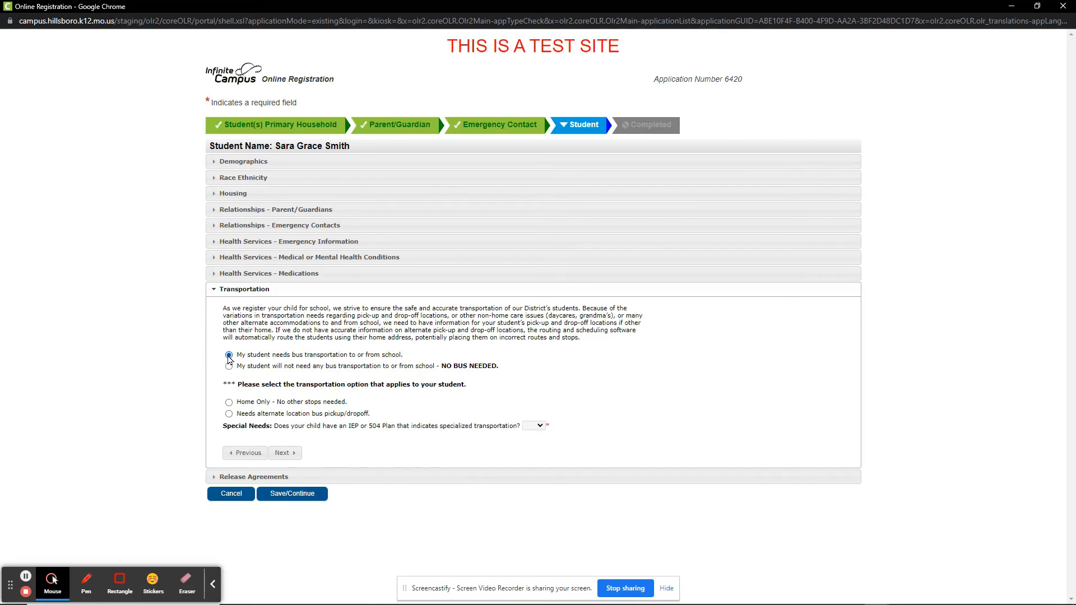
left_click(229, 355)
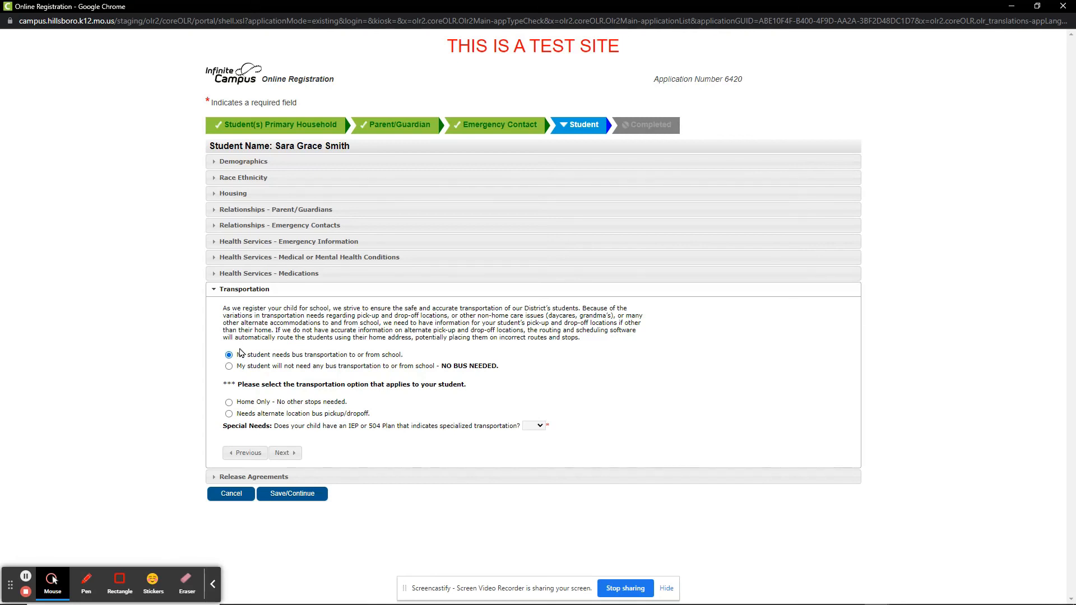
left_click(228, 355)
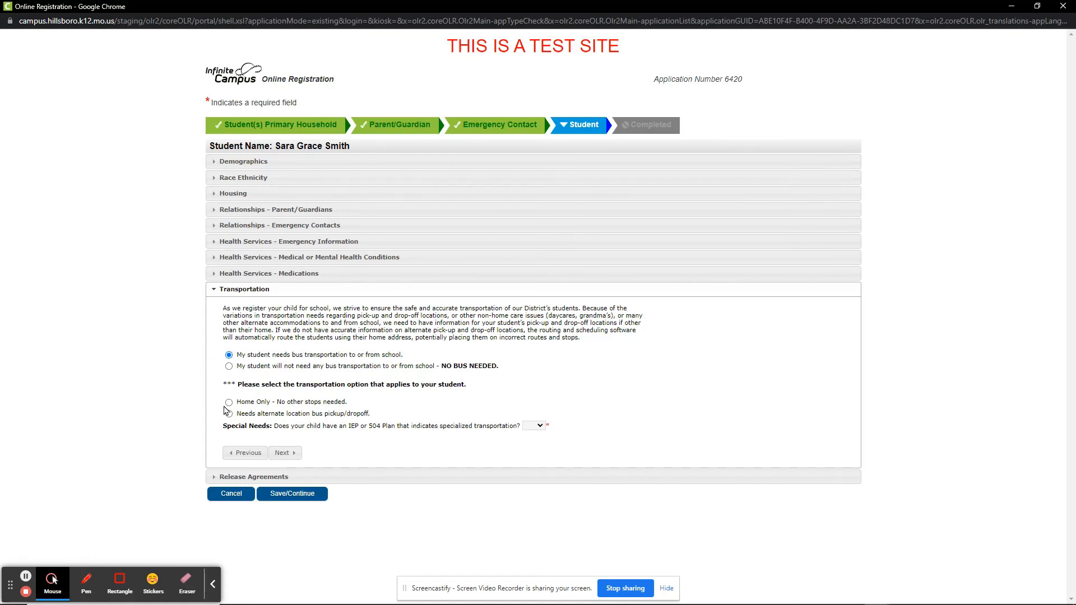
left_click(229, 413)
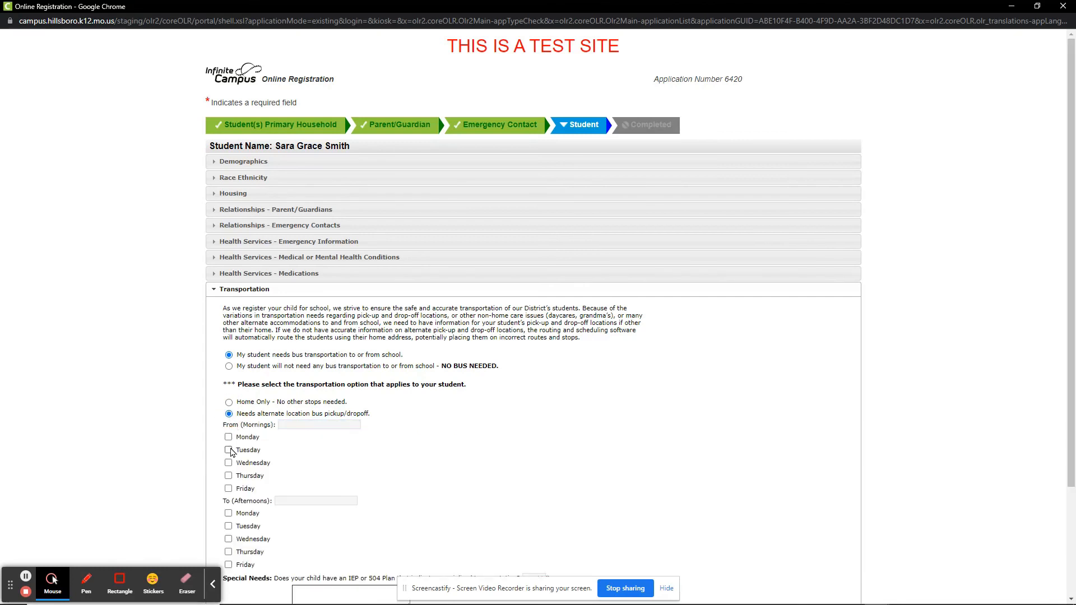
type("20 hawk drive")
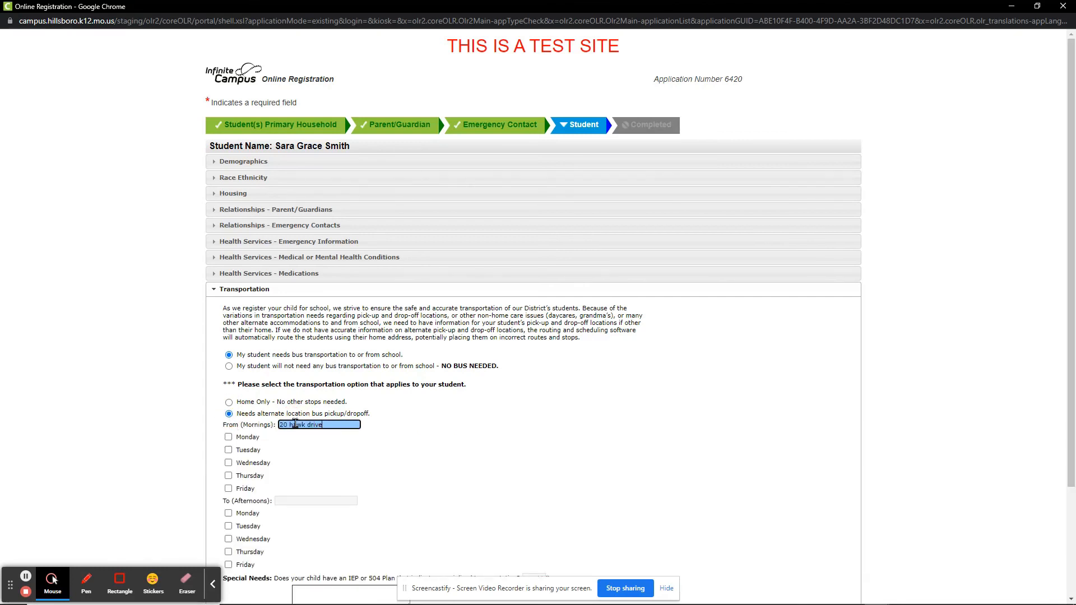
Choose Wednesday and Friday and answer No to specialized IEP/504 transportation
left_click(228, 462)
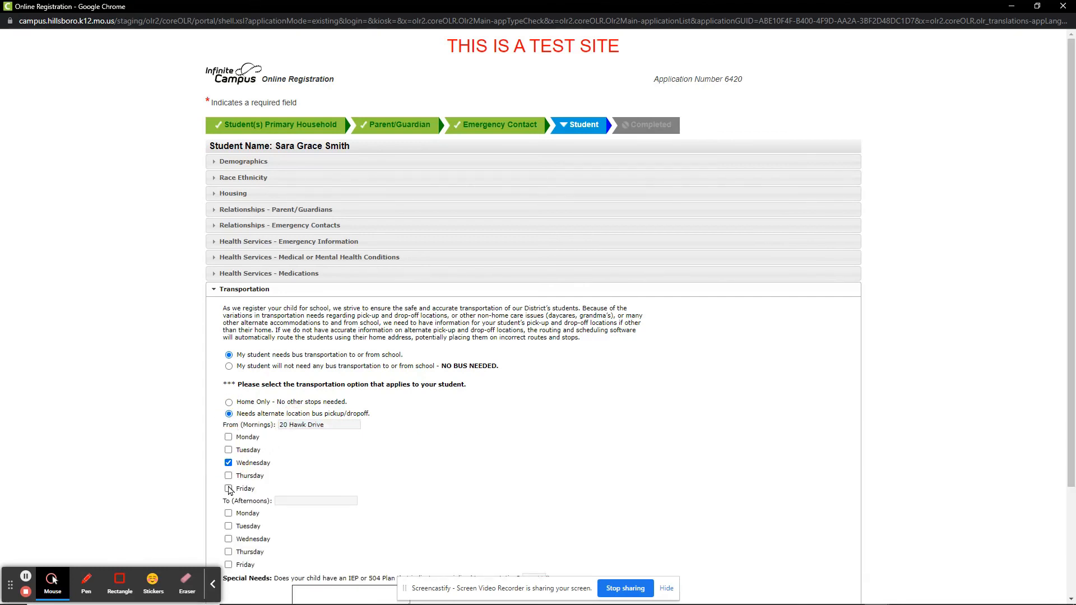
left_click(229, 488)
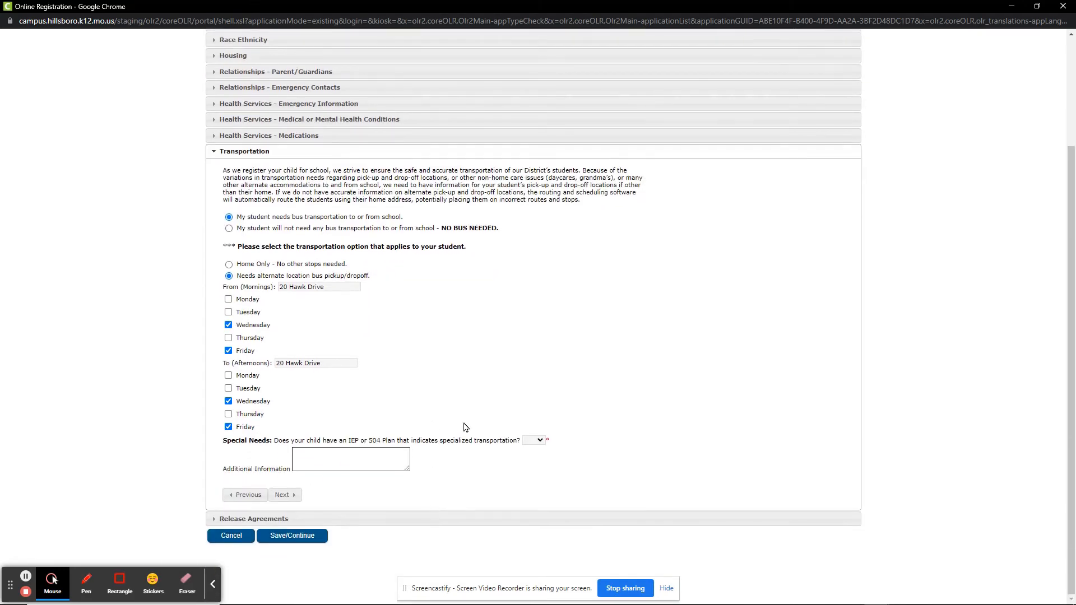
mouse_move(517, 388)
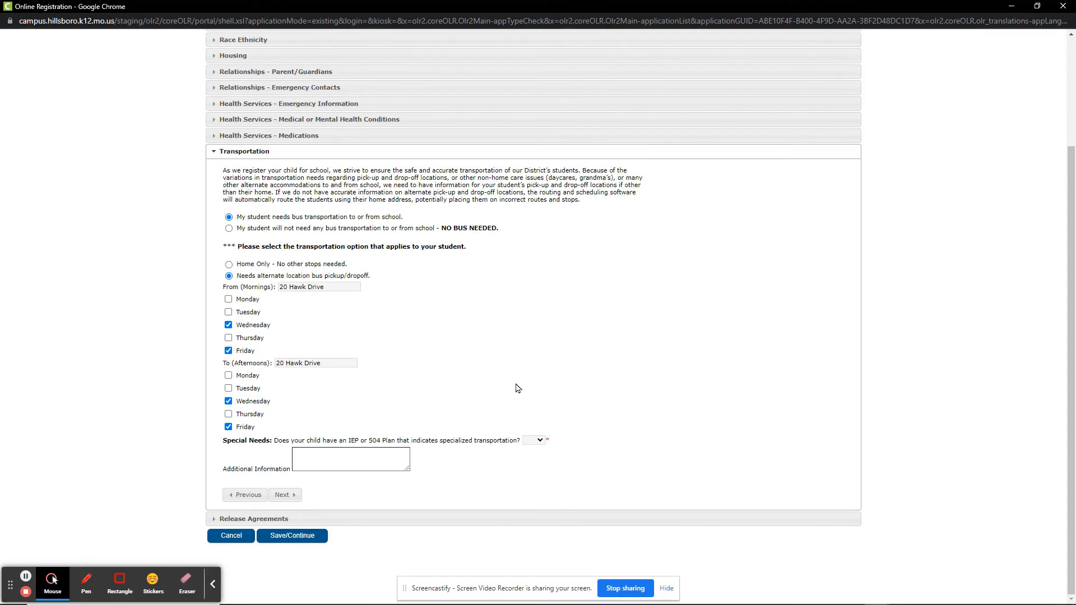
left_click(534, 440)
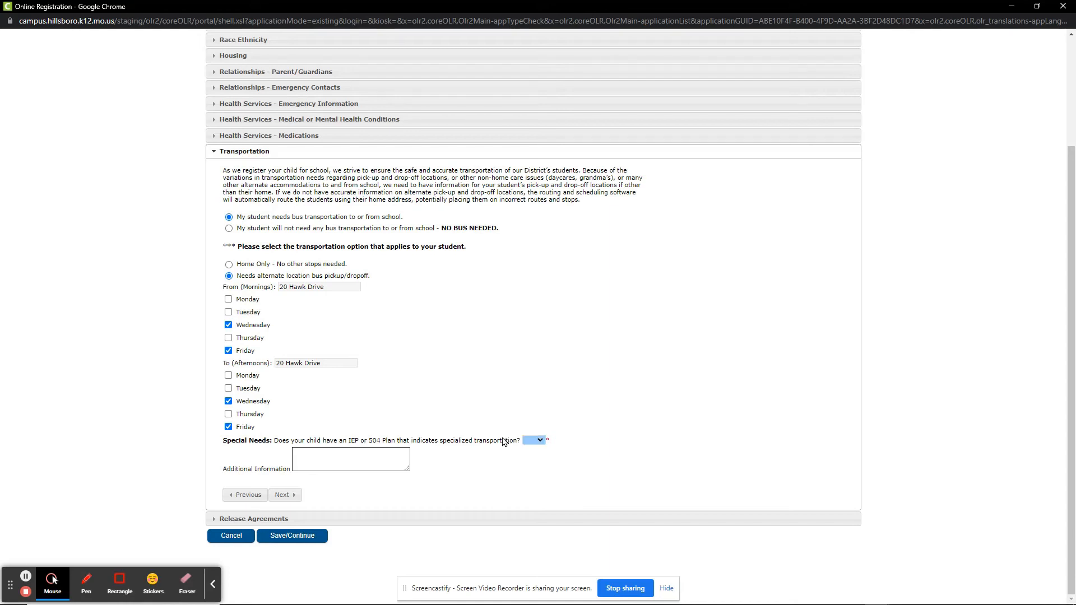
left_click(534, 440)
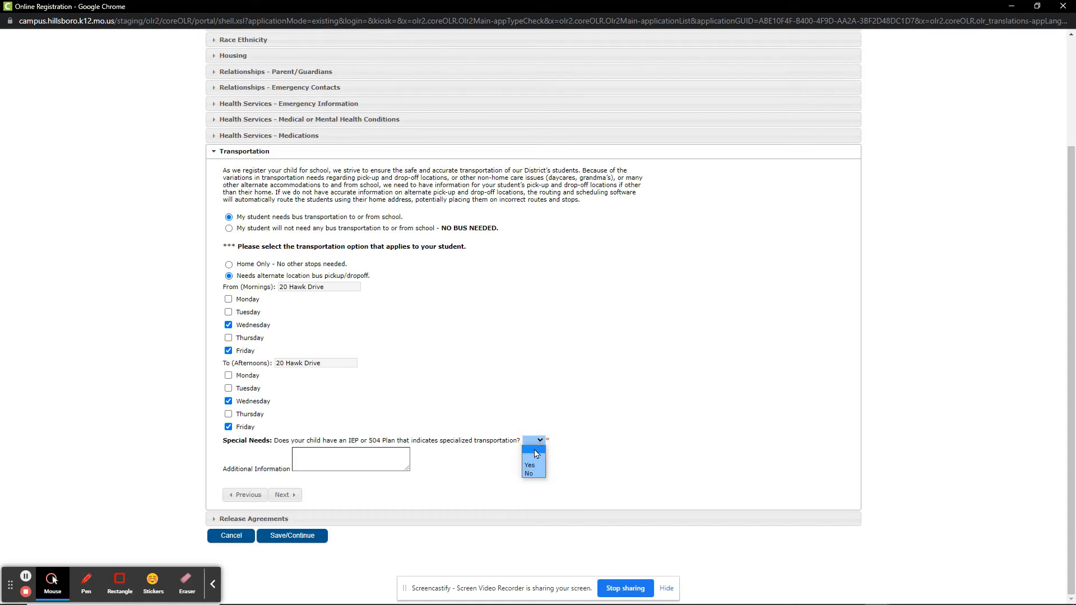
left_click(529, 473)
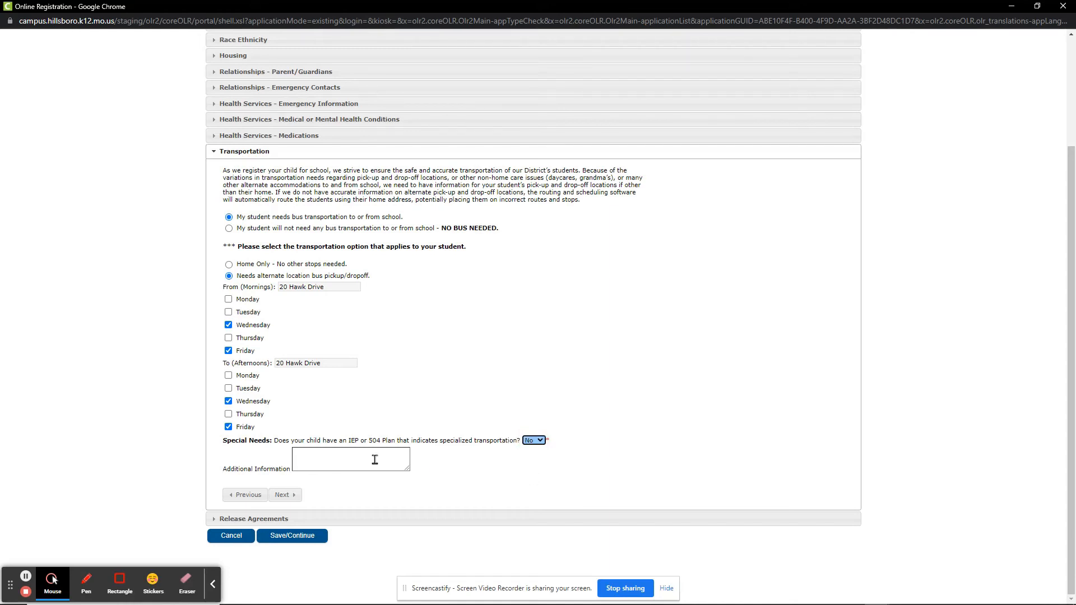
left_click(350, 459)
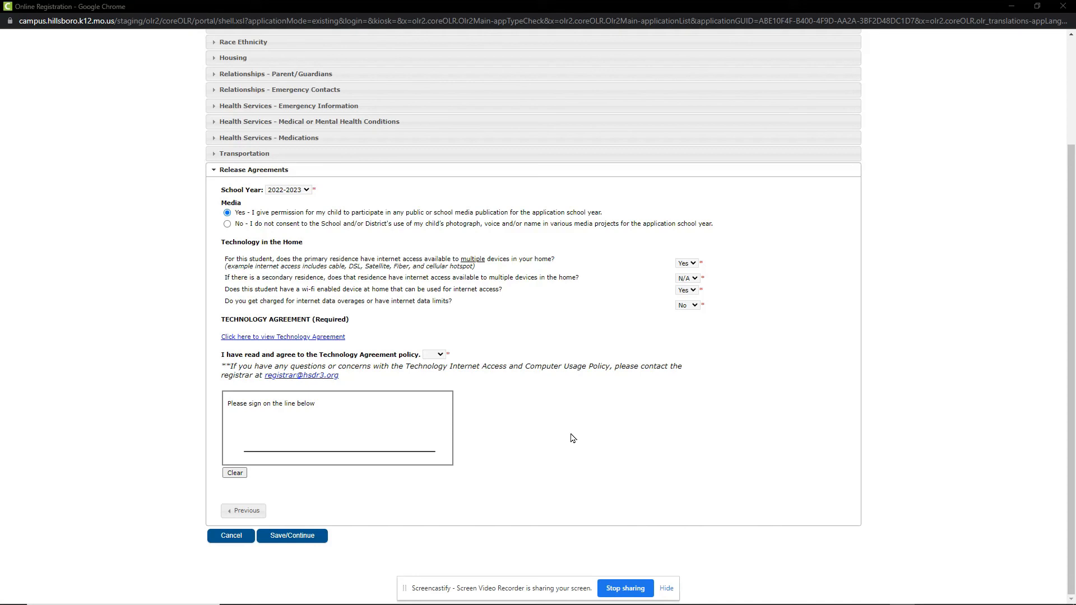
mouse_move(582, 428)
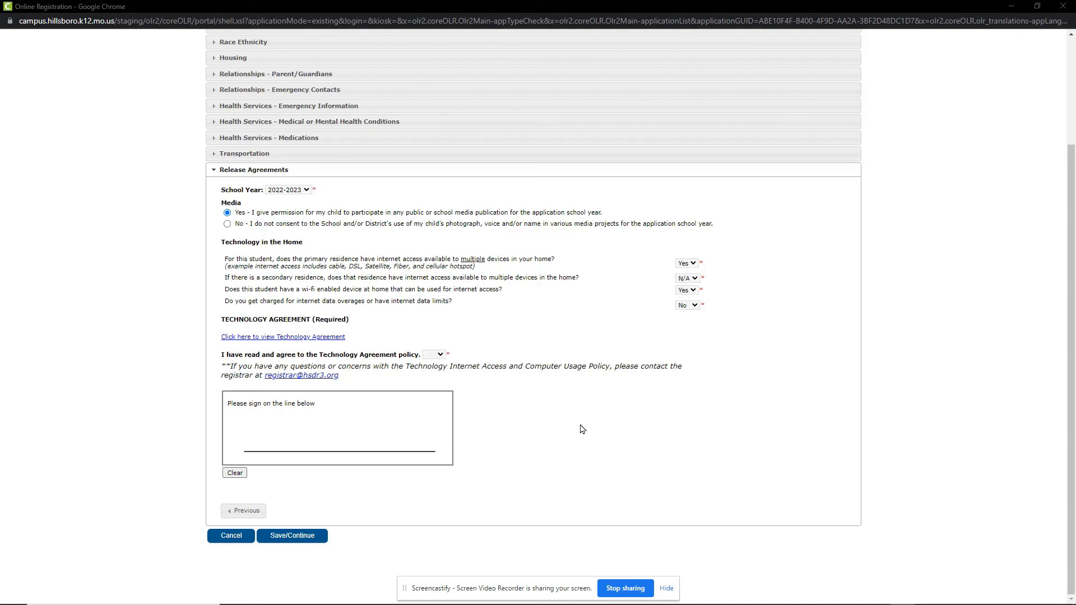
mouse_move(774, 331)
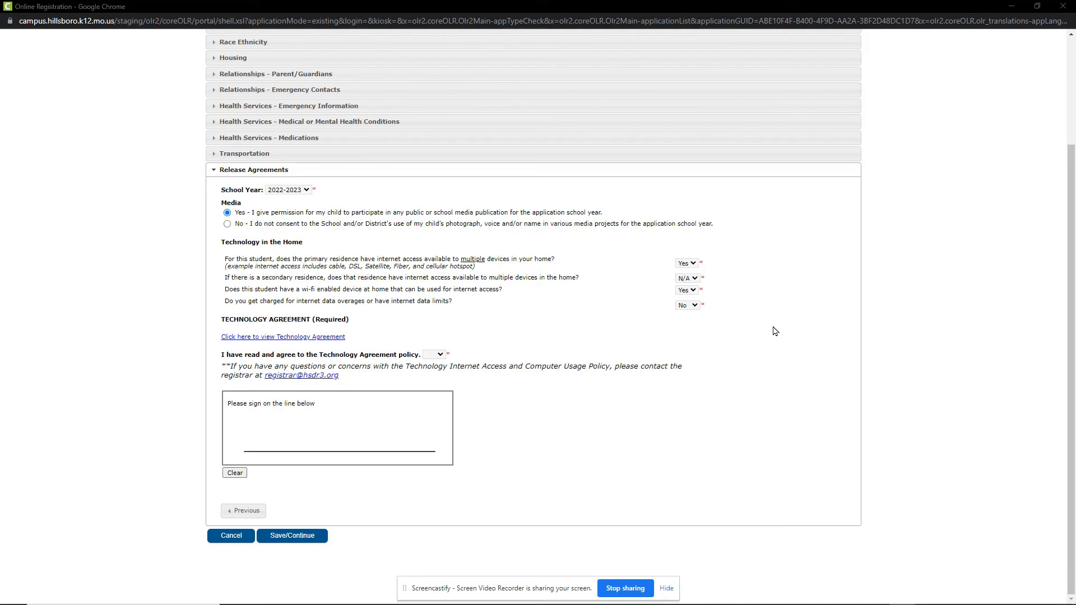
mouse_move(718, 350)
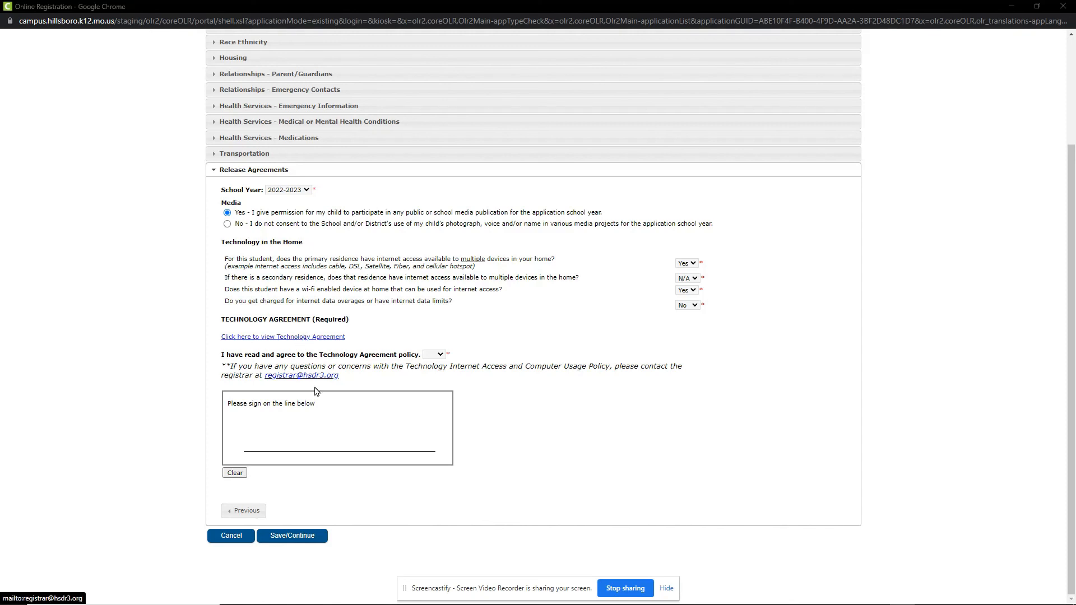
Accept the Technology Agreement, sign the release agreements, and save
left_click(433, 354)
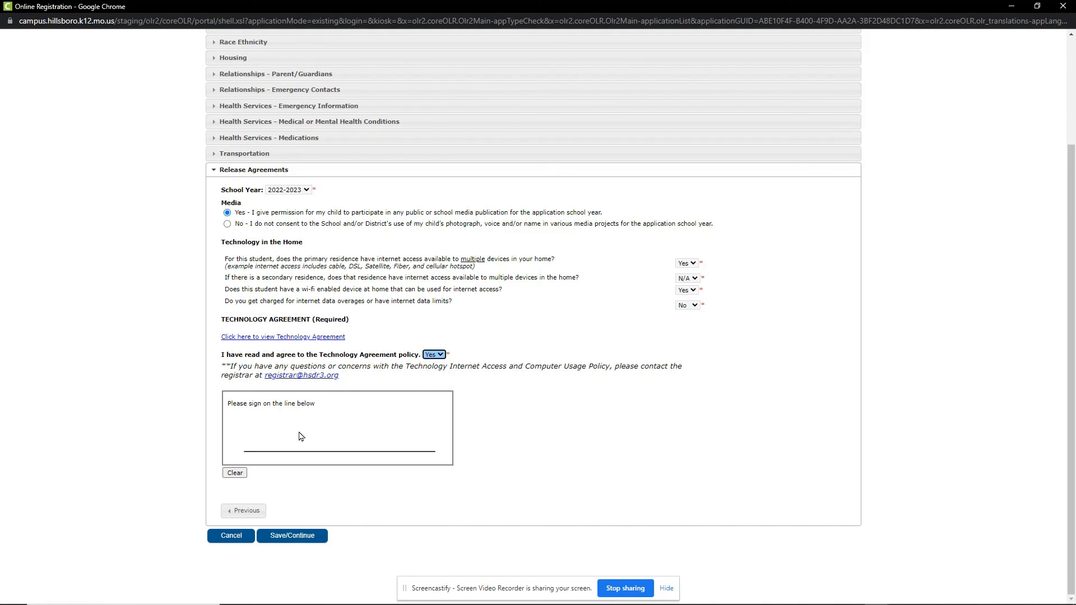
left_click_drag(266, 421, 369, 431)
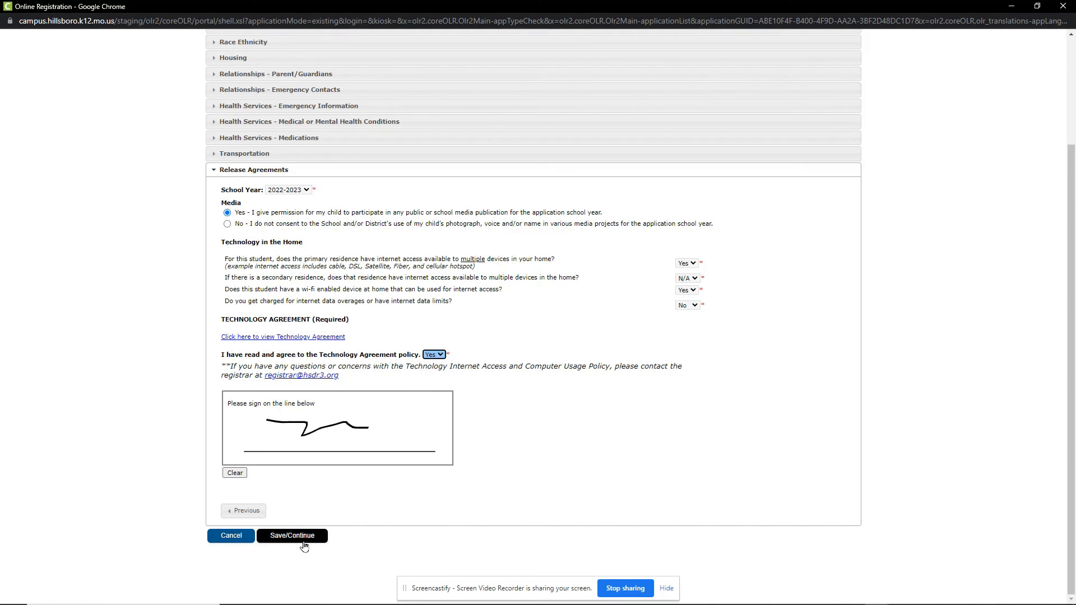
left_click(291, 535)
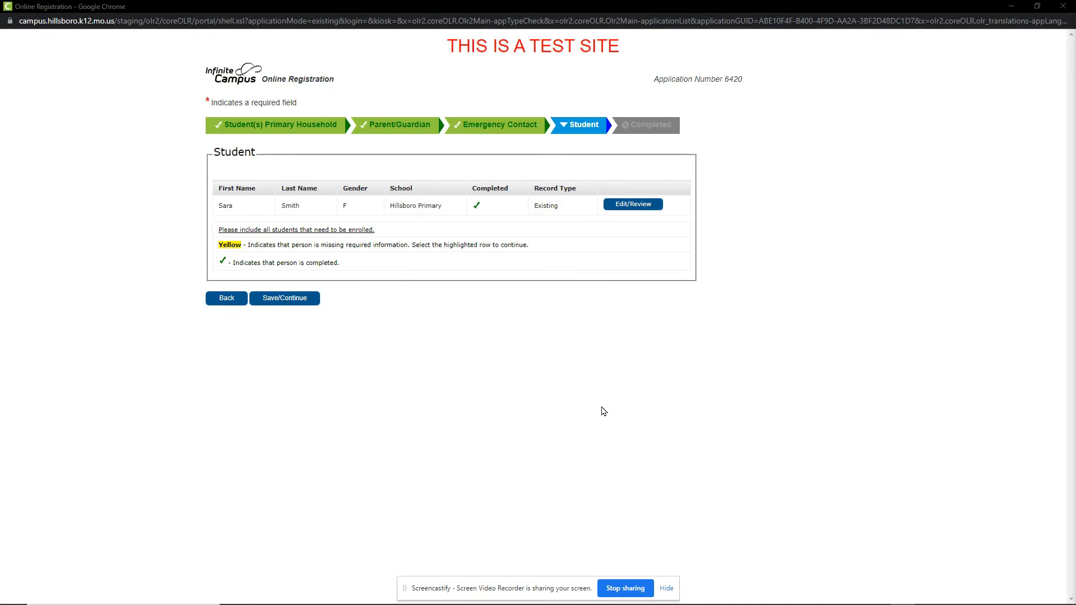
mouse_move(562, 398)
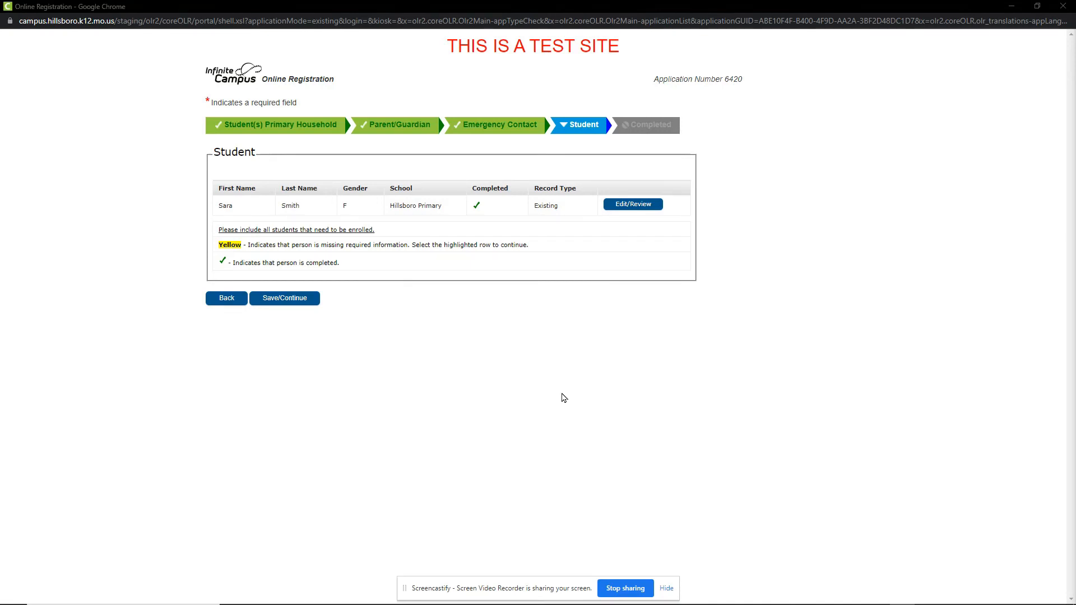
mouse_move(422, 360)
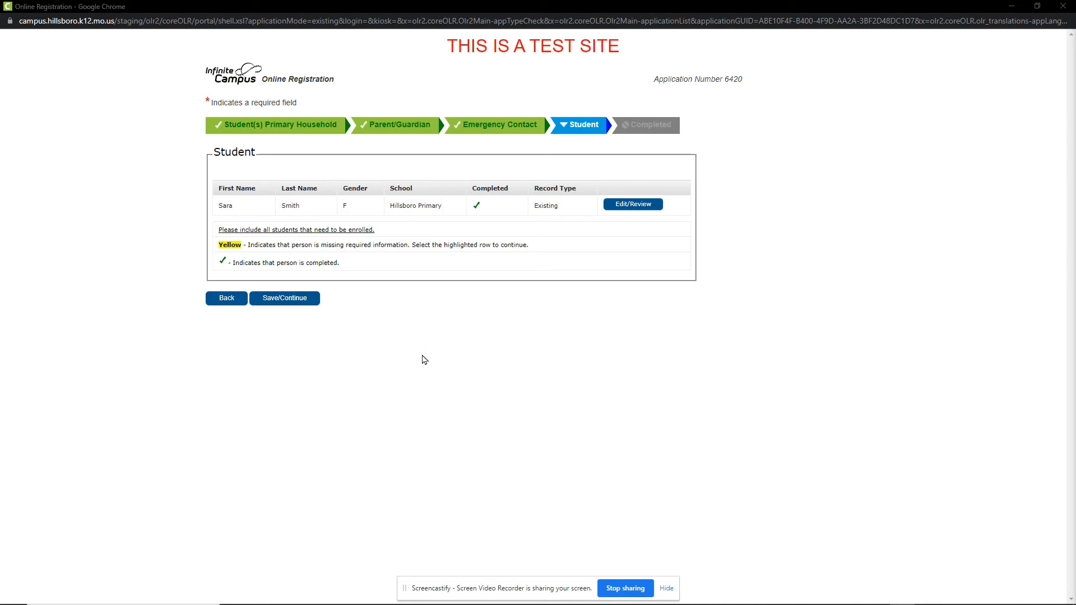
Continue from the completed Student list to the final submission page
left_click(284, 297)
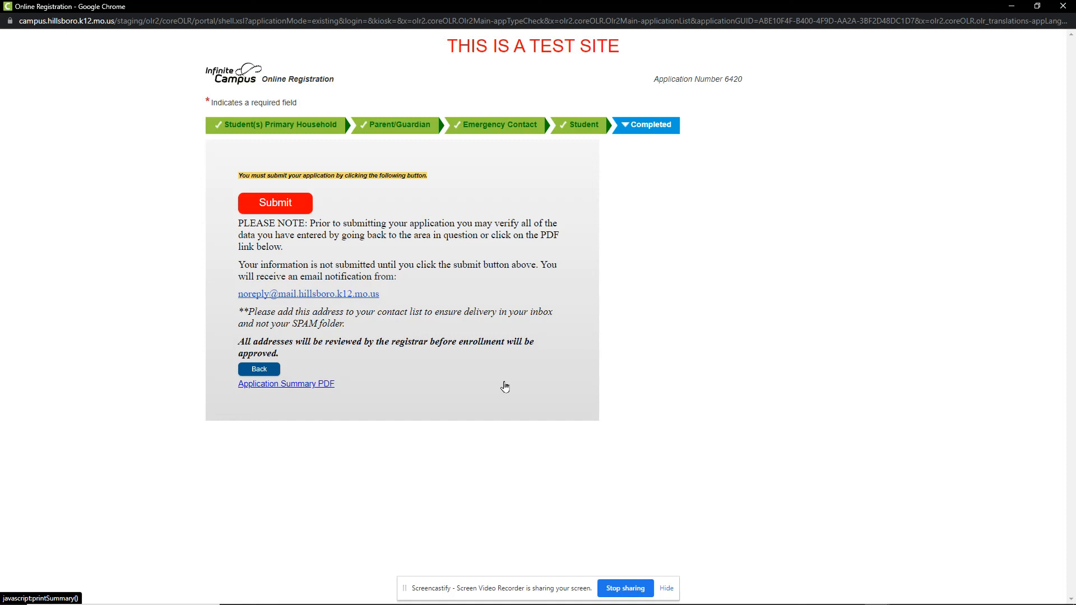
mouse_move(314, 388)
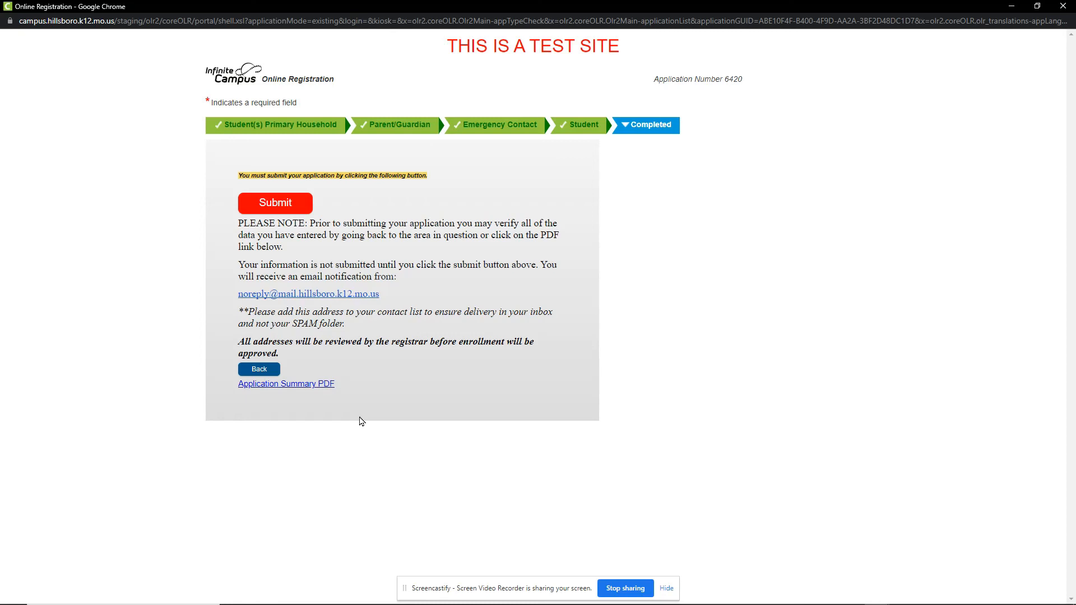
Submit registration application 6420 and confirm the warning
left_click(274, 202)
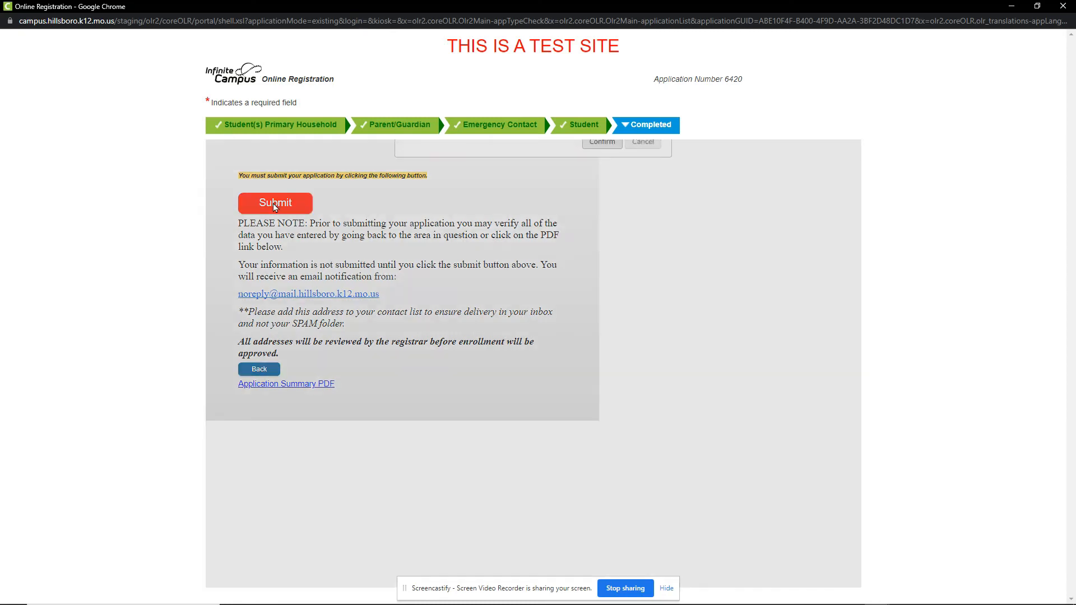
left_click(275, 202)
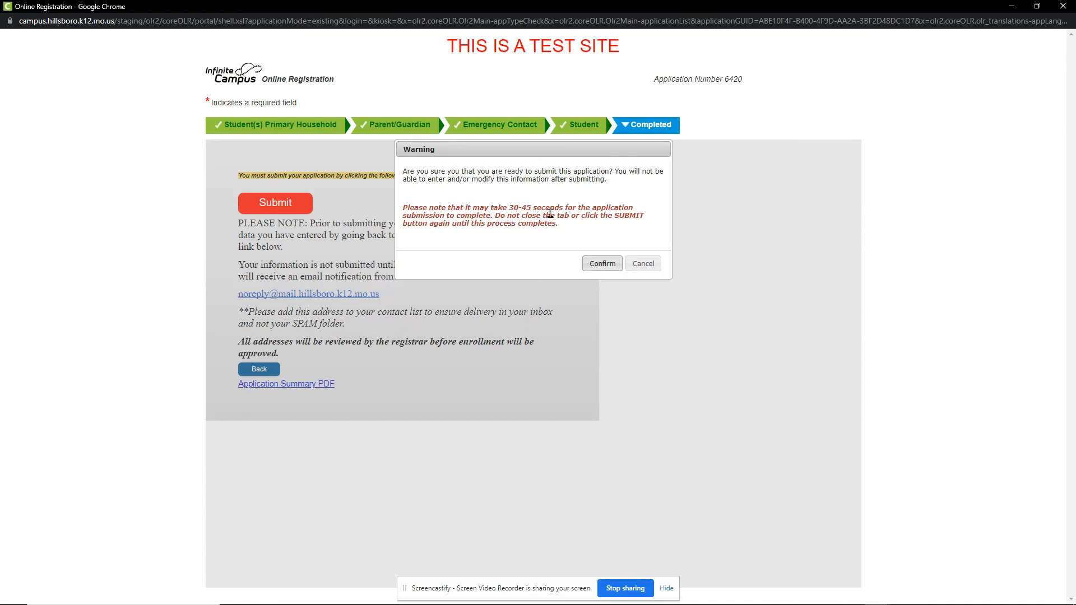
mouse_move(549, 207)
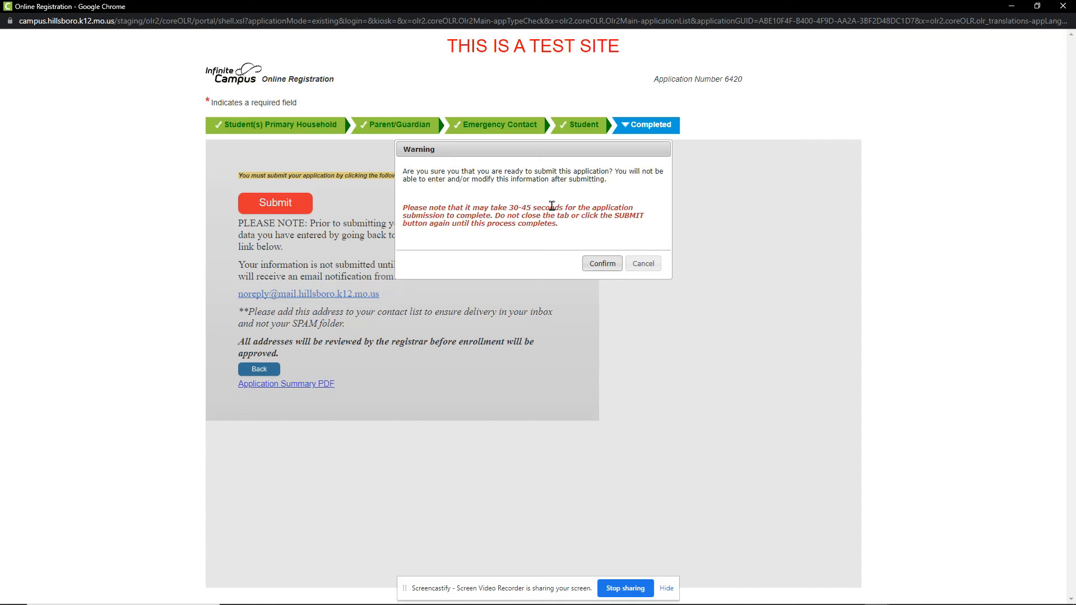
mouse_move(565, 206)
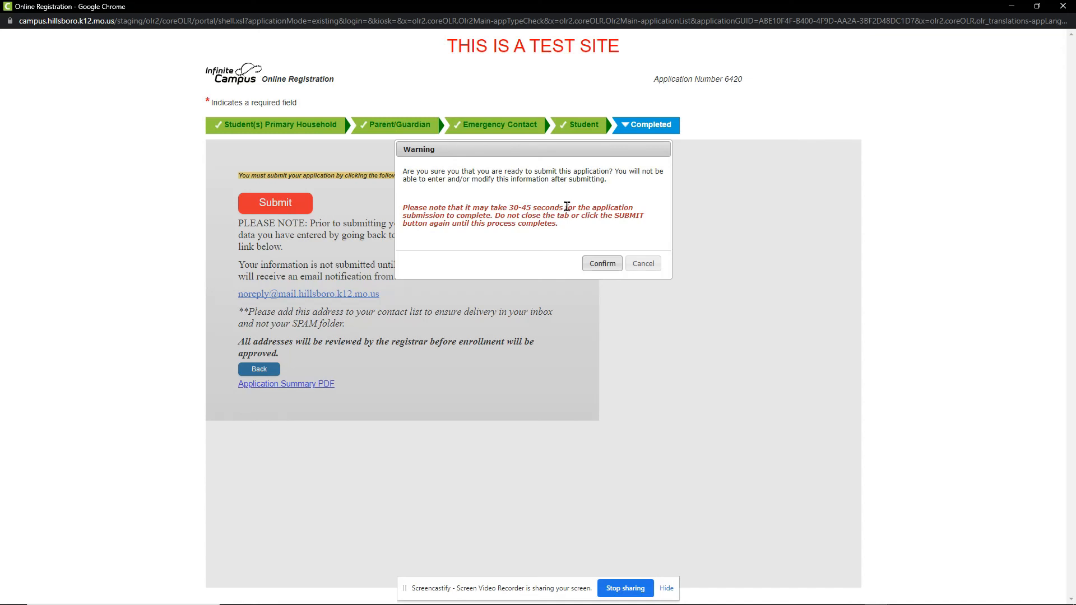
mouse_move(610, 252)
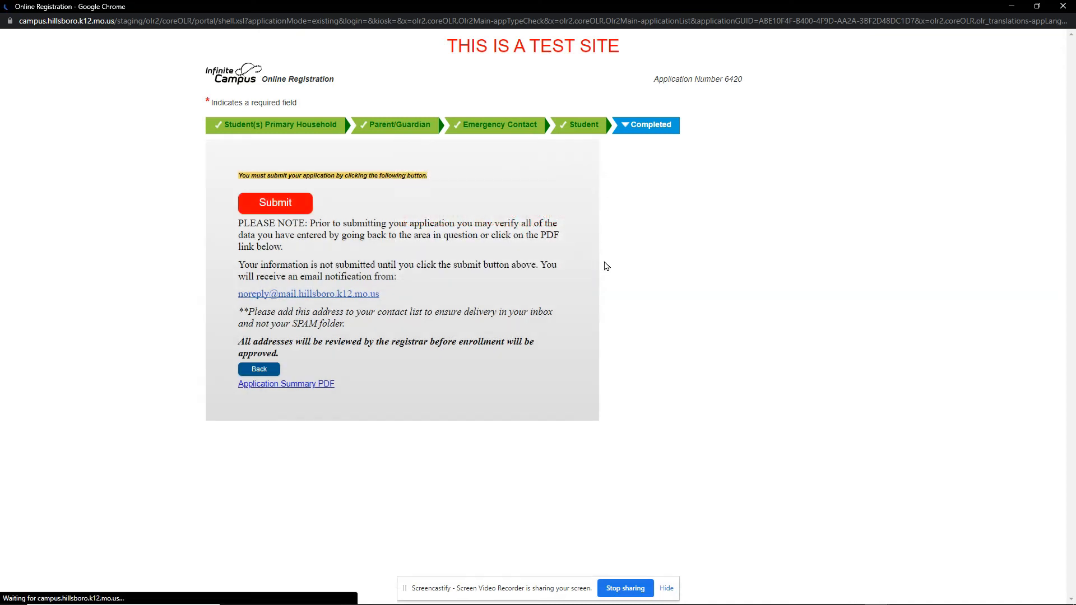
left_click(274, 202)
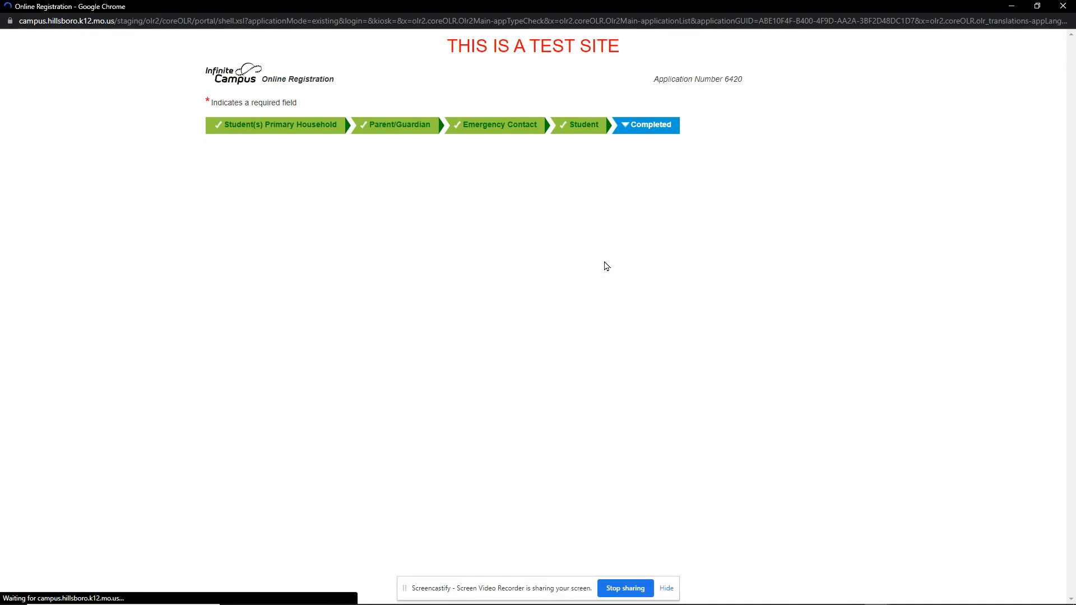